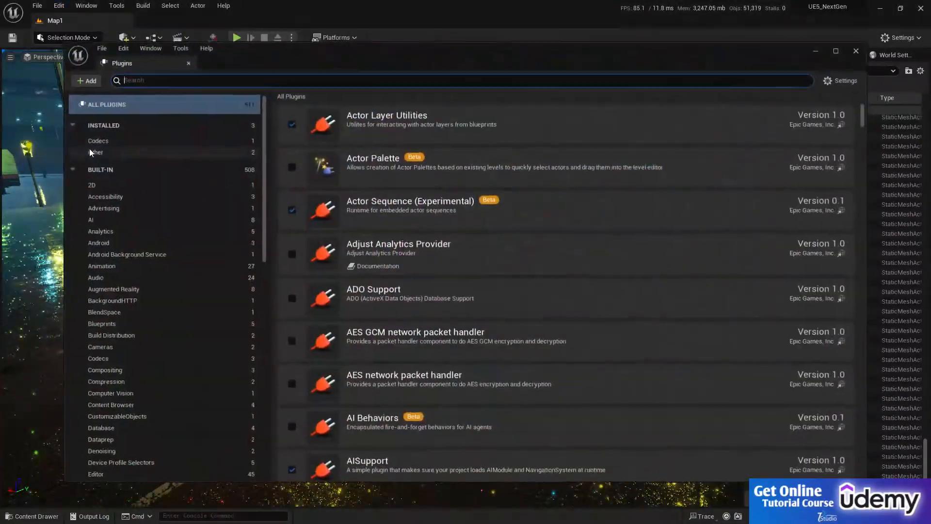
Review the installed third-party plugins (TDSHeros, Multiplayer SDK) and close the Plugins window.
click(96, 151)
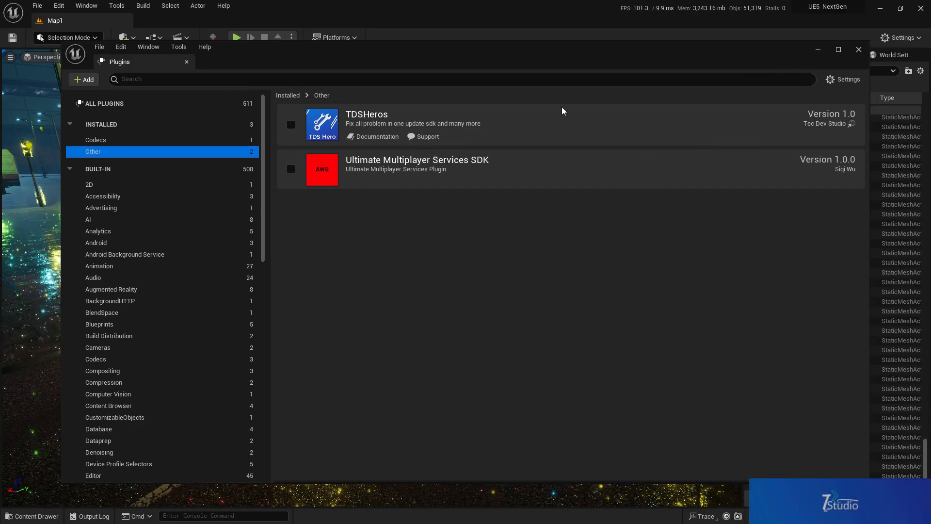
mouse_move(404, 133)
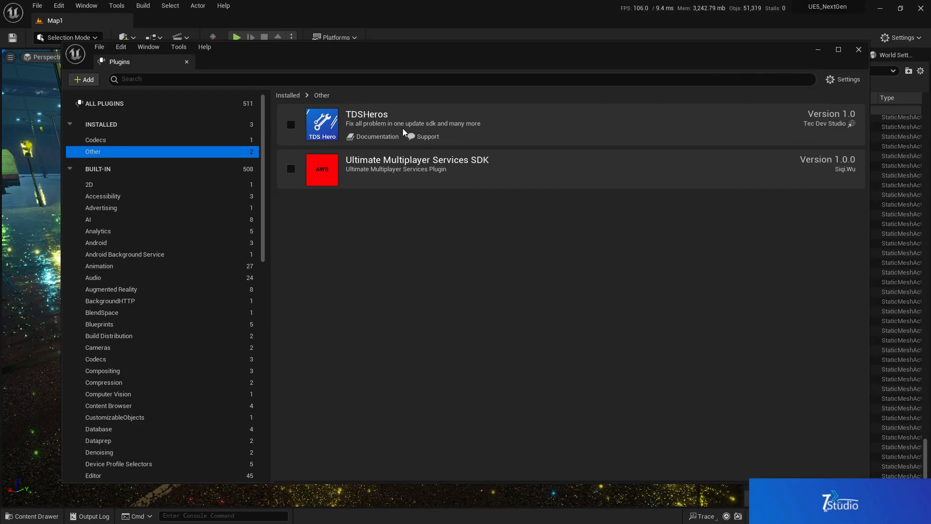
mouse_move(696, 99)
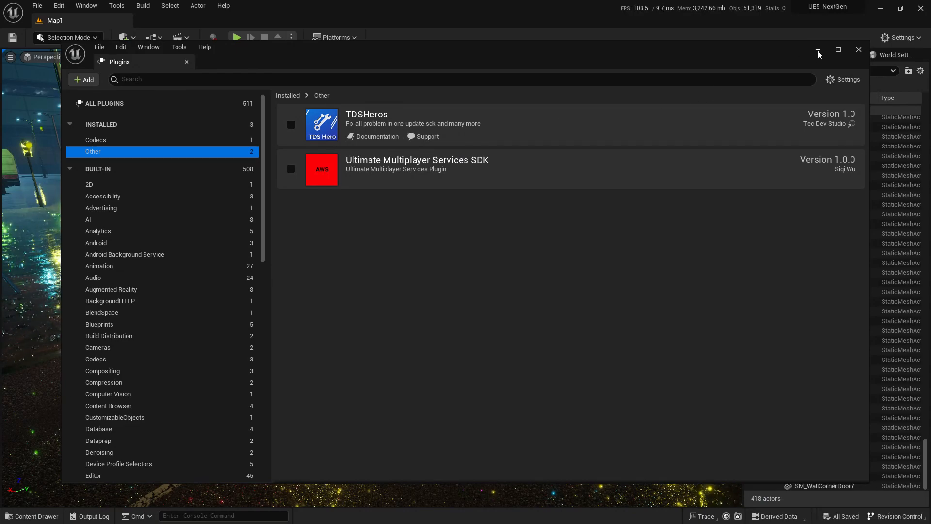
click(858, 49)
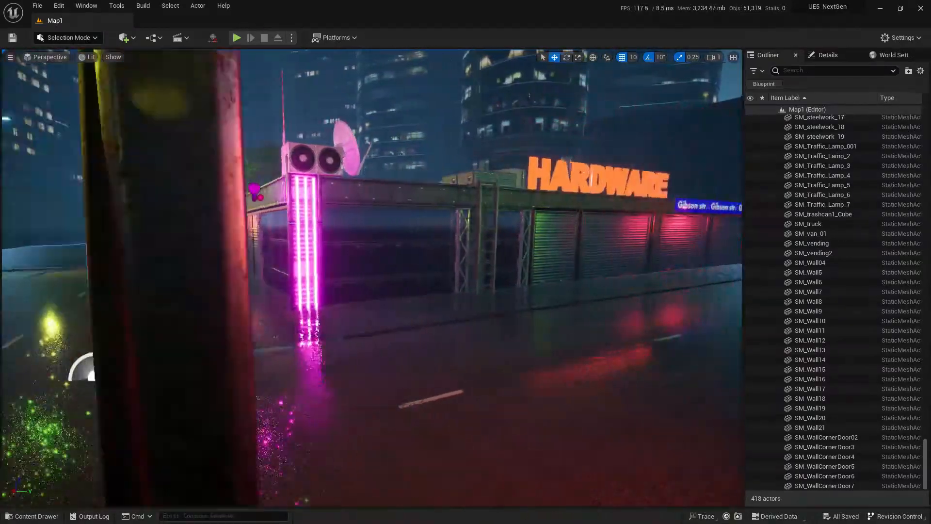
Run a quick first-person playtest of the neon city level and stop it.
click(237, 37)
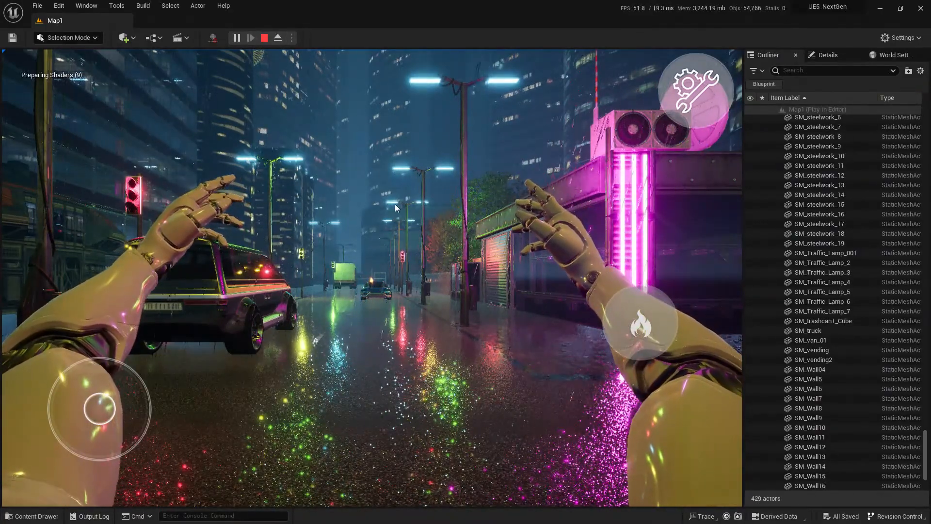
click(263, 37)
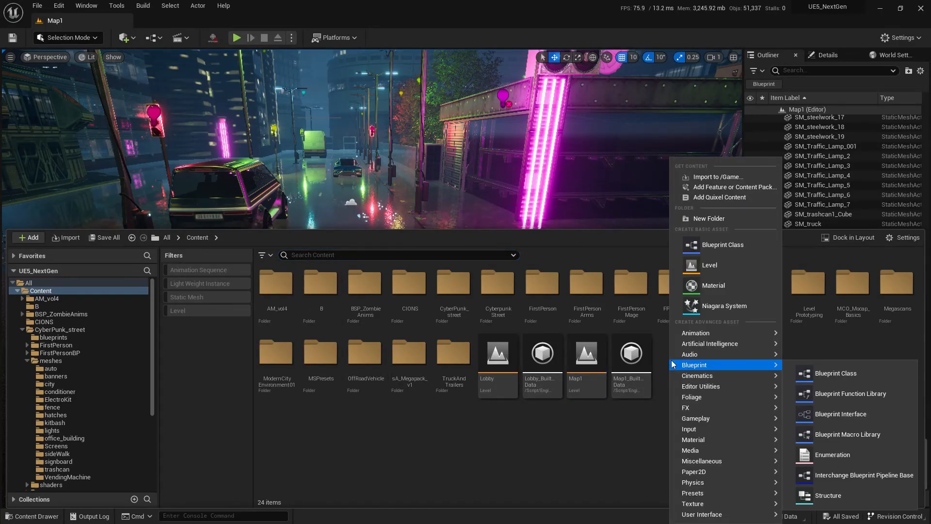
Create a new Content folder named A-BP and colour it green.
click(708, 219)
text(A-BP)
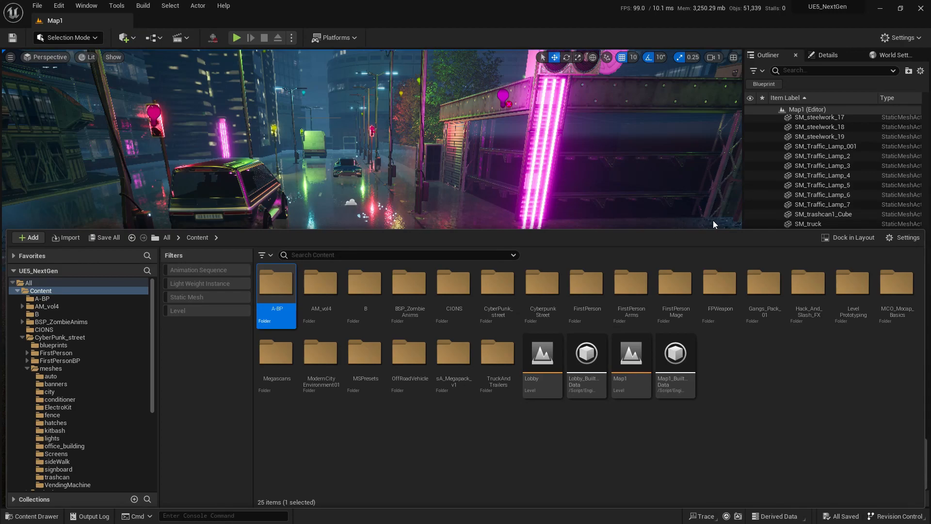
right_click(275, 288)
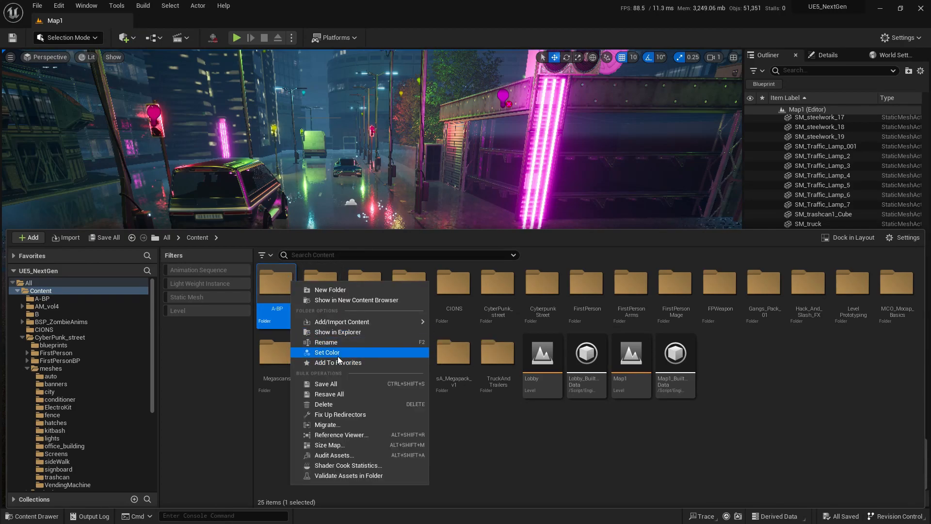
click(327, 352)
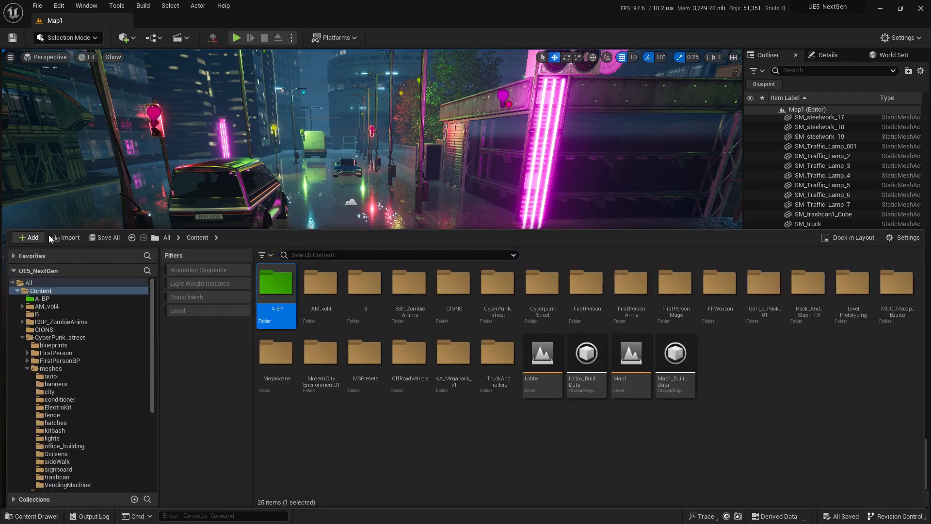
Add the Third Person content pack and duplicate its game mode and character into A-BP as BP-GM and BP_P.
click(28, 238)
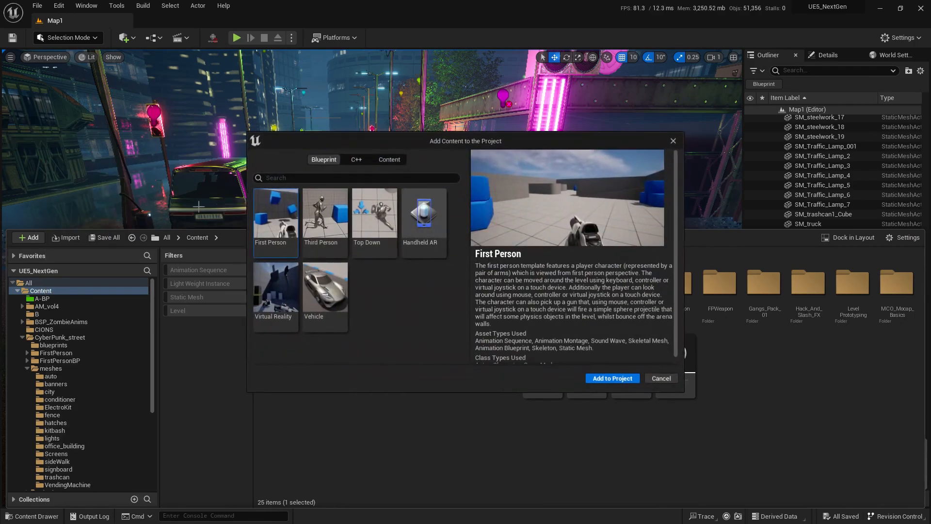
click(323, 216)
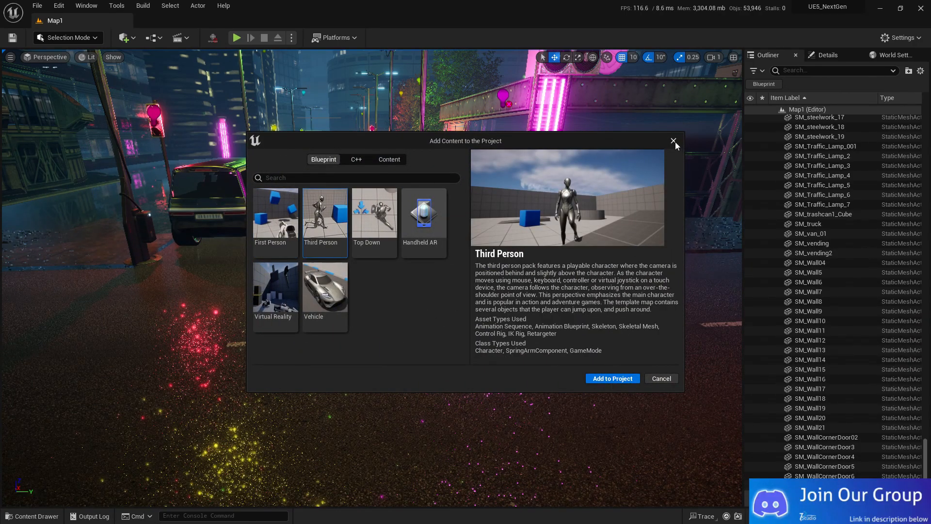
click(673, 141)
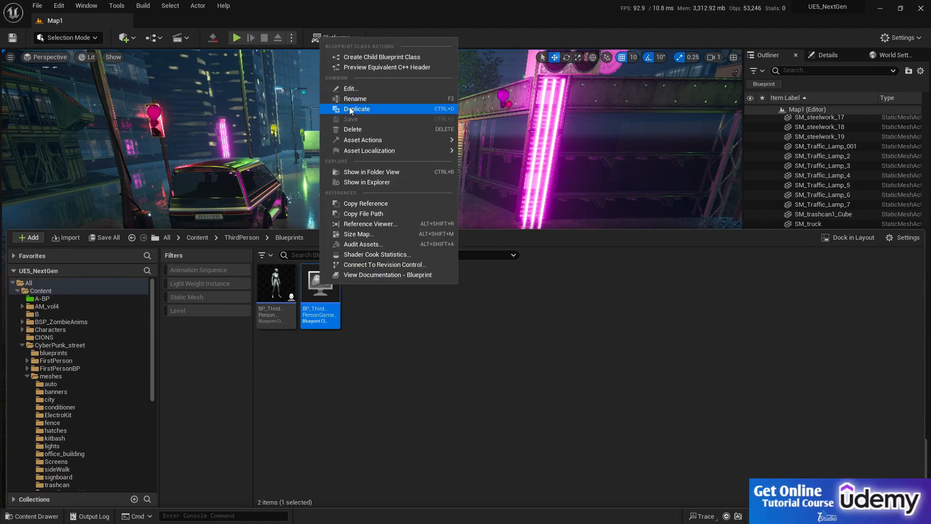
click(356, 109)
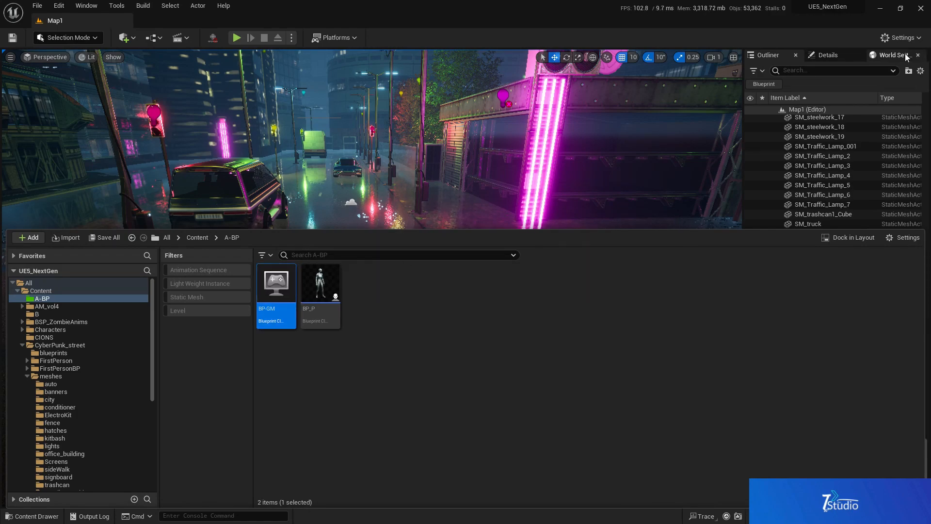
Set World Settings GameMode Override to BP-GM with Default Pawn BP_P, then playtest the mannequin.
click(893, 54)
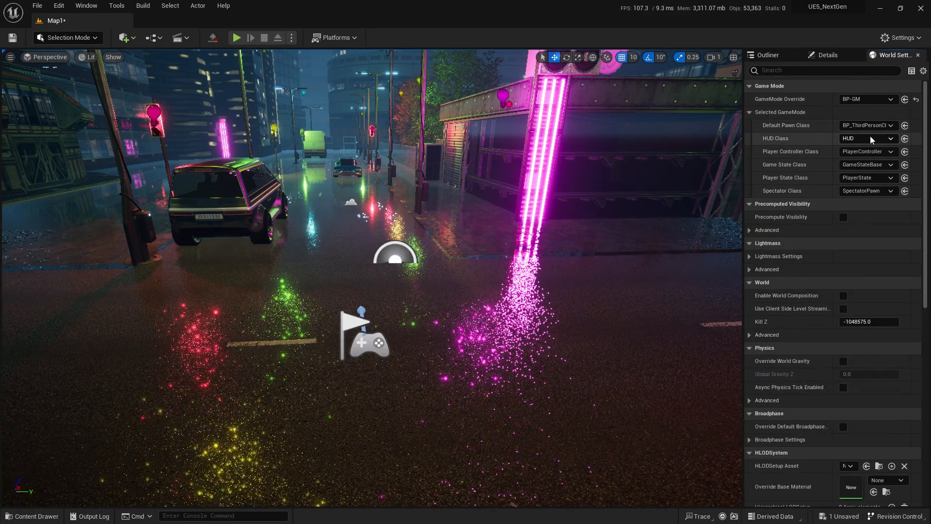
click(890, 125)
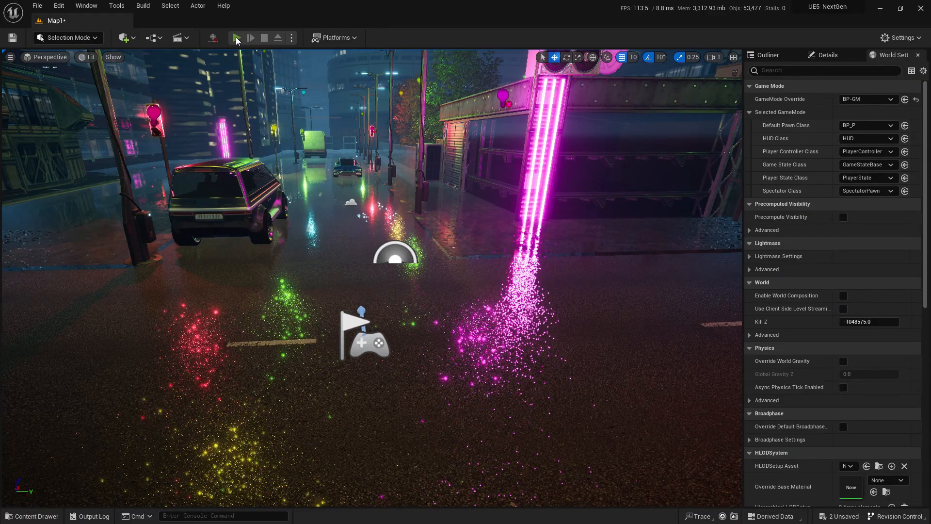
click(236, 38)
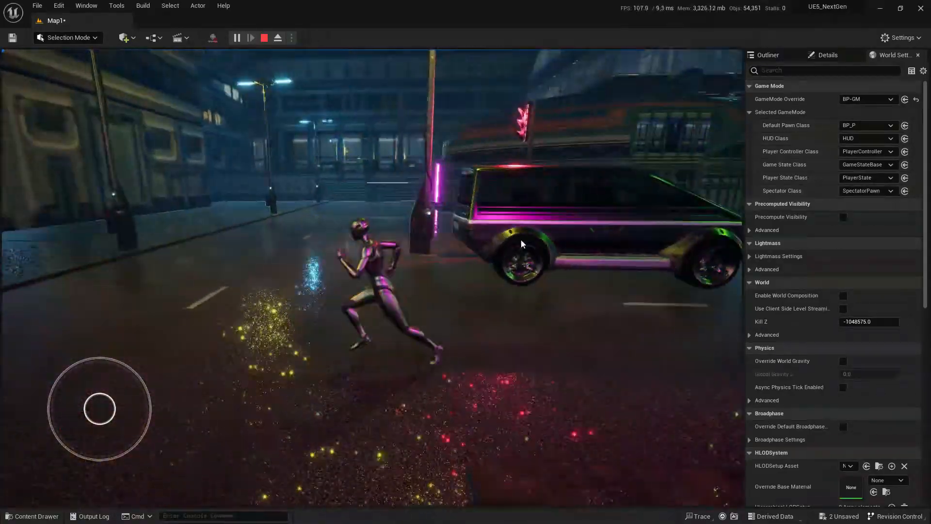
click(264, 38)
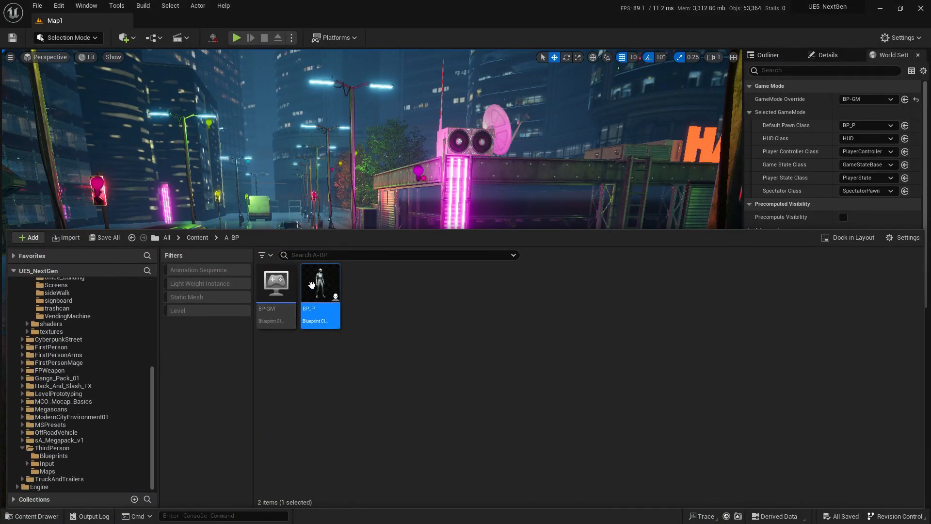
In BP_P, select the Mesh component and assign a gangster skeletal mesh from the project assets.
double_click(319, 282)
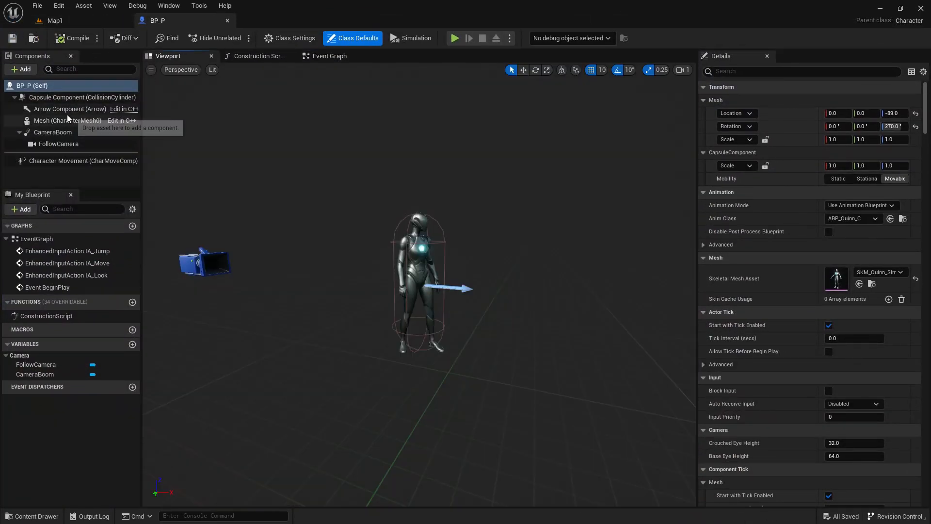
click(64, 120)
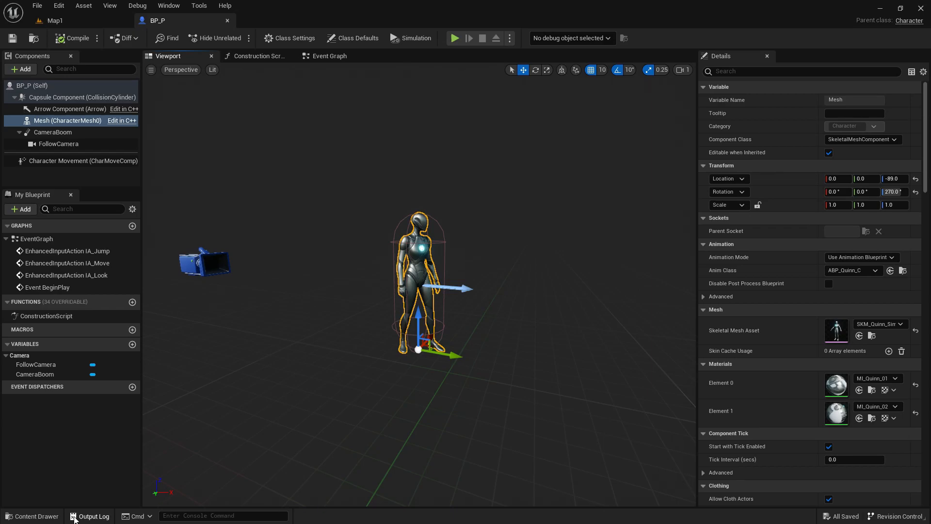
click(32, 516)
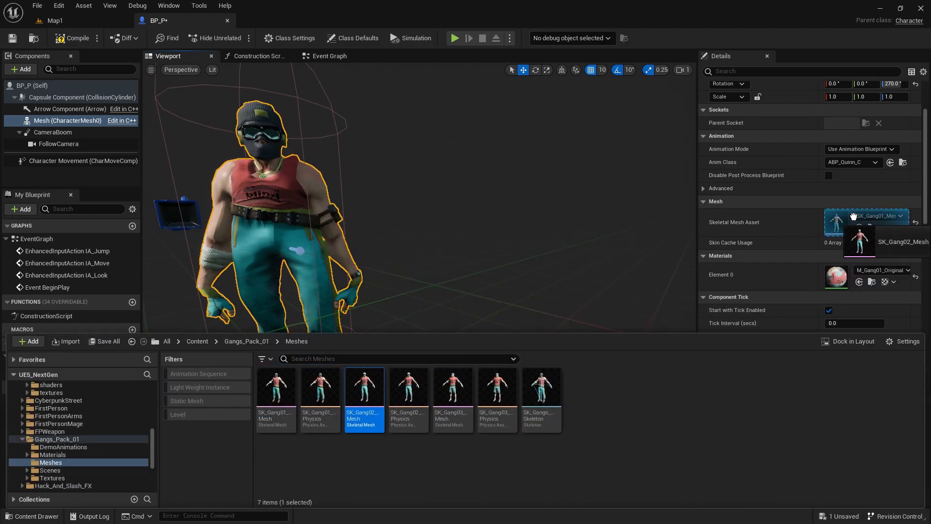
click(453, 385)
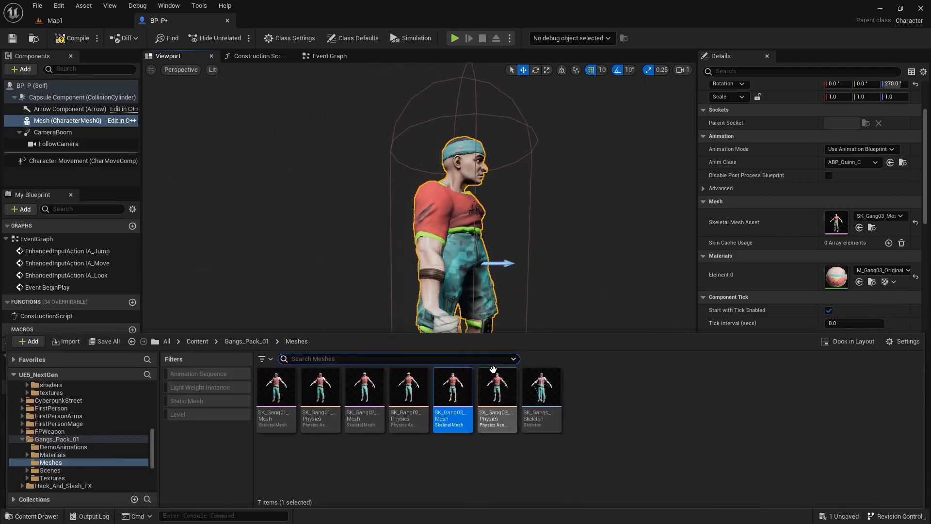
Preview the Aim_Space_Ironsights demo animation on SK_Gang01_Mesh.
click(245, 340)
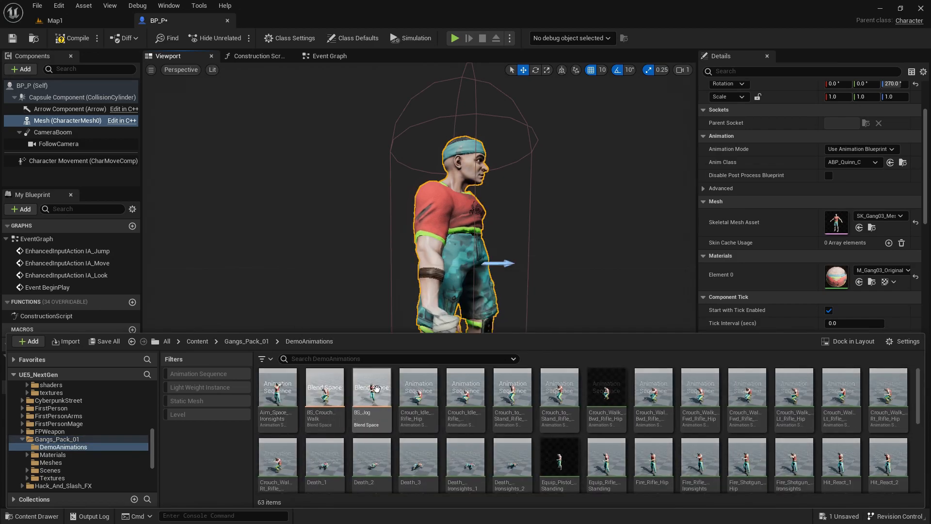
double_click(277, 386)
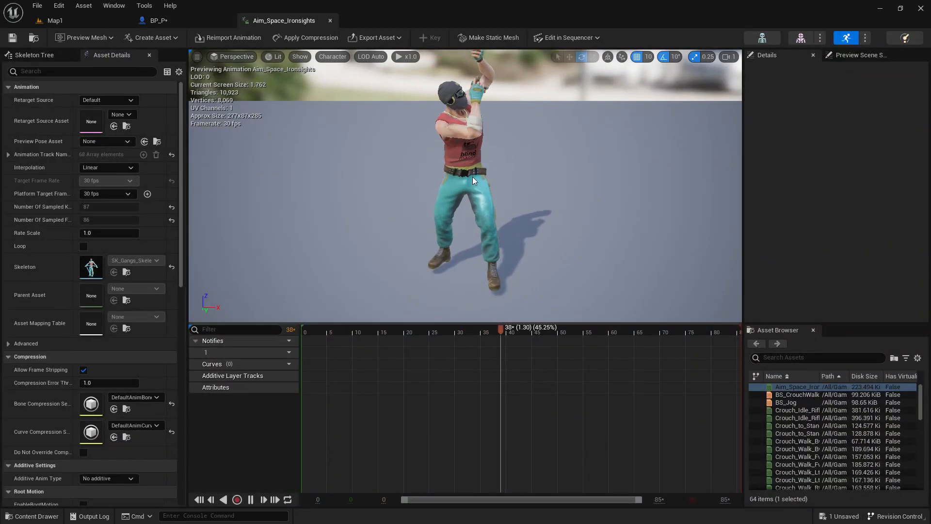
click(857, 54)
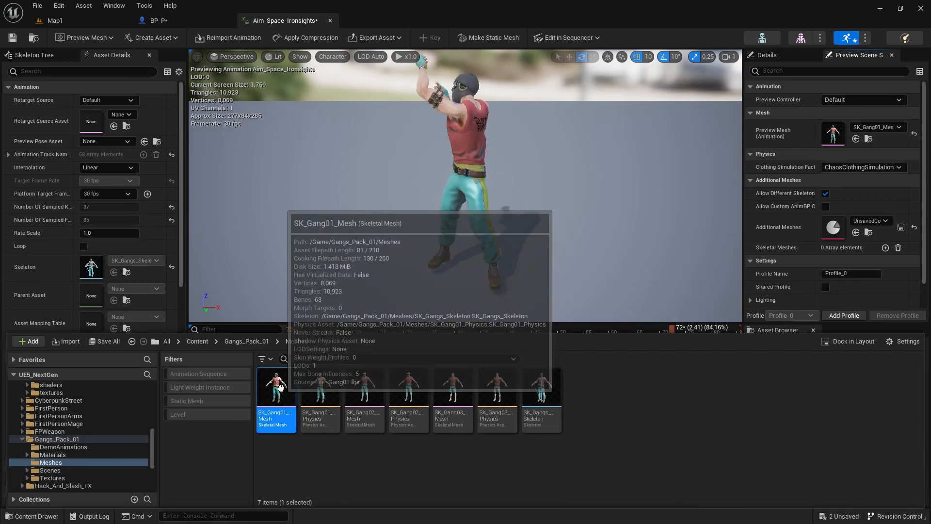
click(183, 20)
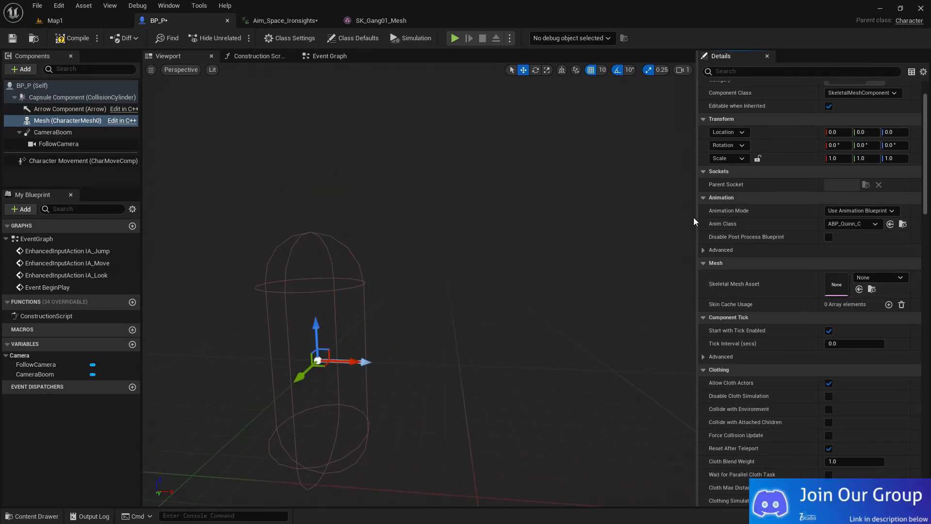
Set the mesh to SK_Gang01_Mesh with Anim Class None, lowered to Z -90 and rotated about -80°.
click(903, 277)
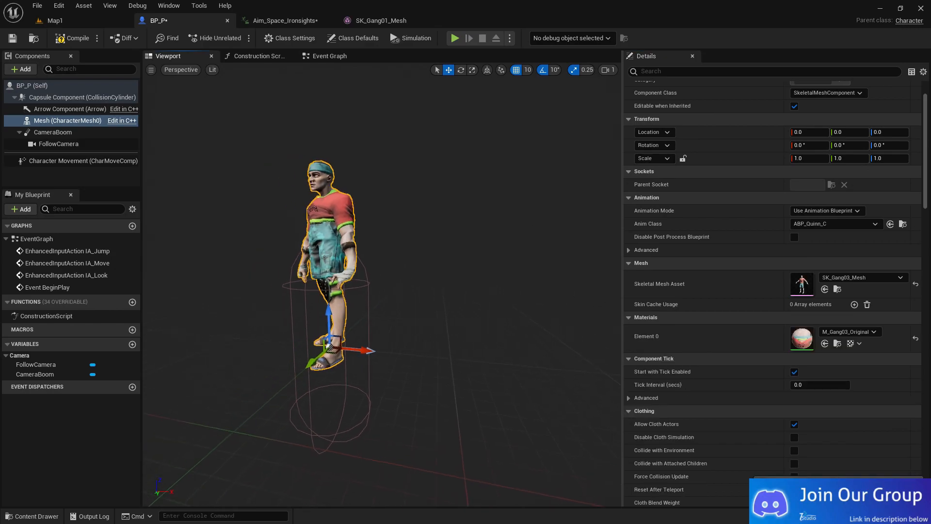
click(835, 223)
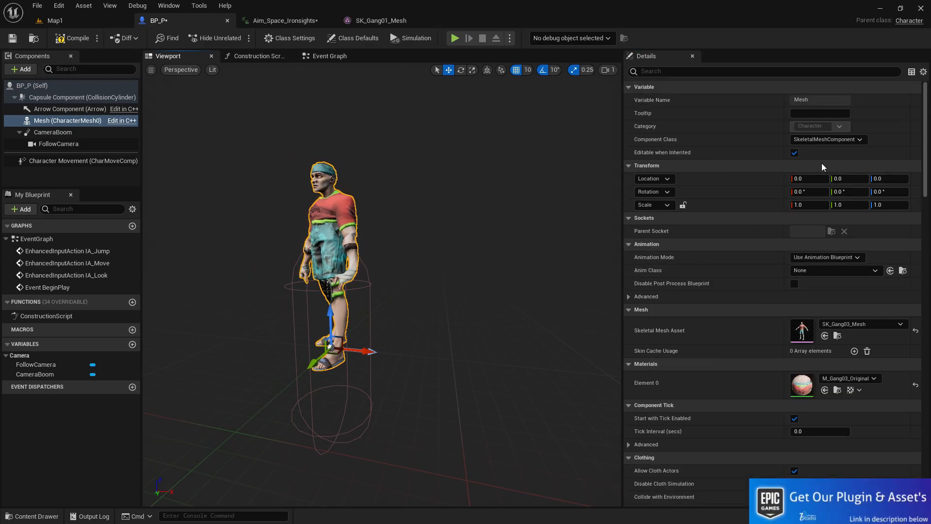
right_click(67, 120)
text(-90)
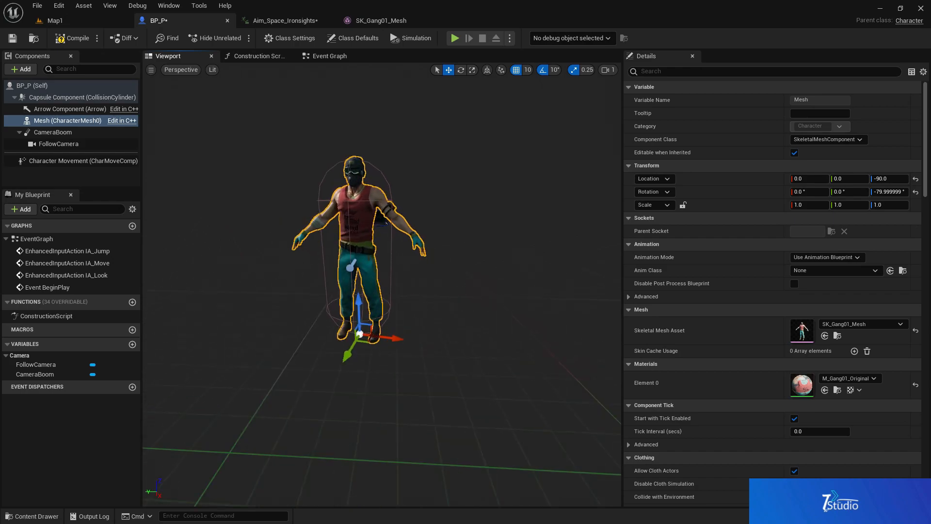
drag(356, 238, 321, 208)
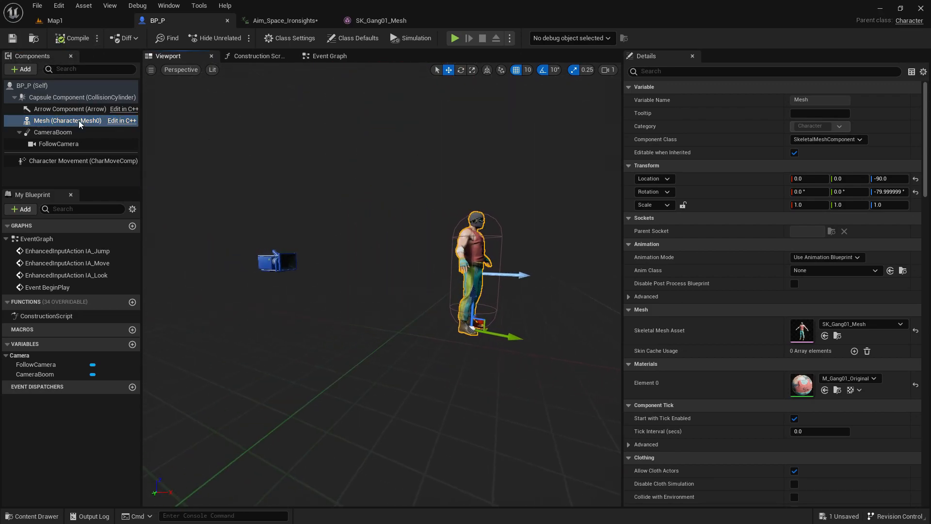
In BP_P Class Defaults, search 'YA' and enable Use Controller Rotation Yaw.
click(53, 132)
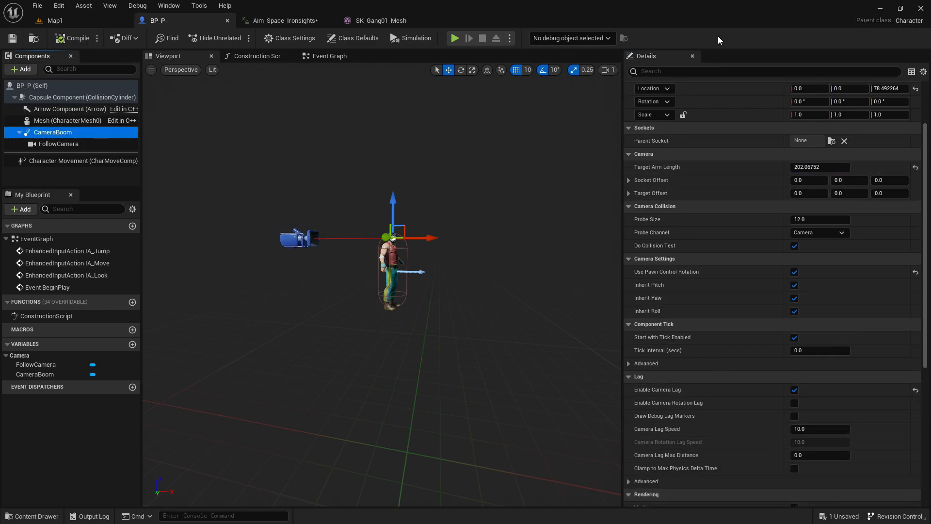
click(357, 37)
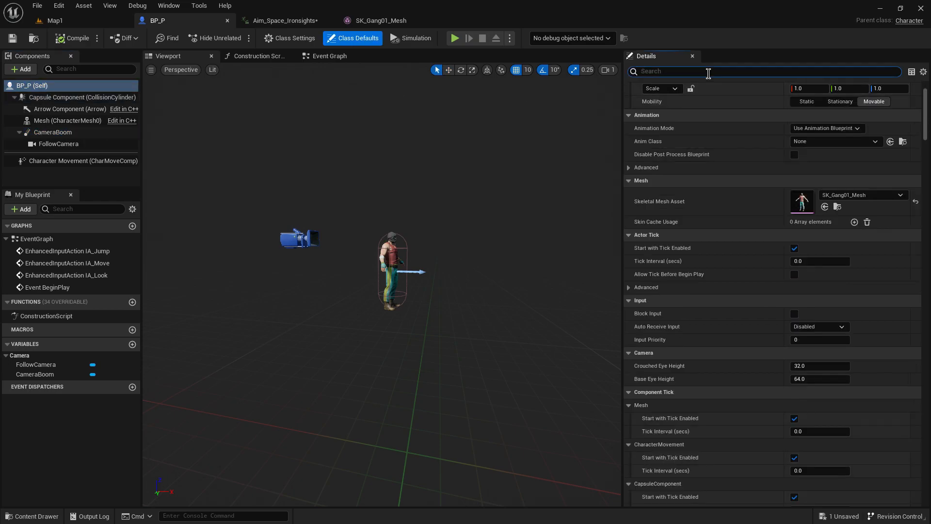
text(YA)
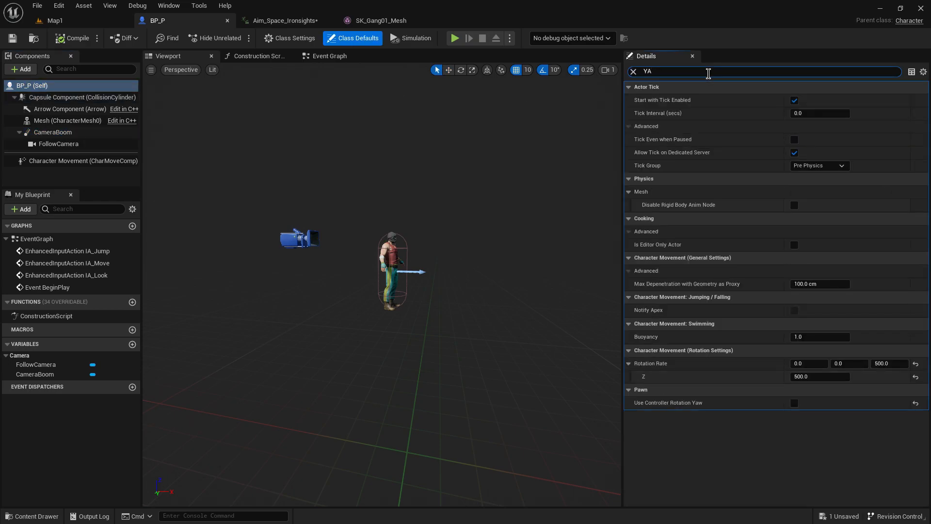
mouse_move(819, 165)
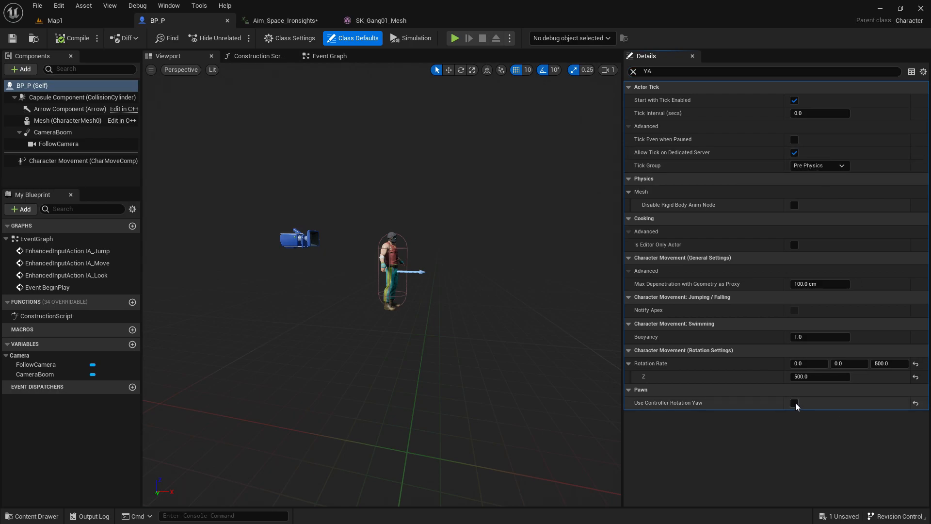
click(56, 21)
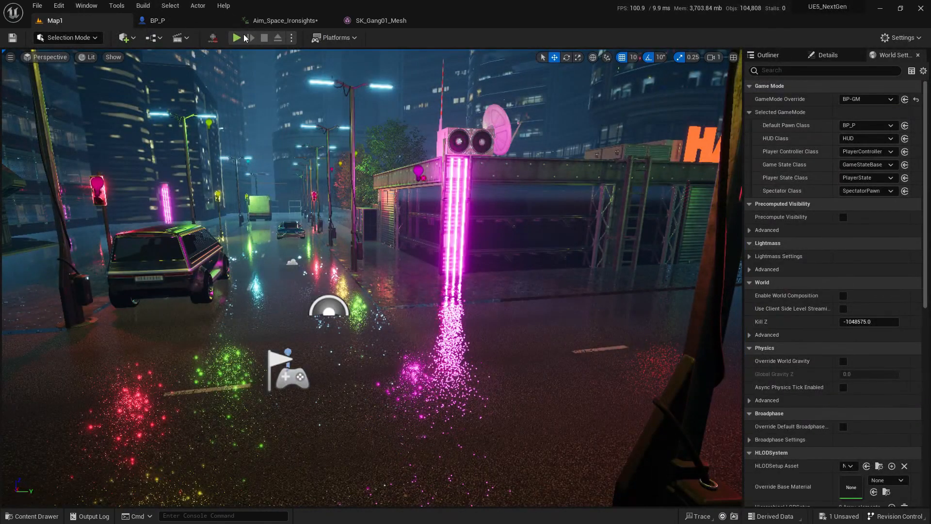
click(236, 38)
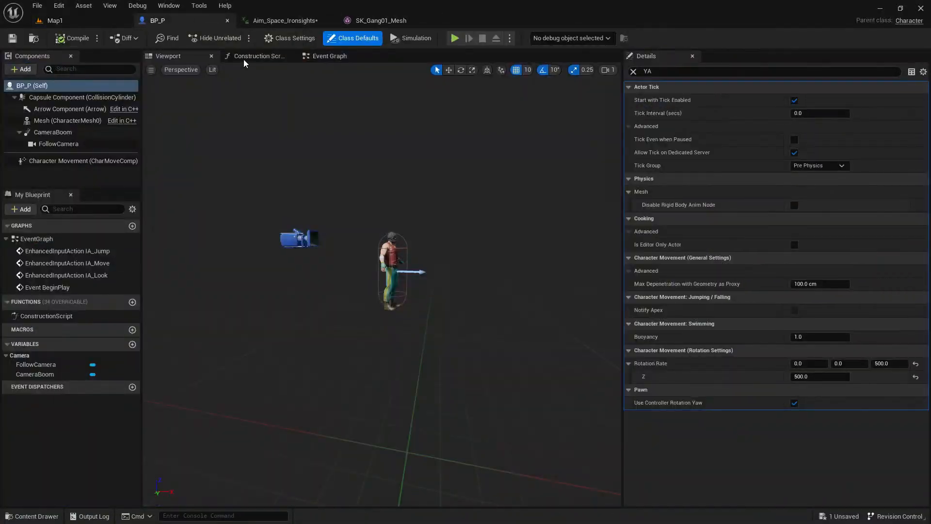
Browse Content > MCO_Mocap_Basics > Animation > Walks > In_Place.
click(67, 121)
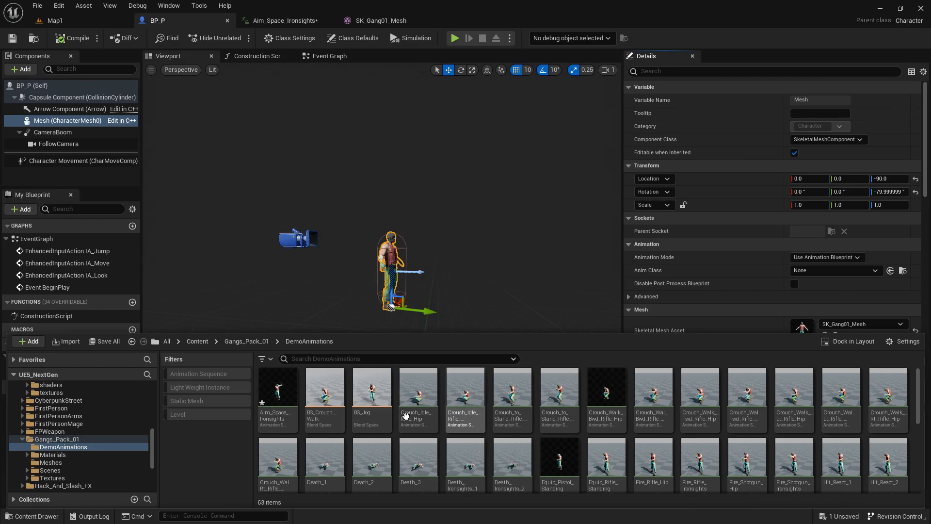
scroll(down, 3)
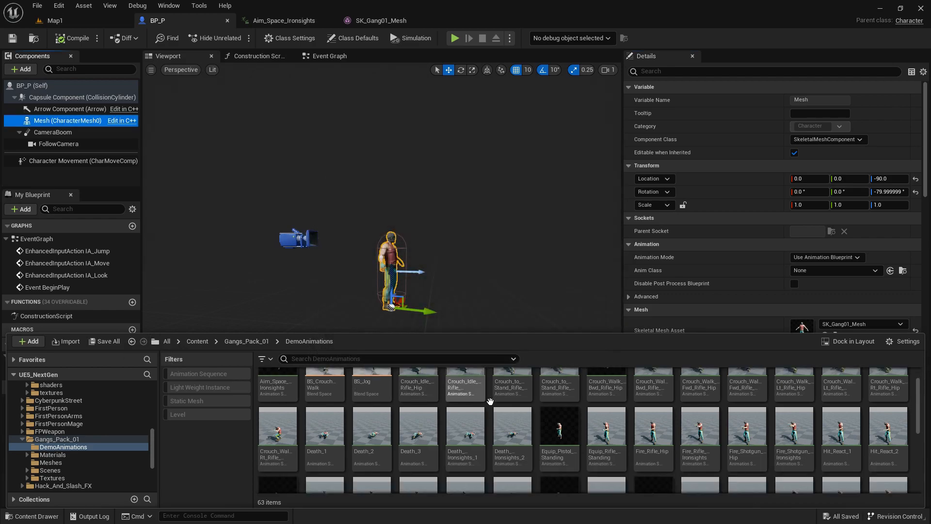
click(197, 340)
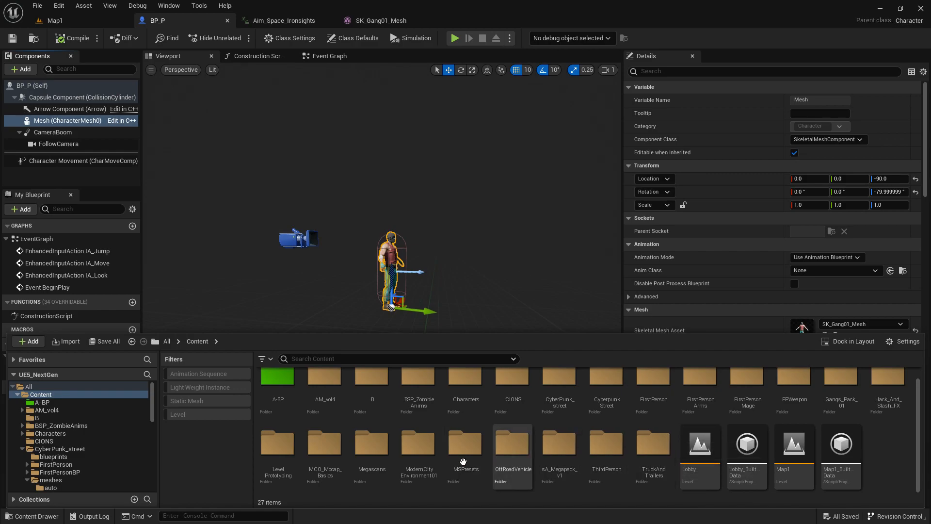
double_click(324, 443)
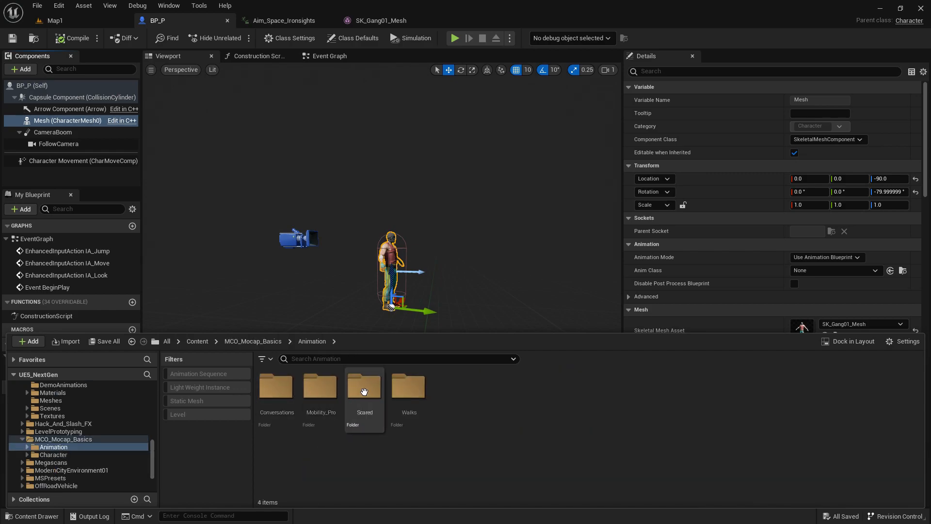
double_click(408, 385)
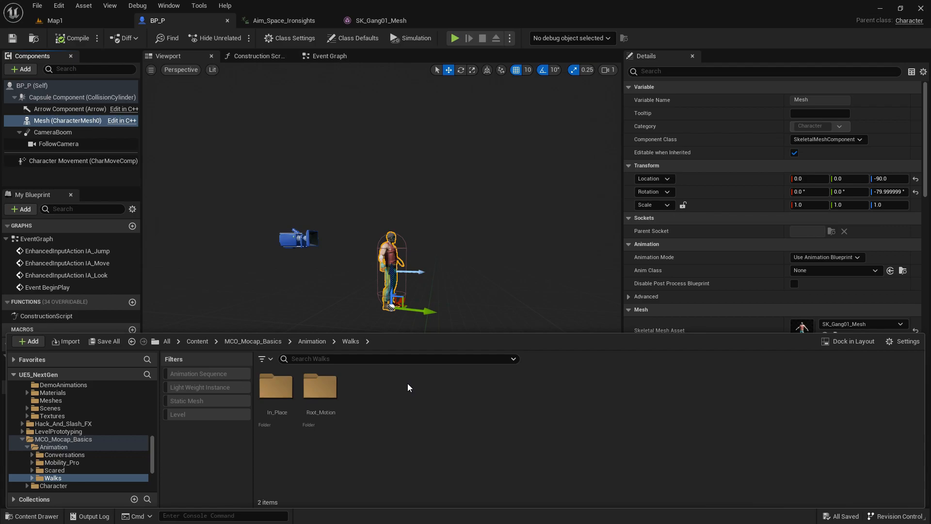
double_click(275, 385)
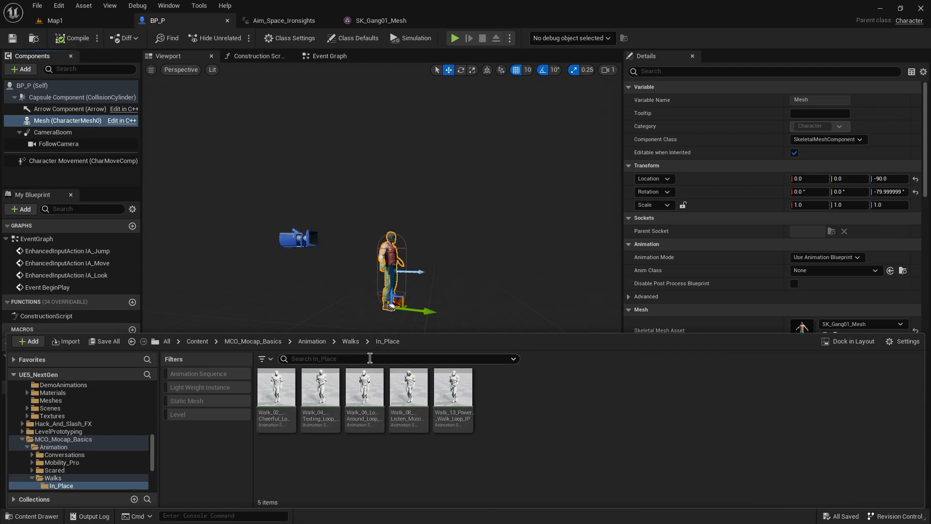
Open the Walk_13_Power_Walk_Loop_IP animation for preview on the gangster mesh.
click(275, 387)
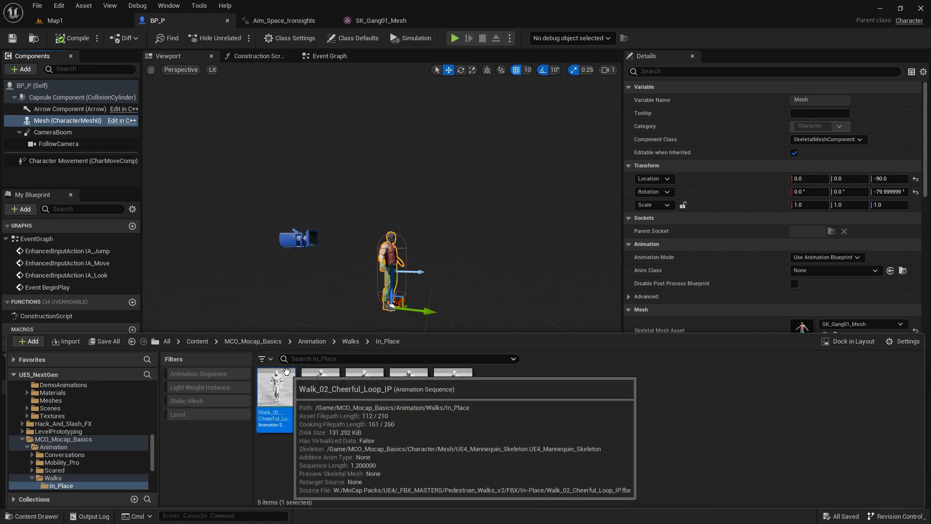
double_click(274, 386)
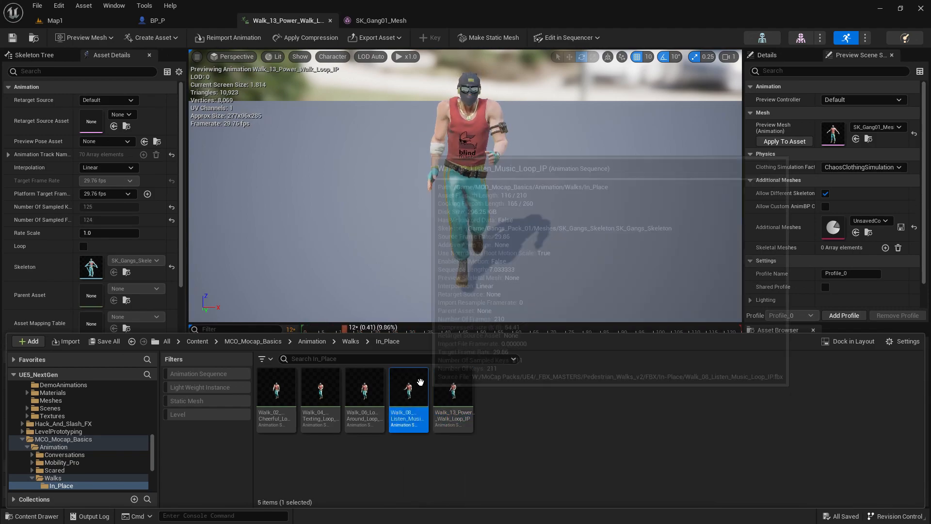
Preview Mobility_Pro in-place animations: another walk, the relaxed fighting stance and MOB1_Crouch_Idle_V2_IPC.
double_click(363, 389)
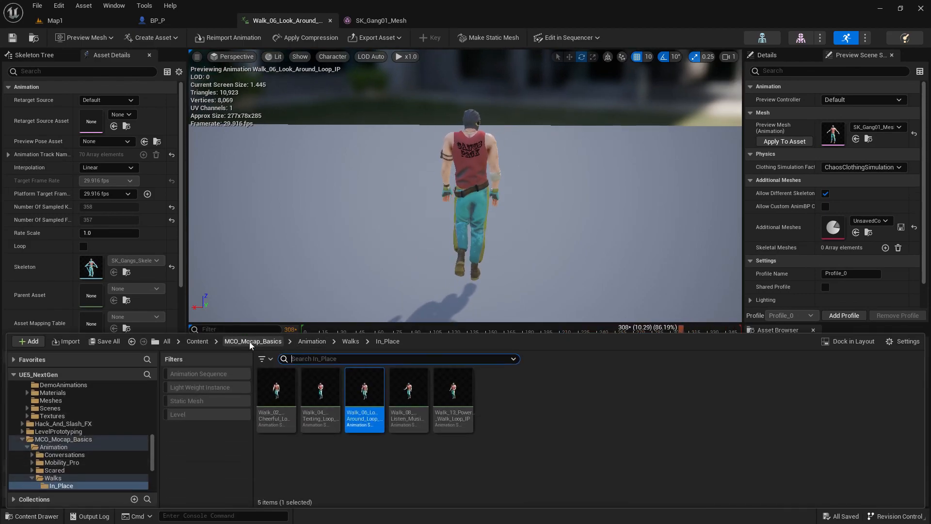
click(60, 461)
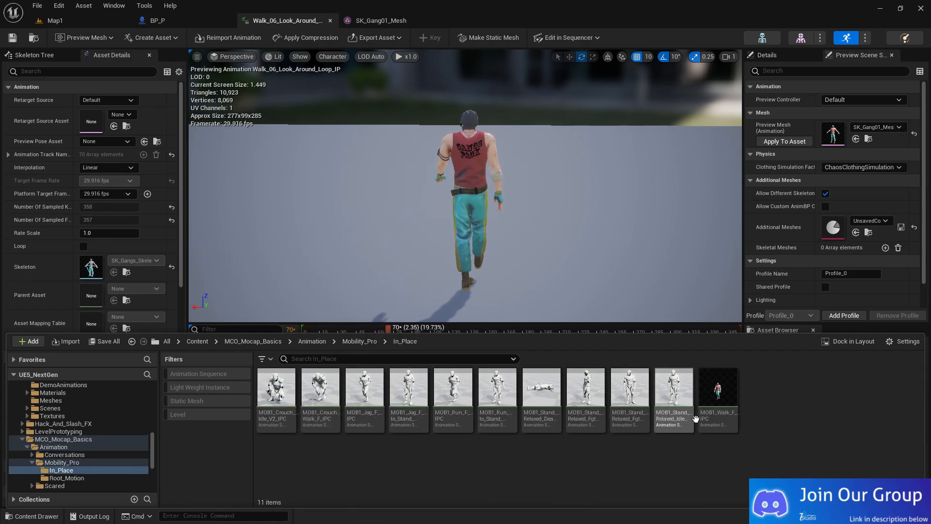
click(717, 392)
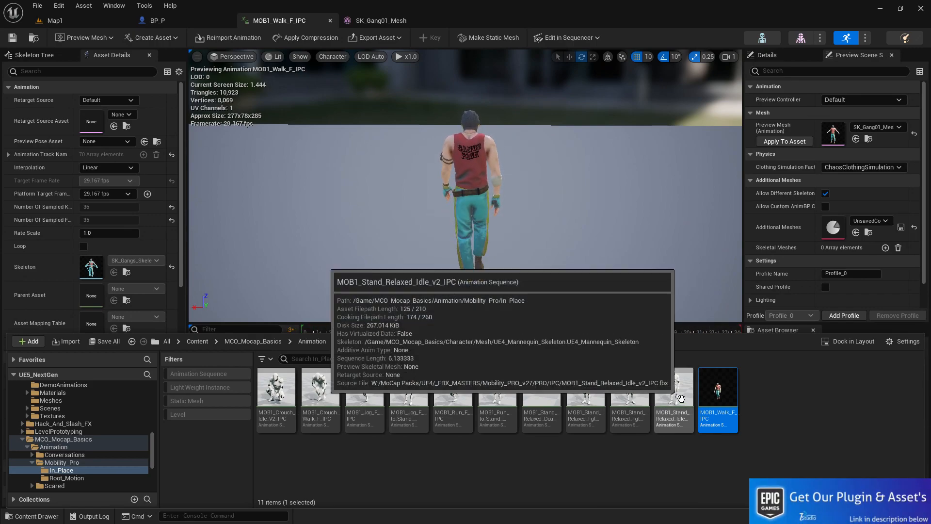
double_click(628, 386)
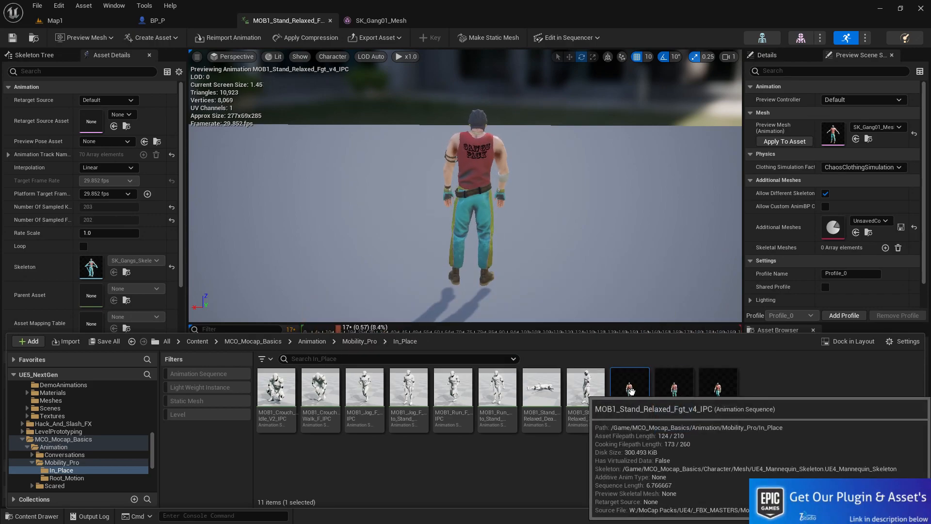
mouse_move(585, 386)
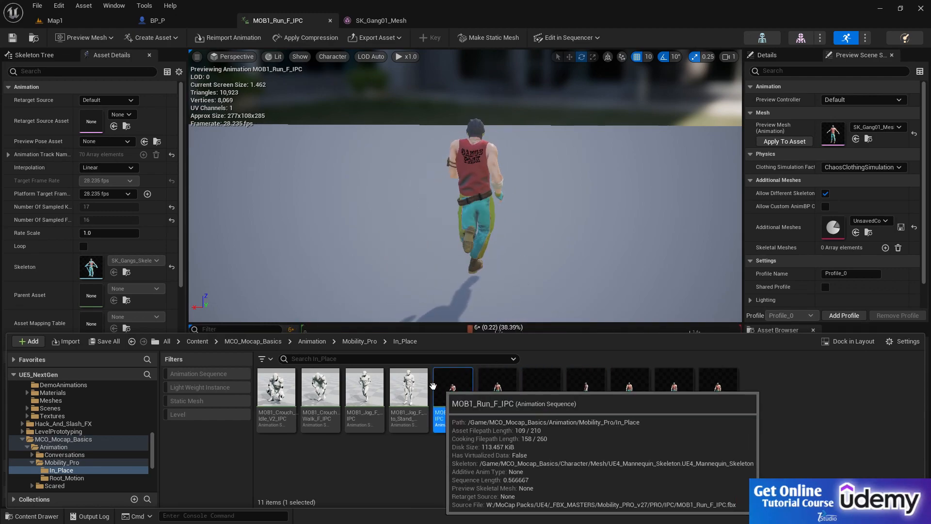
double_click(364, 387)
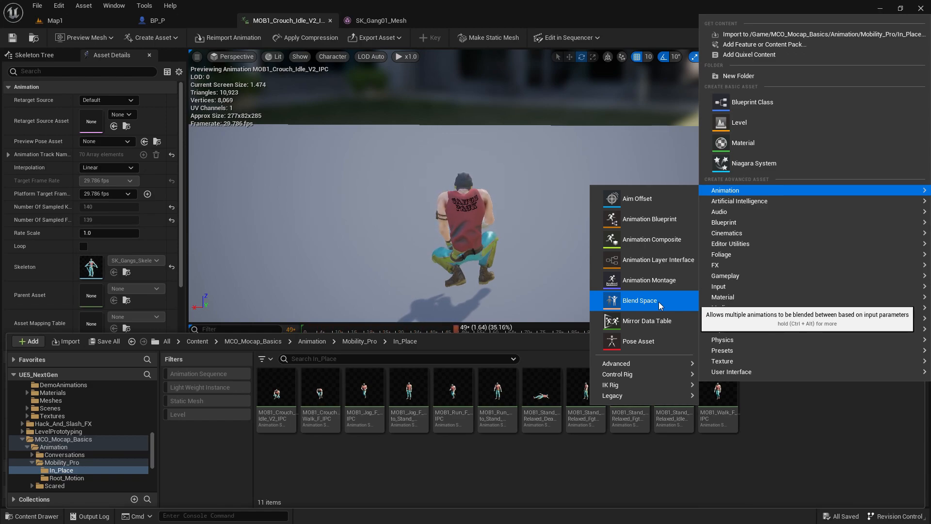
Create a Blend Space on the gangs skeleton in Mobility_Pro In_Place, named B-MOVE.
click(640, 300)
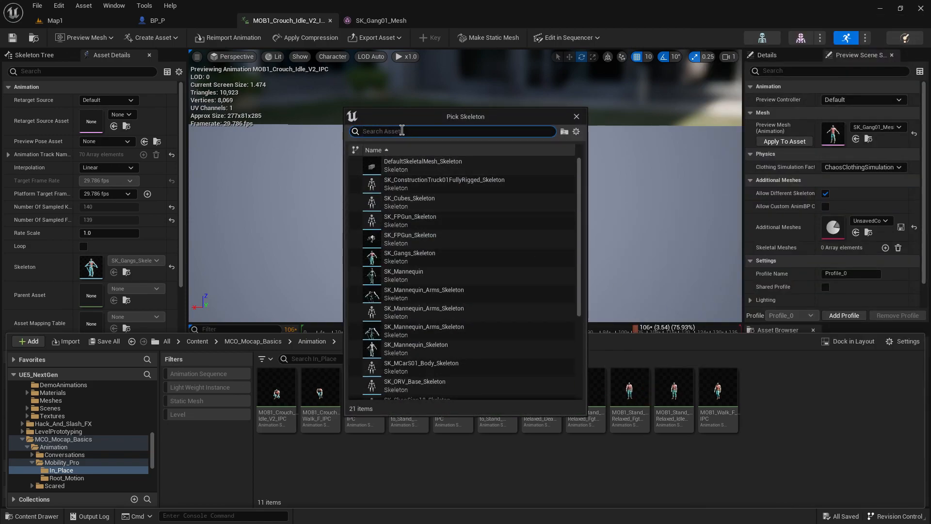
text(SK_GR)
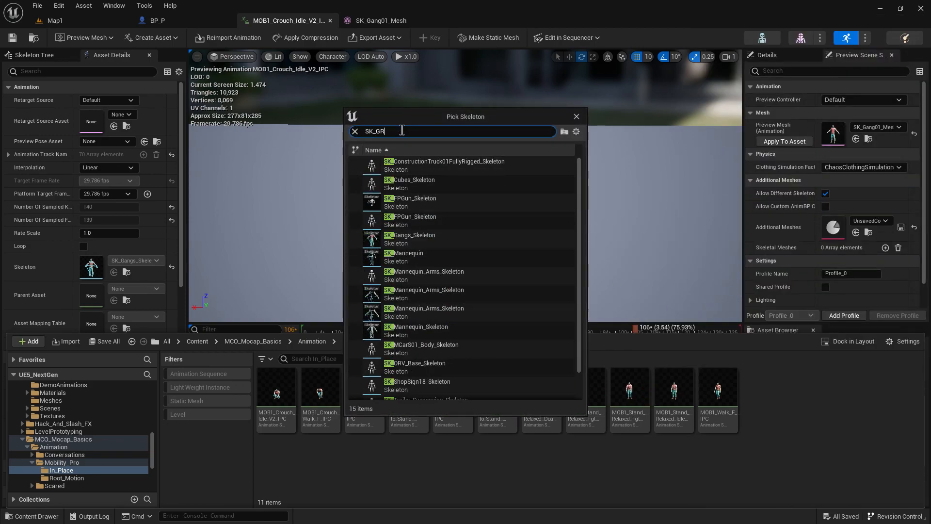
click(355, 131)
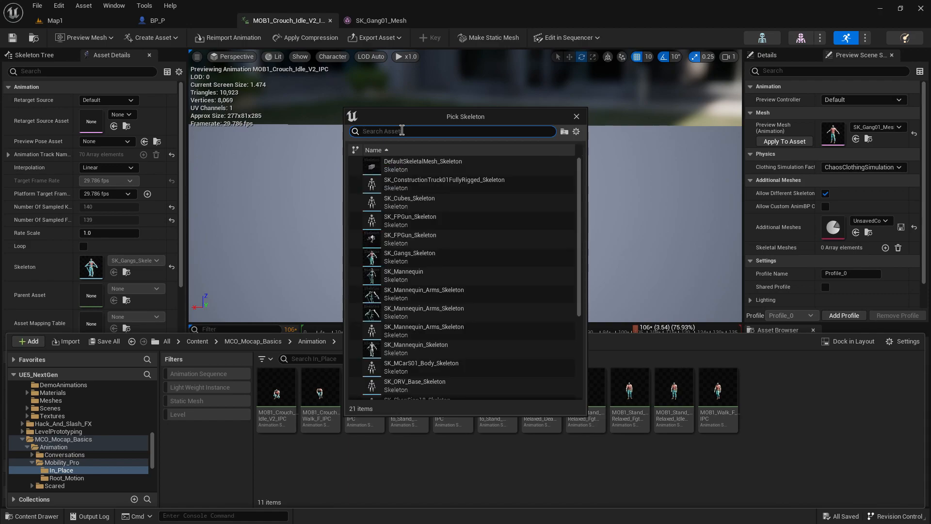
text(GA)
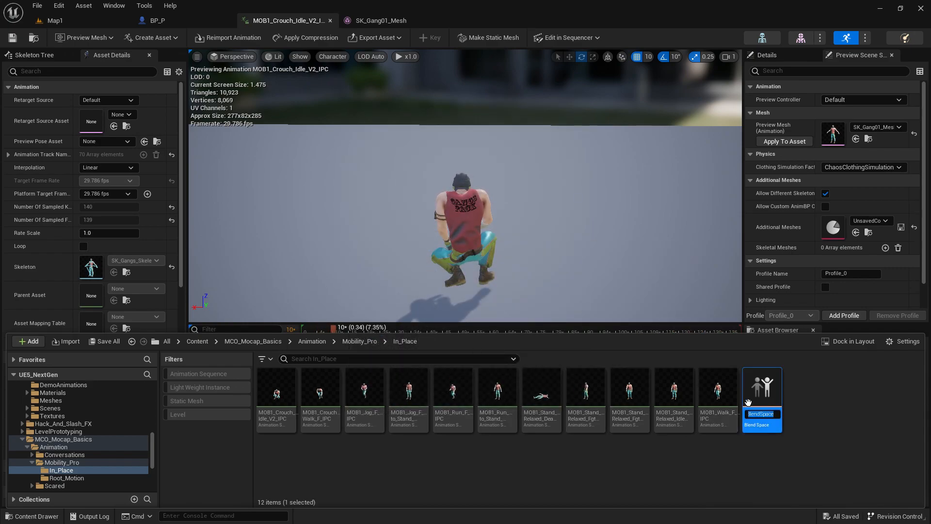
text(bs)
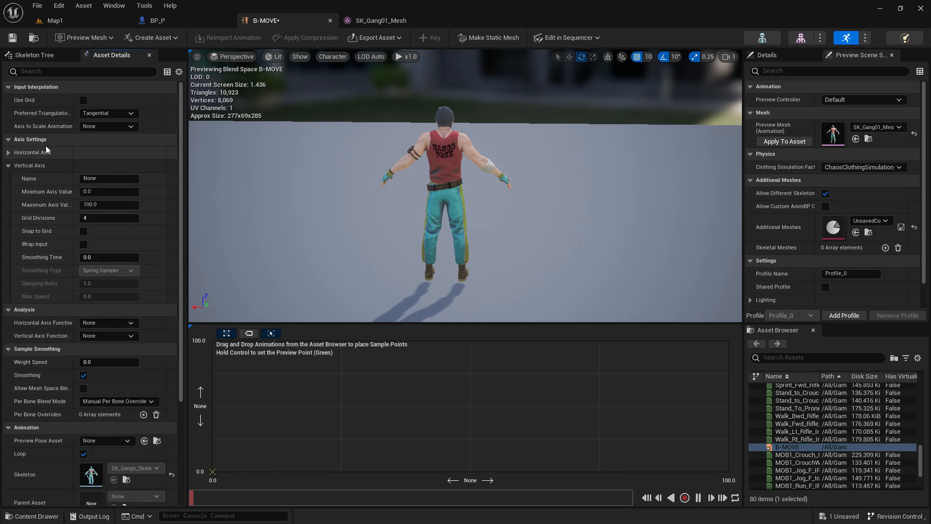
Name the horizontal axis LR with range -180 to 180, 8 divisions and snapping.
click(33, 153)
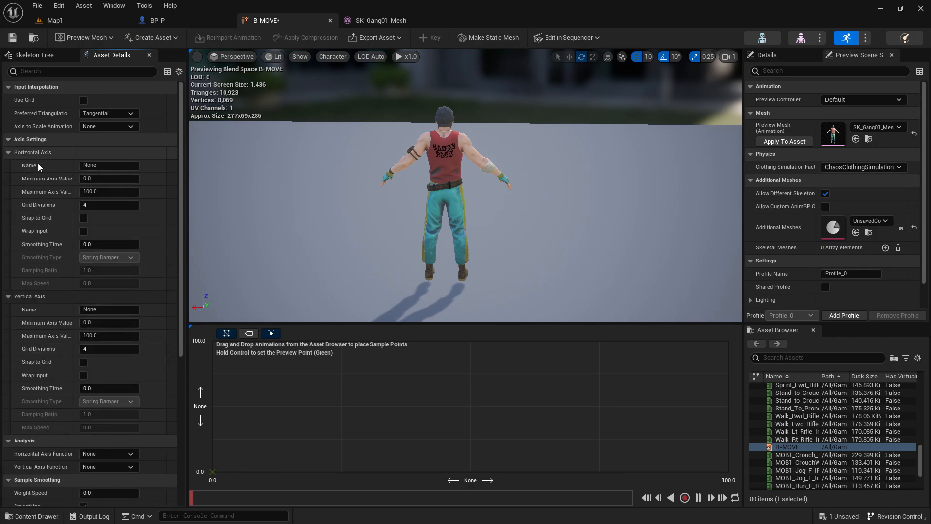
text(LR)
text(-180)
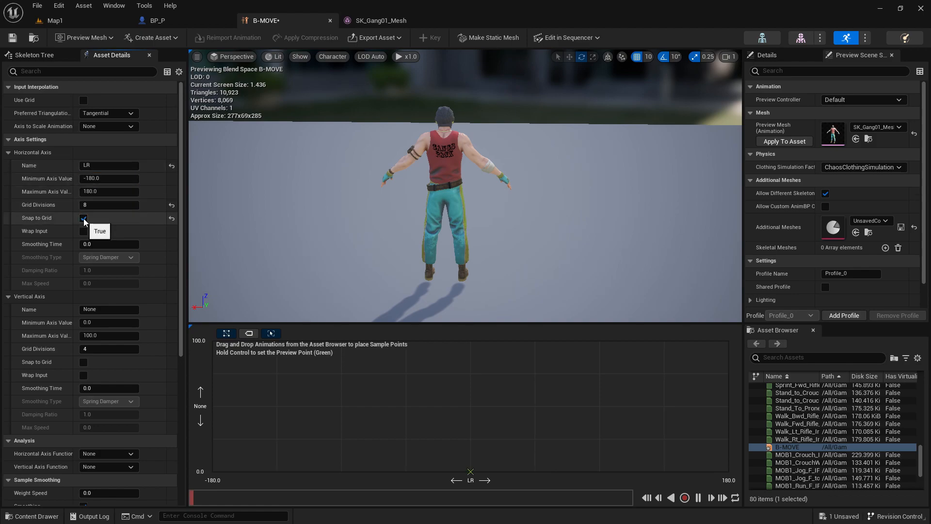
Name the vertical axis SPEED with a maximum value of 400.
text(SPEE)
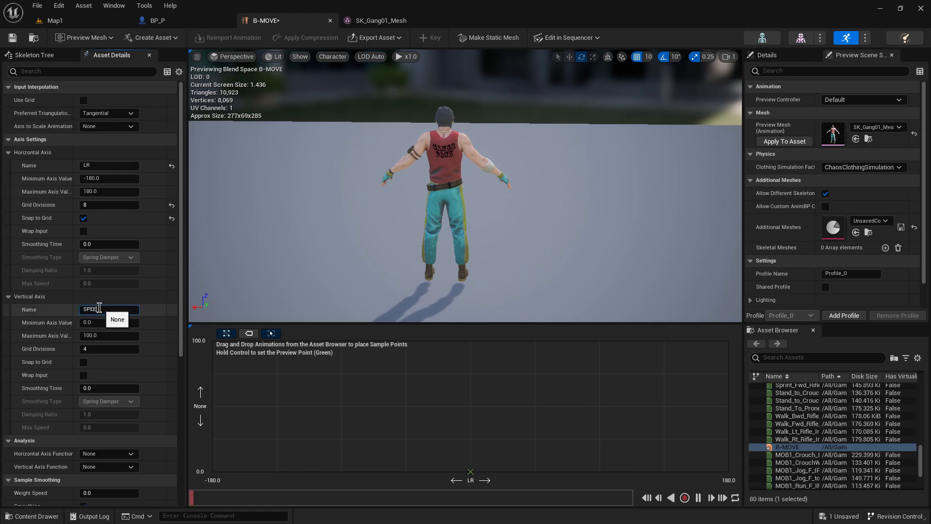
click(108, 336)
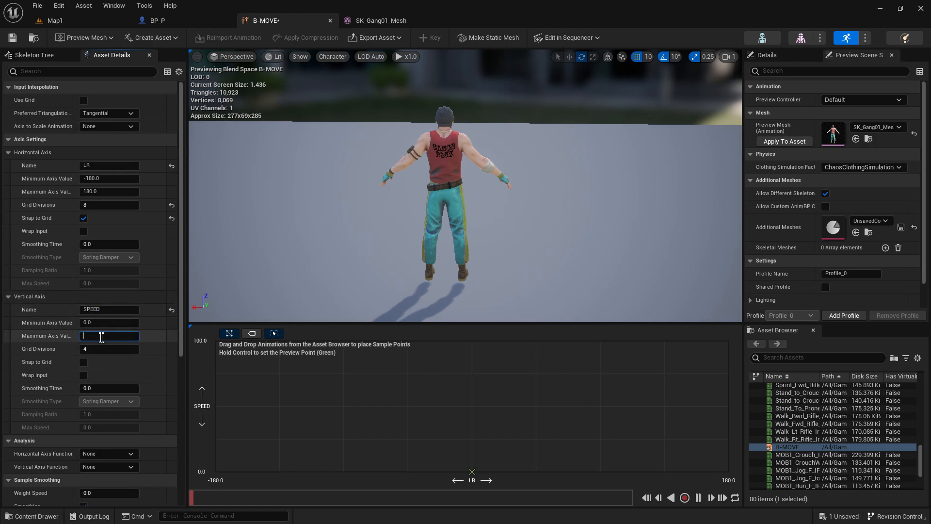
text(400.0)
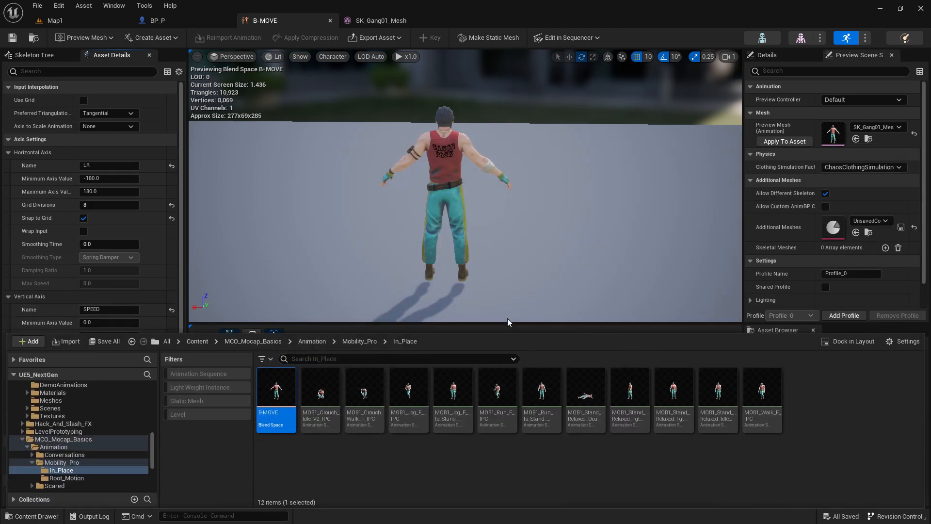
mouse_move(717, 392)
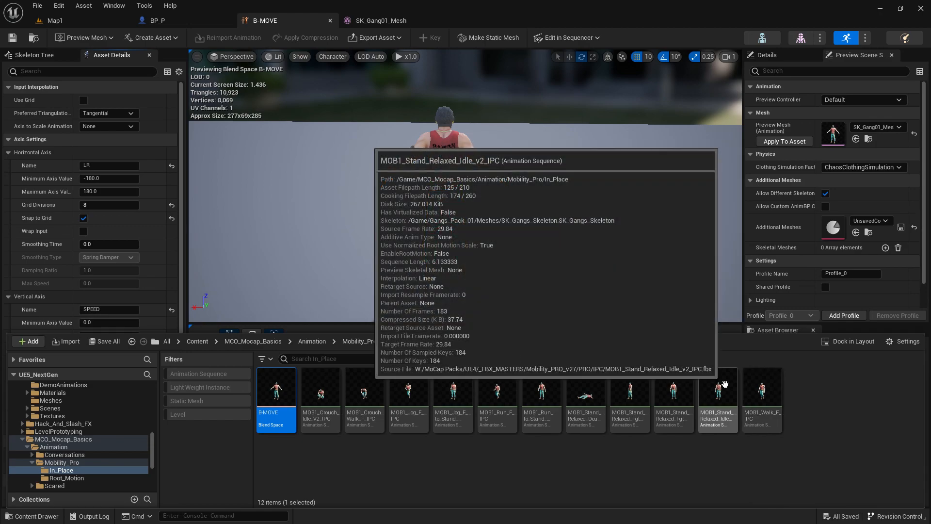
Preview the relaxed standing idle animation and search for it by name.
double_click(717, 393)
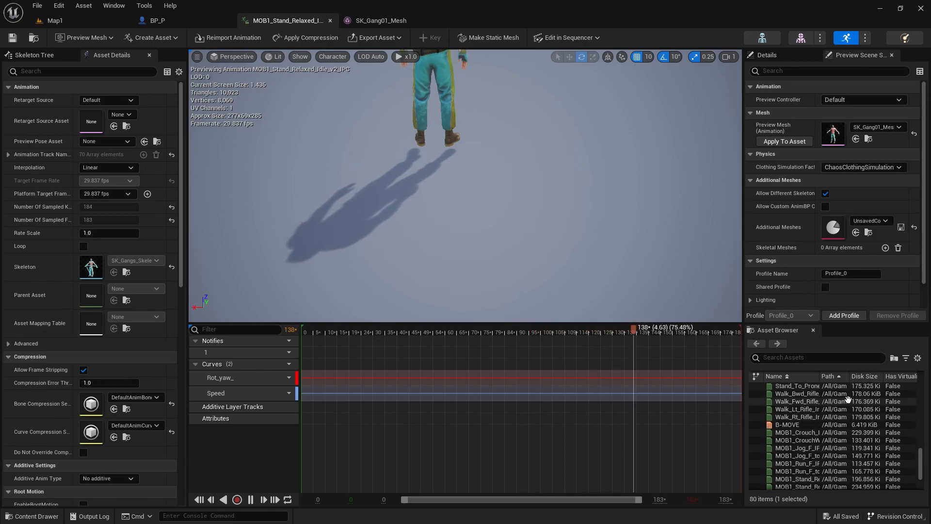
double_click(787, 424)
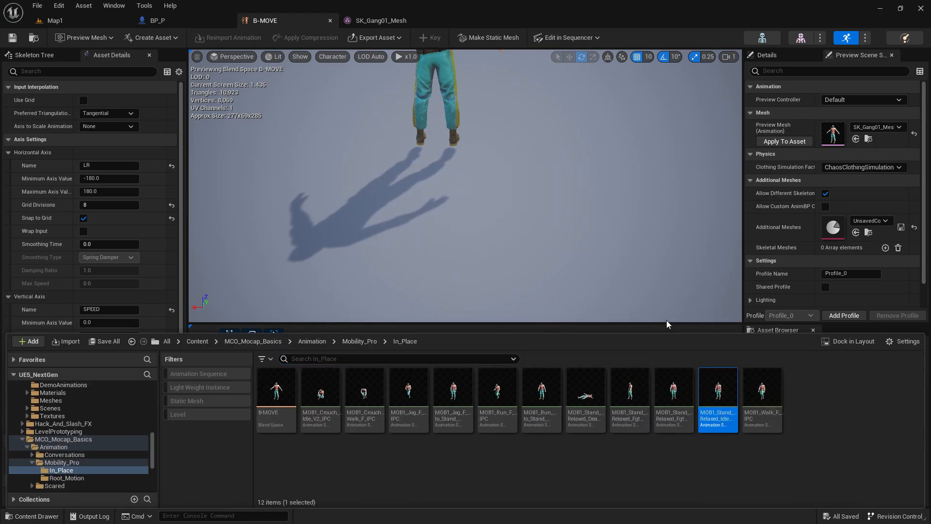
right_click(718, 389)
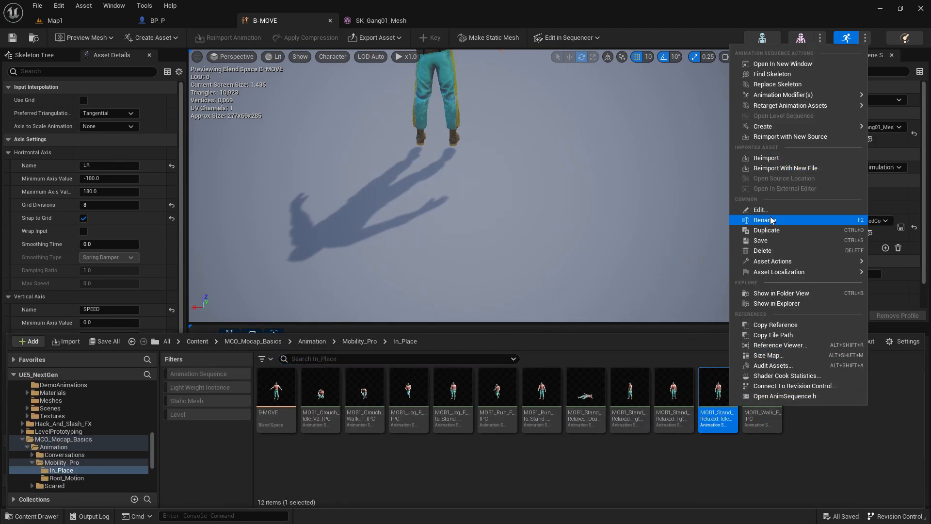
click(765, 220)
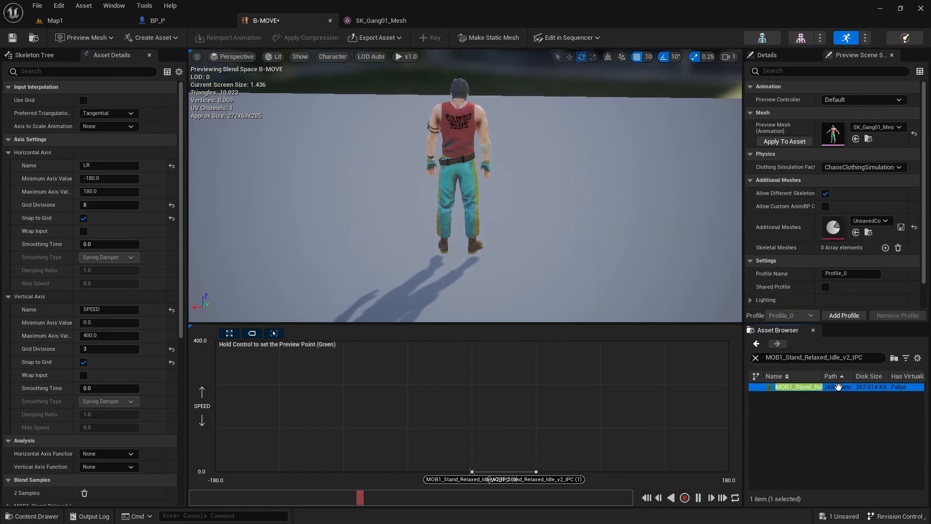
Place relaxed idle samples along B-MOVE's bottom speed row across LR.
click(669, 474)
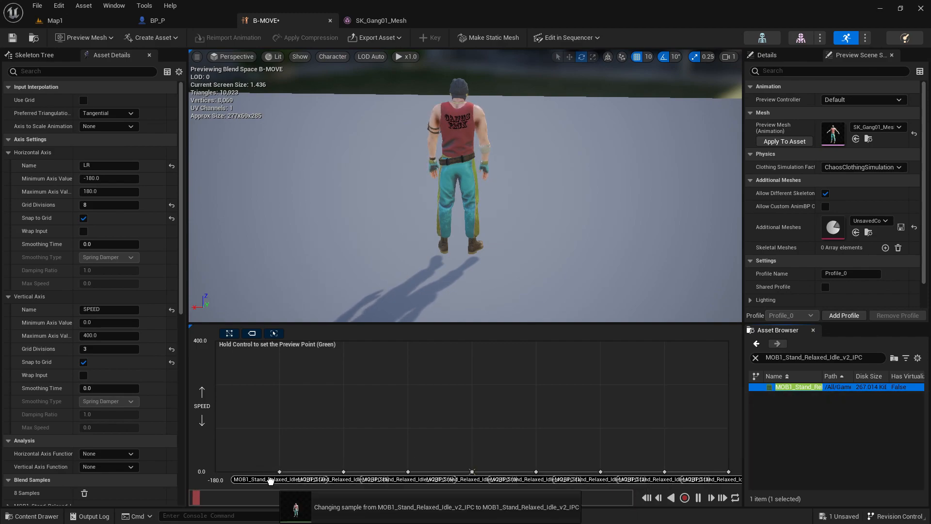
click(463, 474)
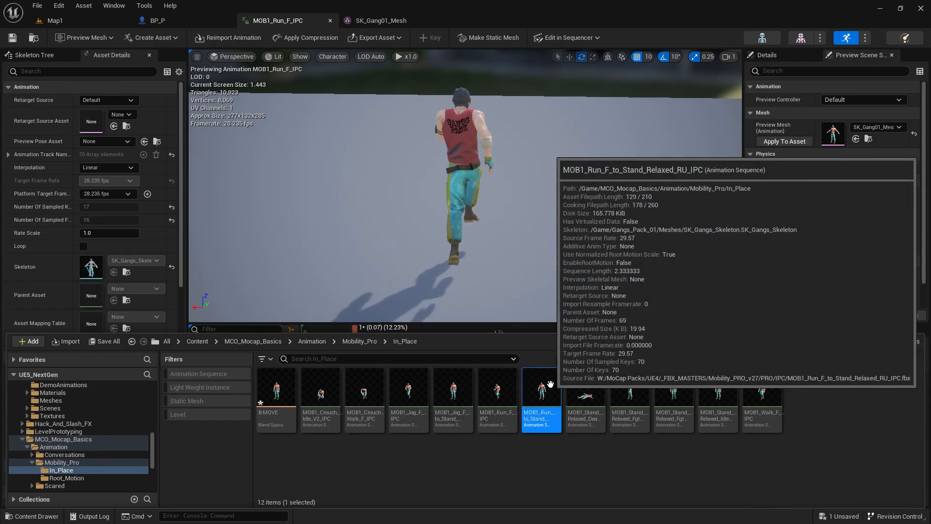
Preview the relaxed fight stance and forward walk animations on the gangster.
double_click(673, 390)
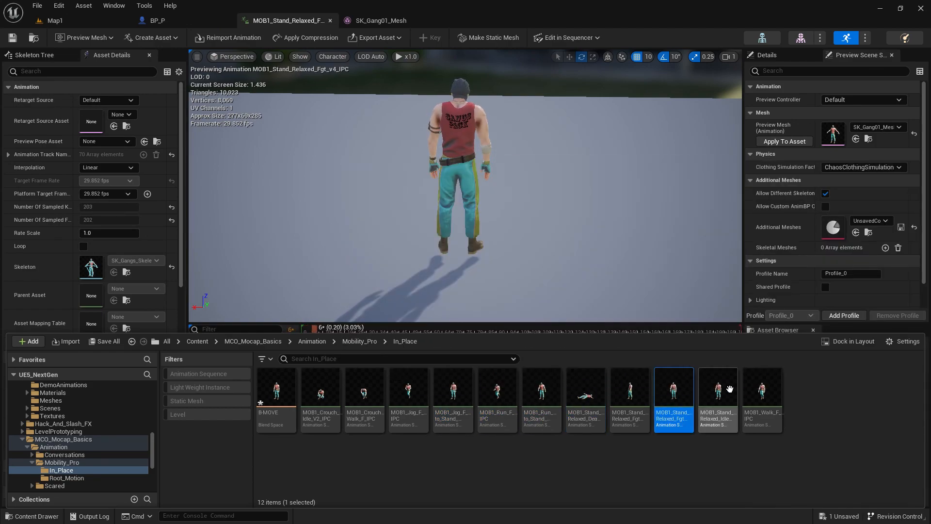
double_click(761, 390)
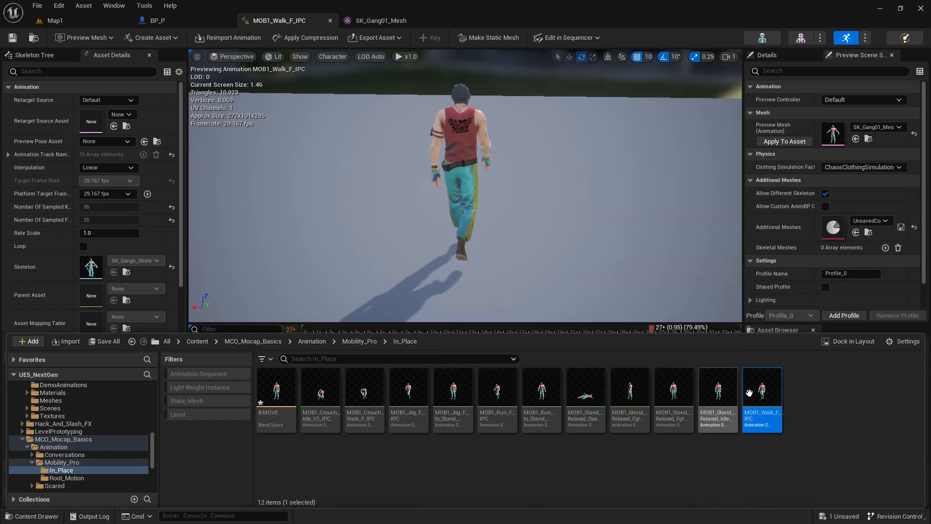
right_click(762, 395)
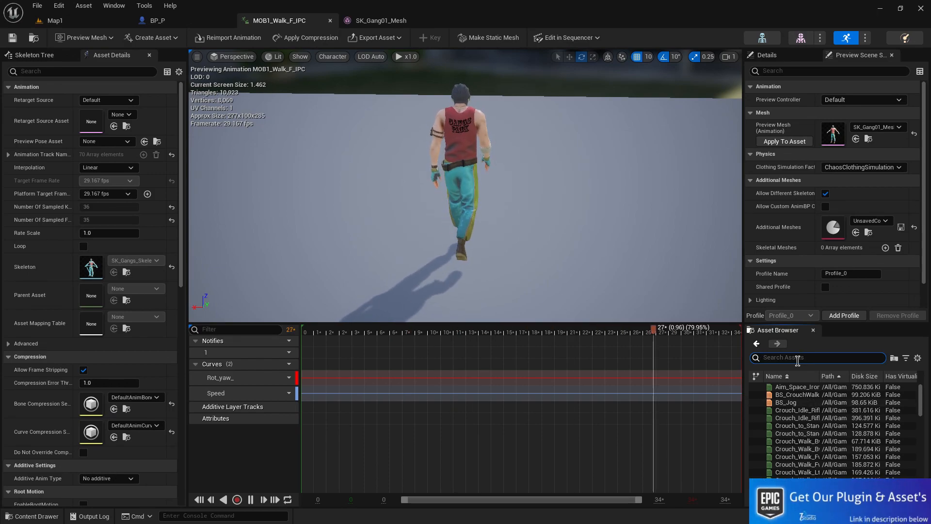
Find B-MOVE in the Asset Browser and reopen the blend space.
text(B_)
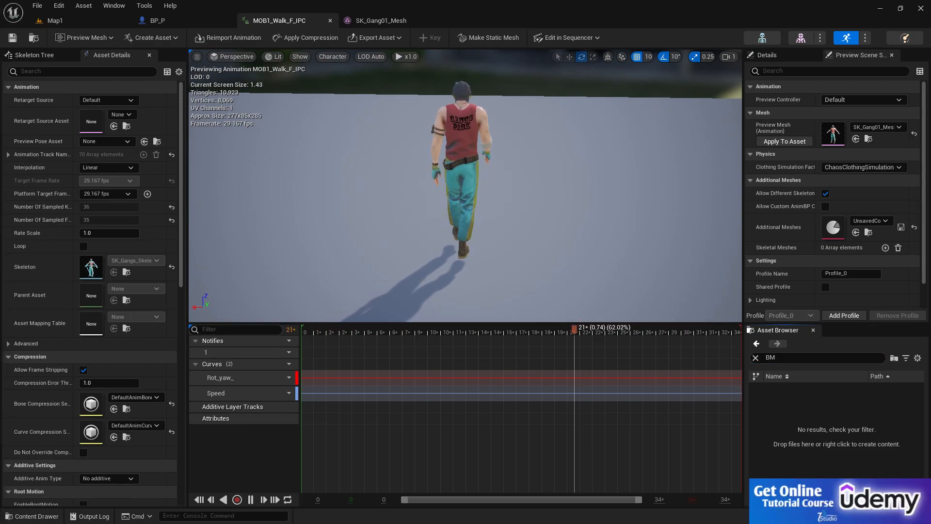
click(428, 329)
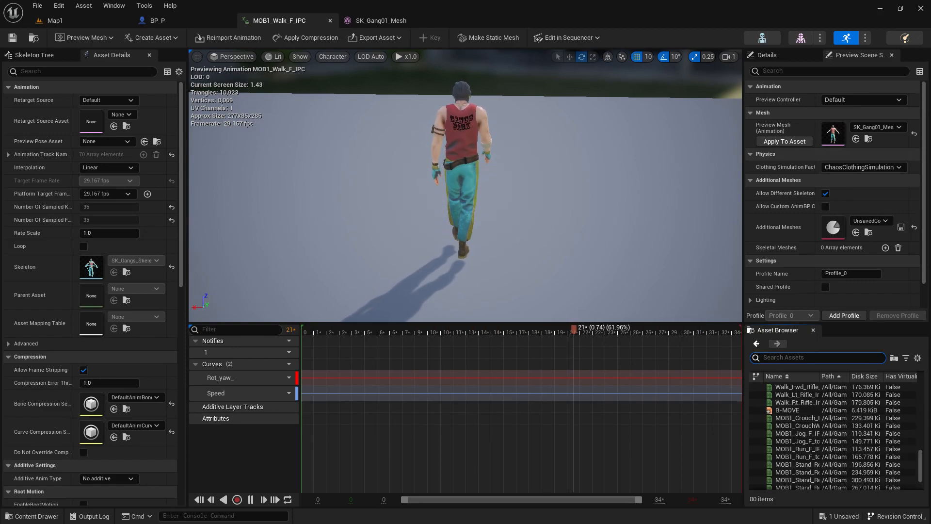
click(430, 328)
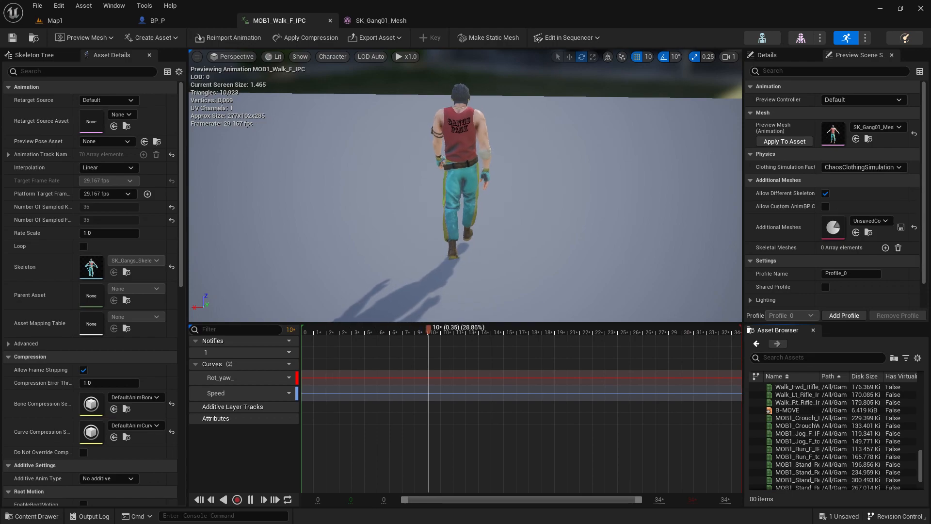
double_click(786, 409)
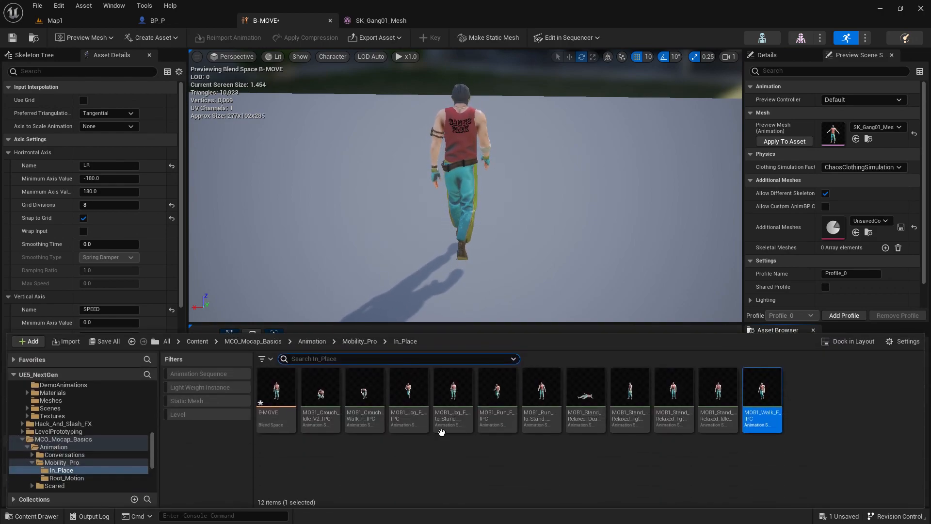
Preview the forward jog and run-to-stand clips, then return to B-MOVE.
double_click(409, 391)
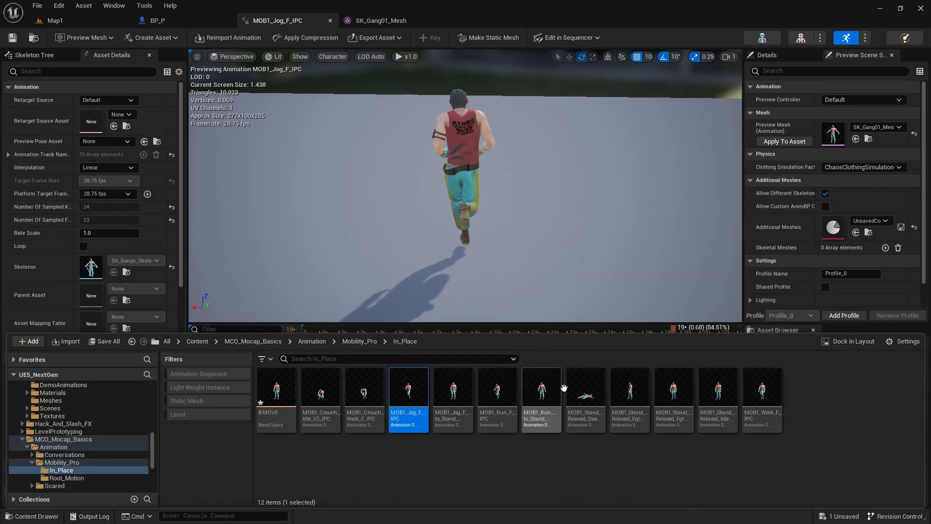
double_click(540, 390)
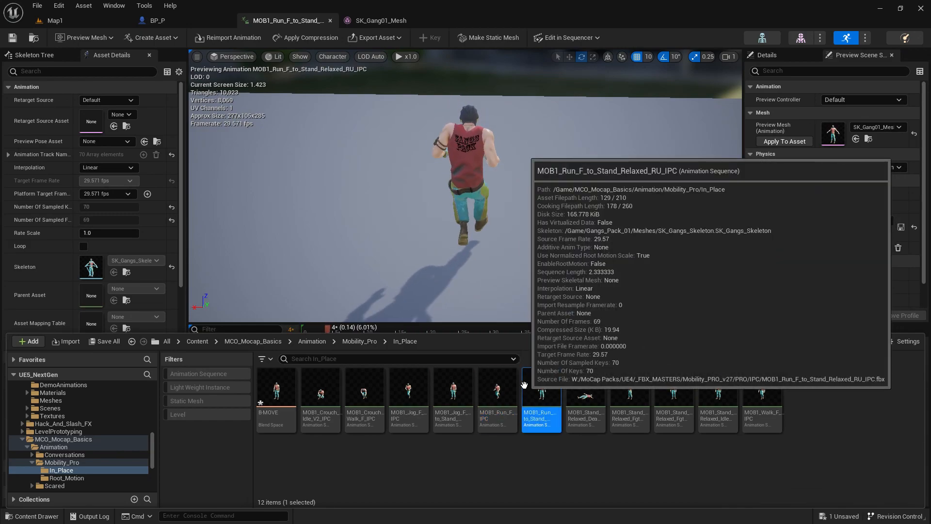
double_click(497, 394)
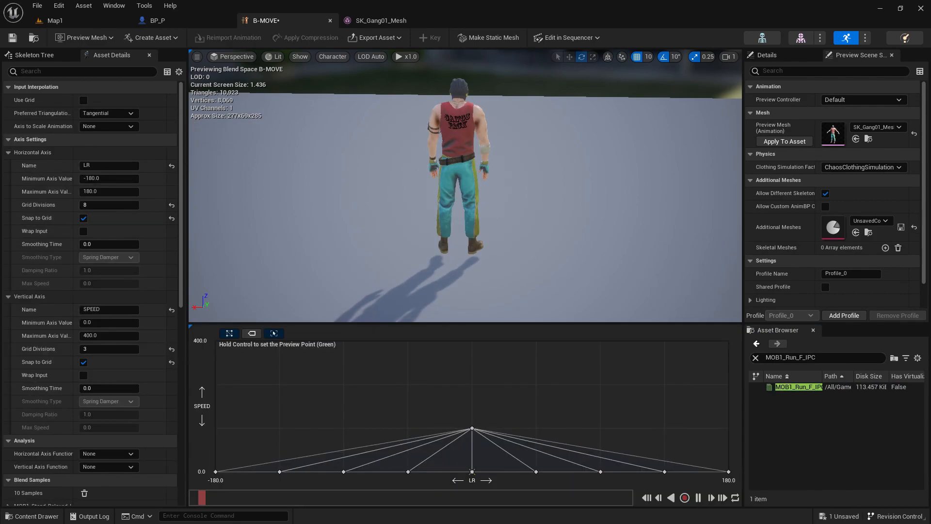
Place MOB1_Run_F_IPC at full SPEED in the centre of the LR axis.
click(798, 387)
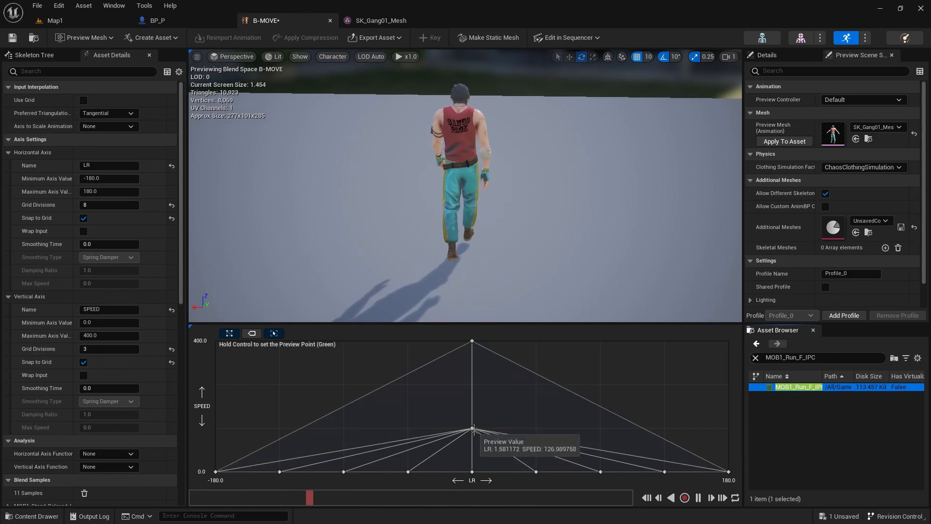
drag(472, 429, 475, 342)
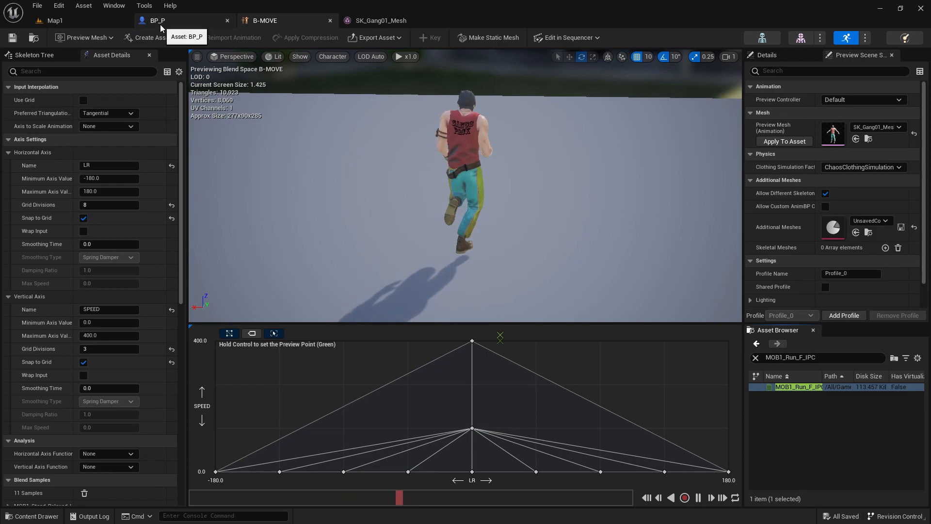
Create animation blueprint BP_ANI for SK_Gangs_Skeleton in A-BP and open it.
click(157, 21)
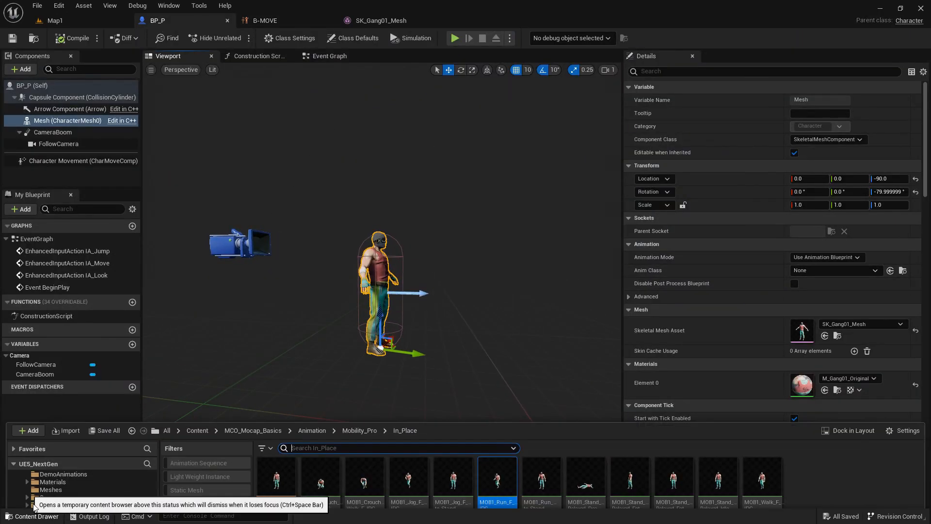
click(27, 431)
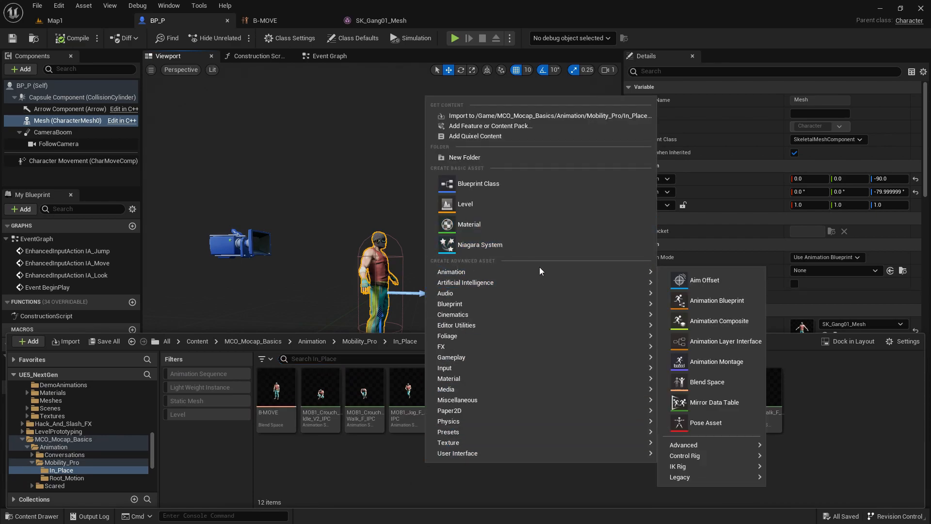
mouse_move(448, 346)
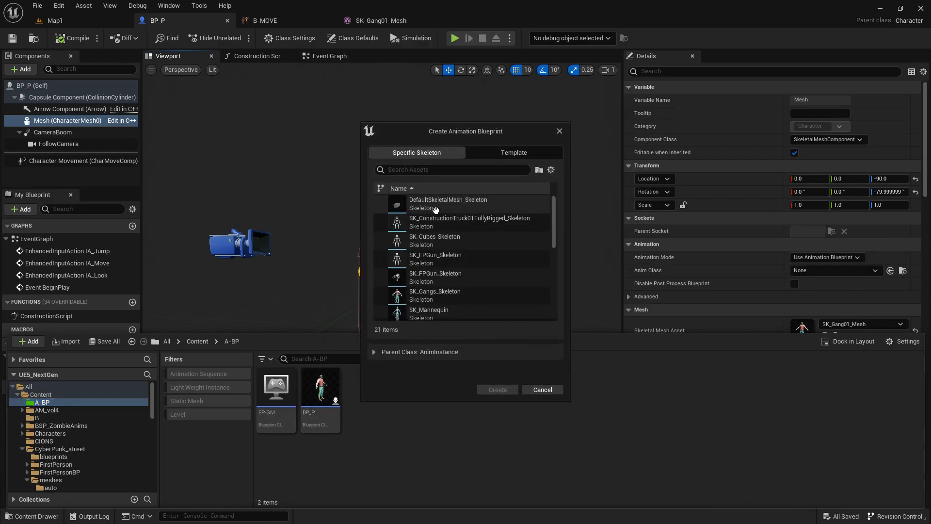
click(442, 262)
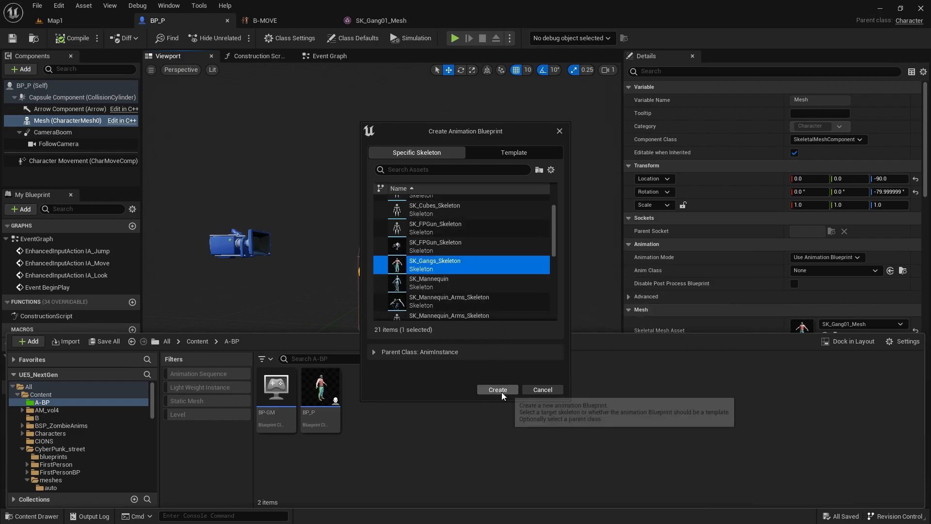
click(497, 390)
text(BP_ANI)
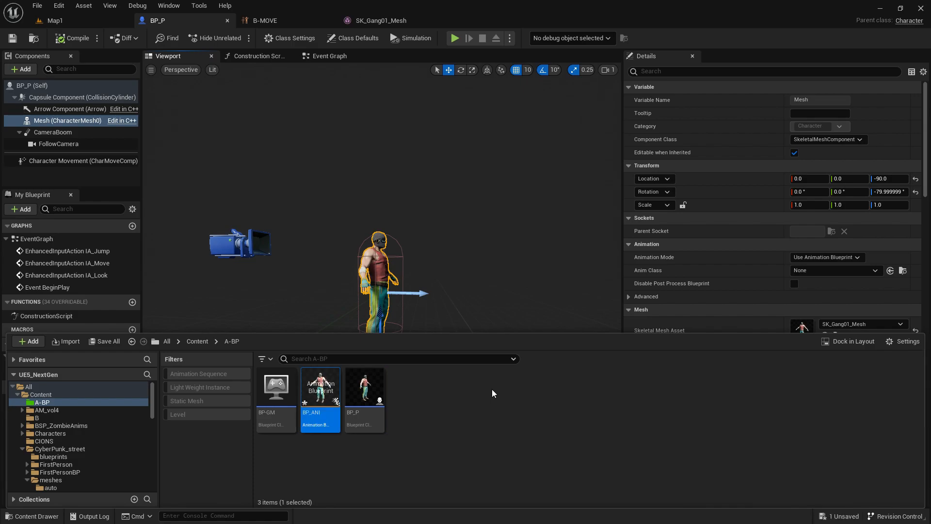
double_click(319, 387)
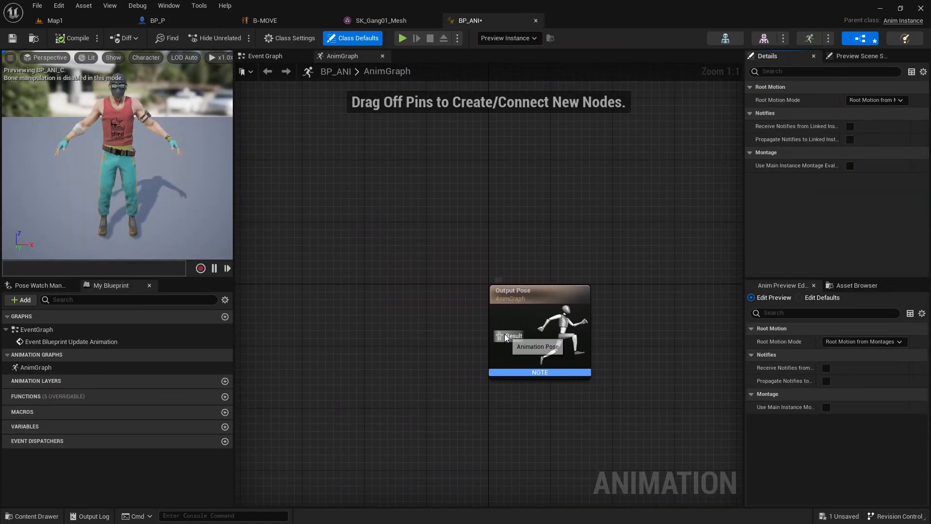
Add the B-MOVE blend space to the AnimGraph and route it through a saved cached pose.
click(856, 285)
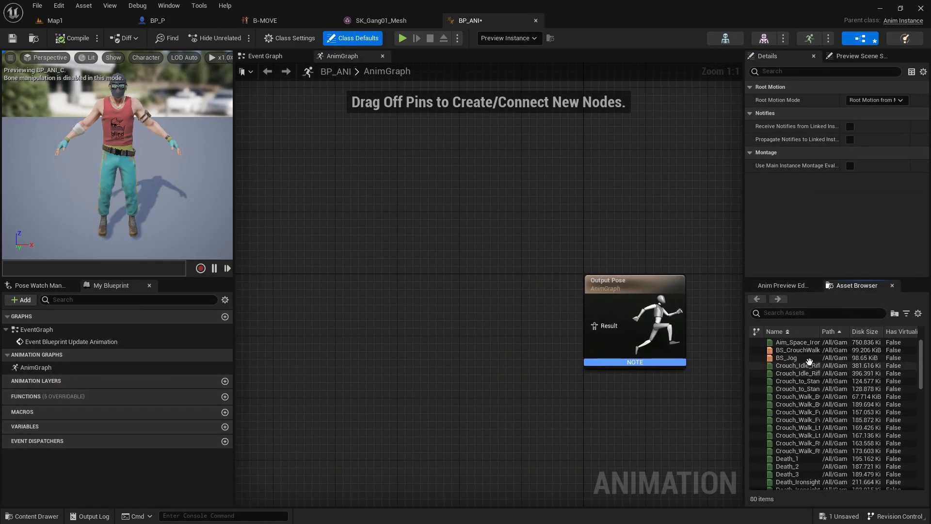
mouse_move(784, 358)
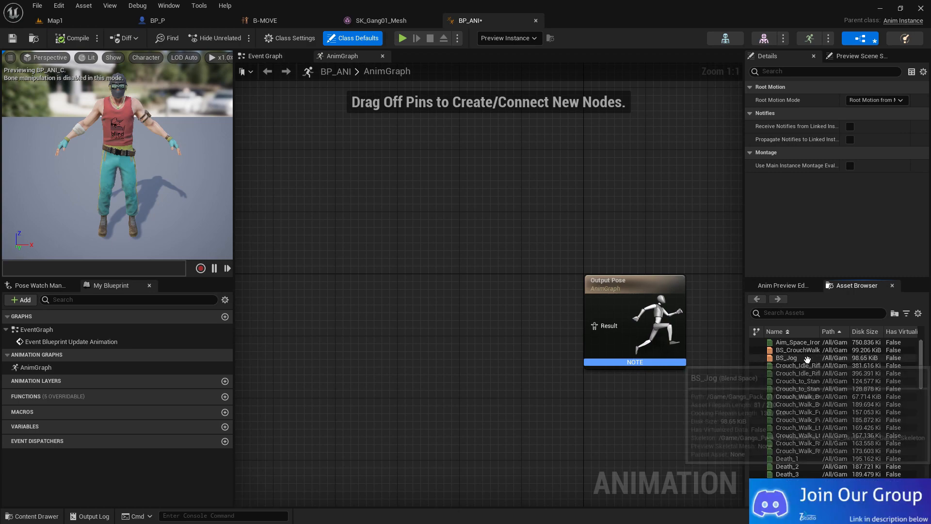
click(786, 358)
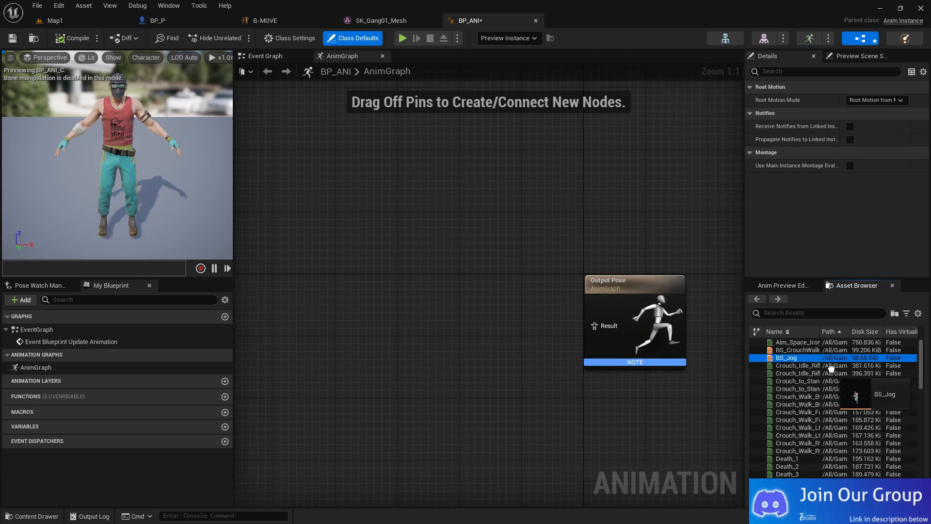
click(797, 350)
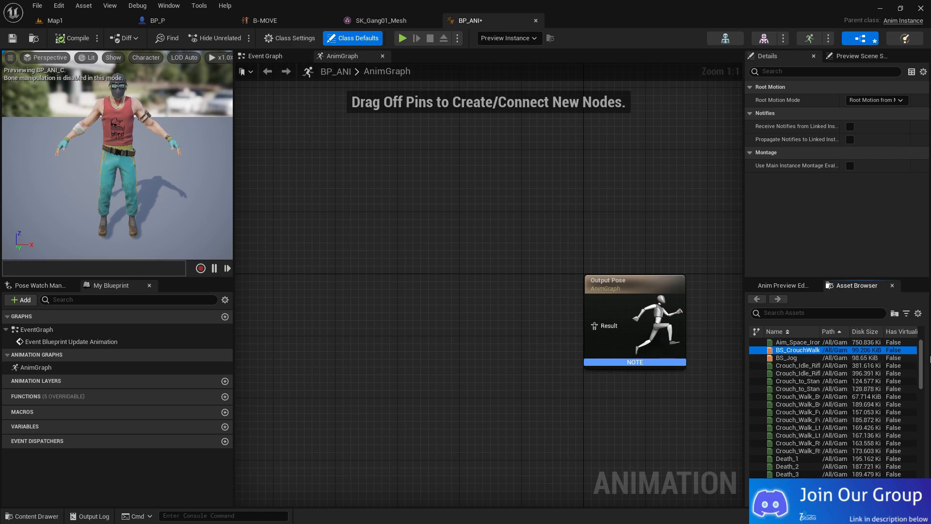
scroll(down, 3)
text(SAVE)
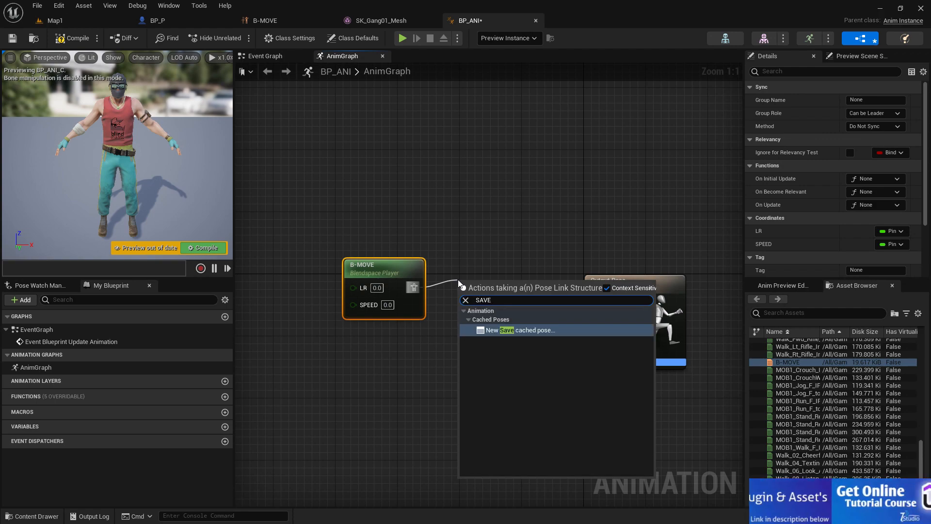
click(522, 330)
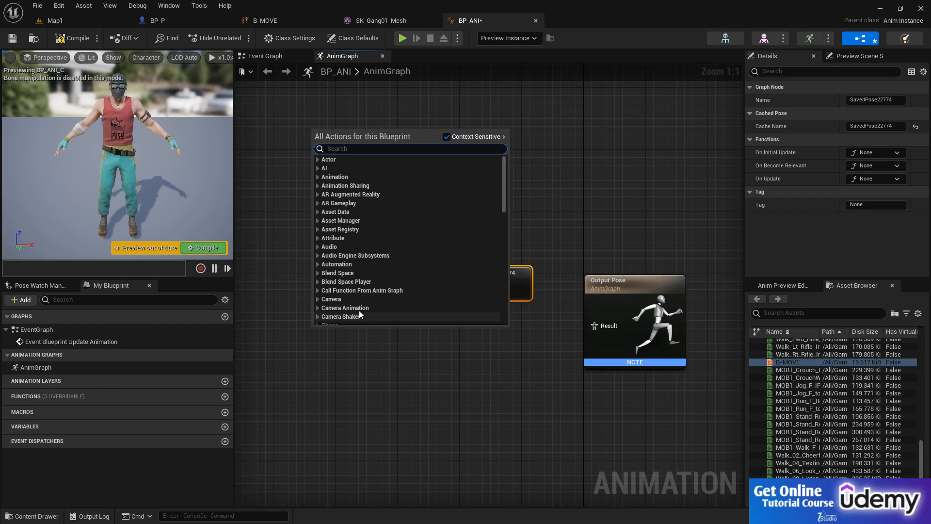
text(USE SAVE)
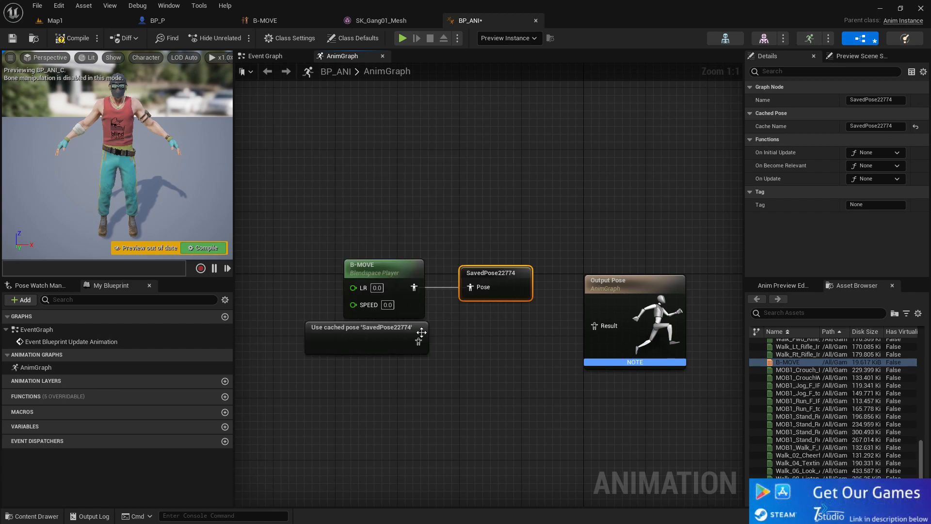
right_click(360, 327)
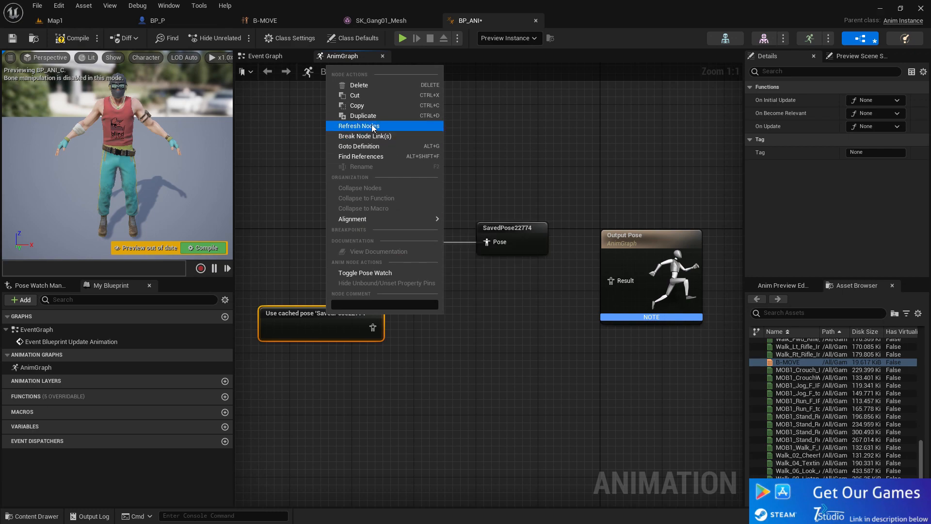
click(359, 126)
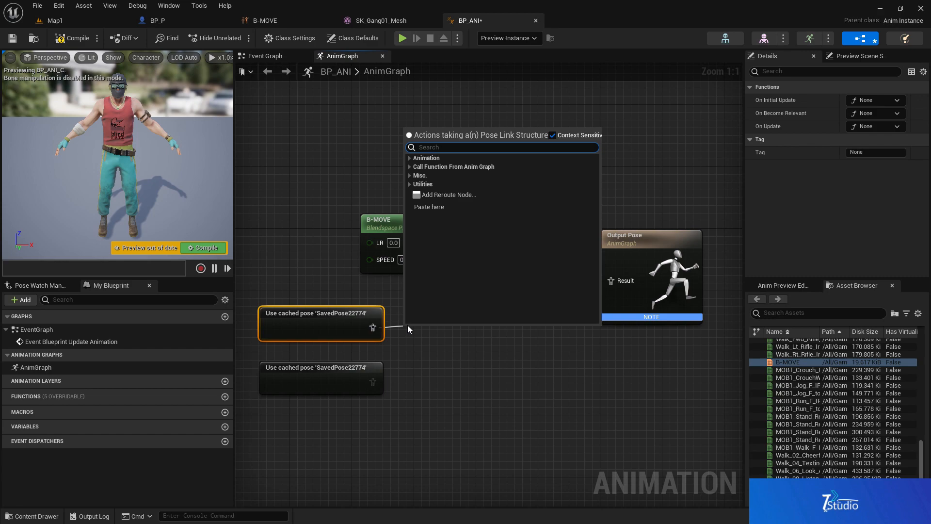
Blend the cached pose through a Layered Blend Per Bone into Output Pose and compile.
text(LAYER)
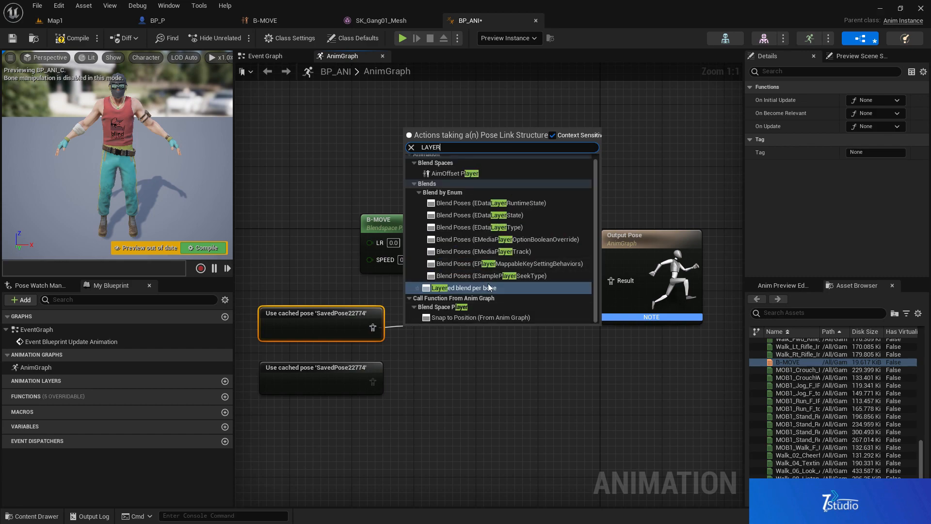
click(465, 287)
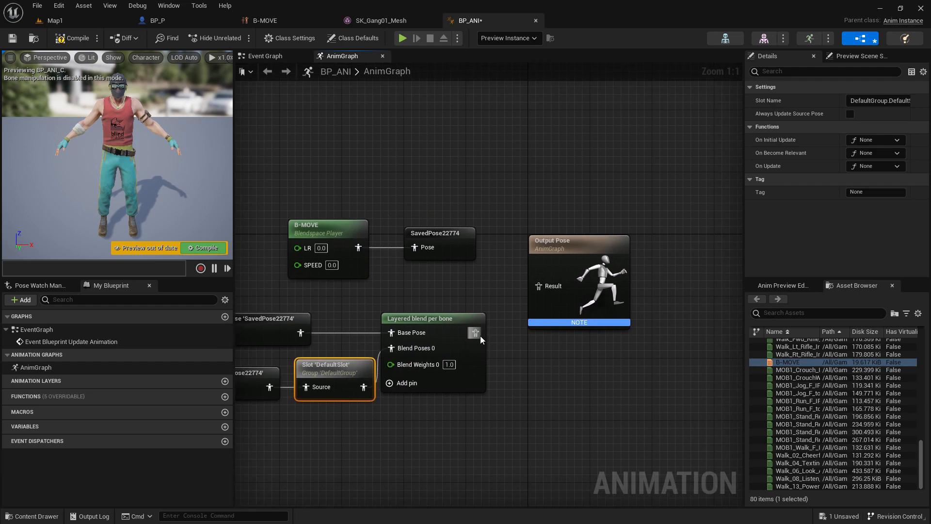
click(419, 318)
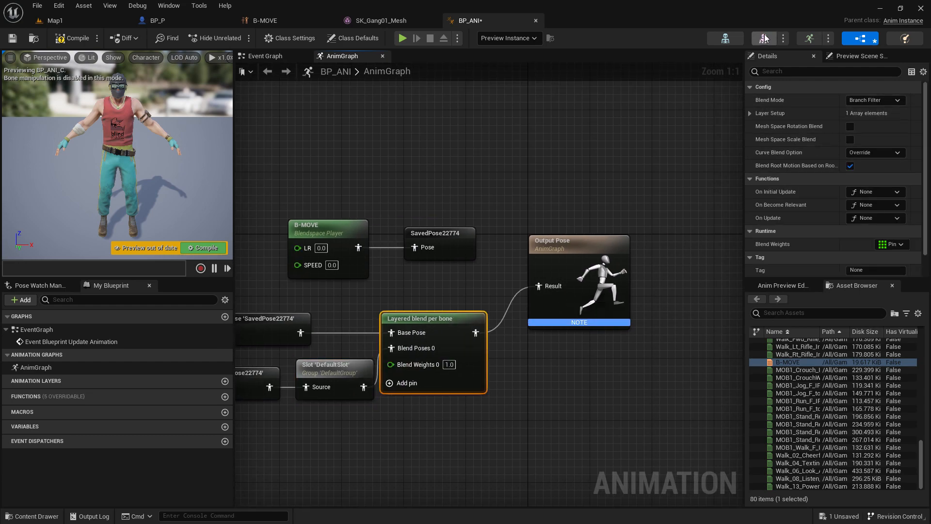
click(591, 20)
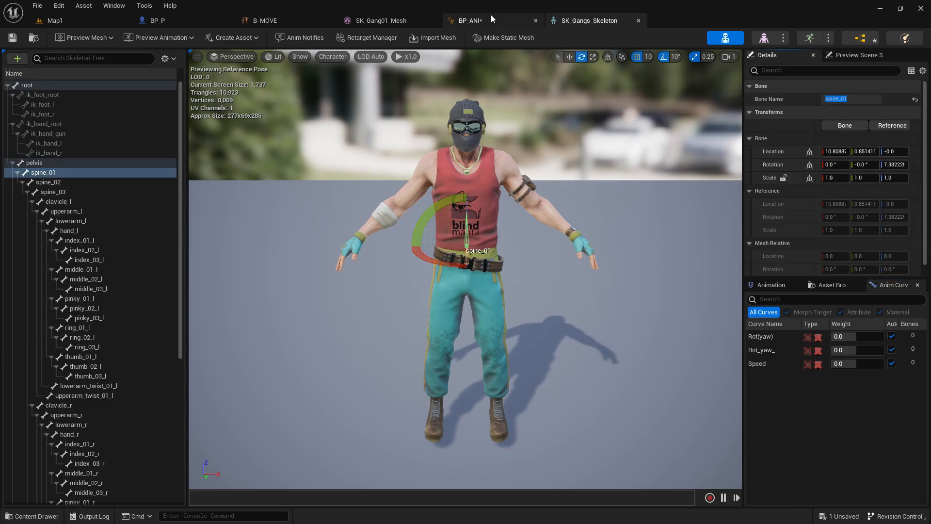
click(470, 21)
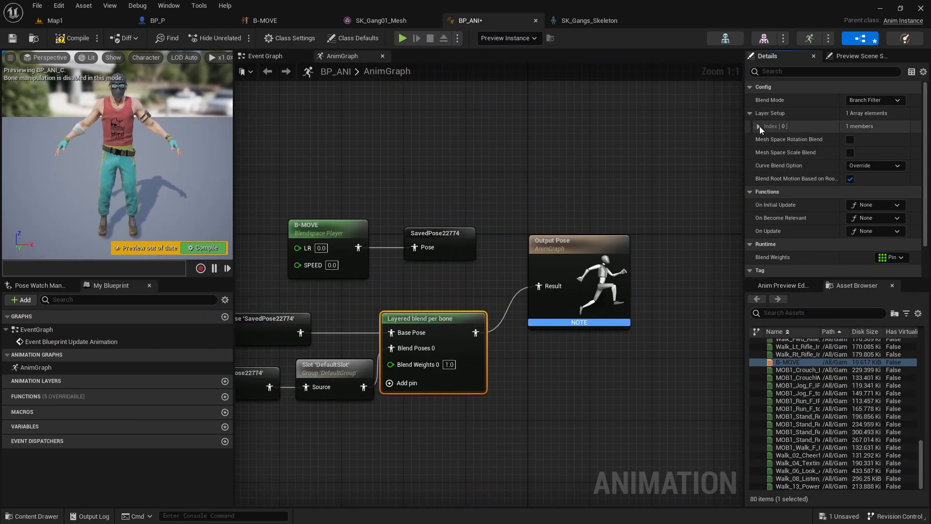
click(758, 126)
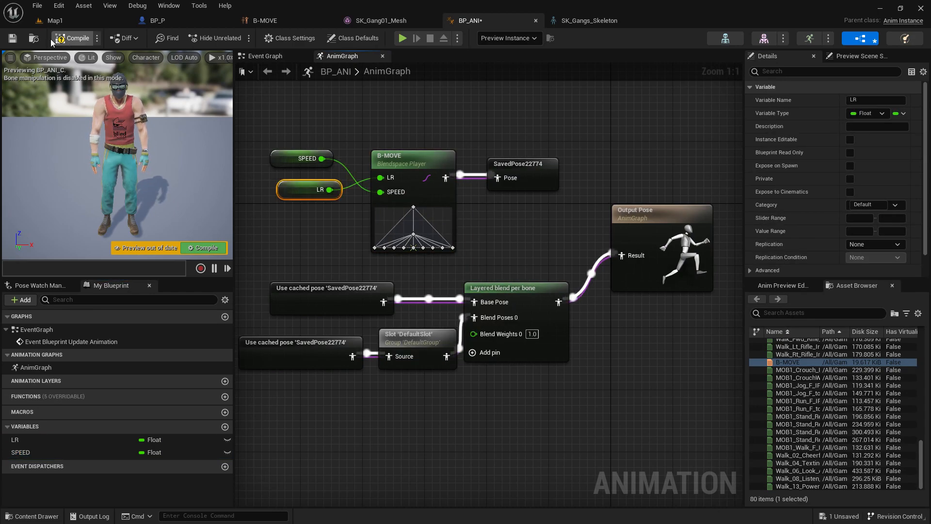
click(76, 37)
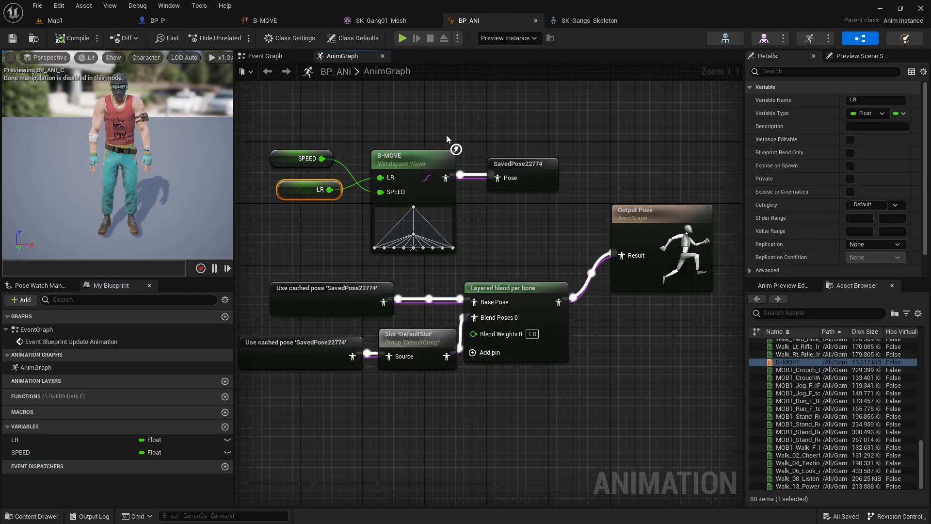
click(266, 56)
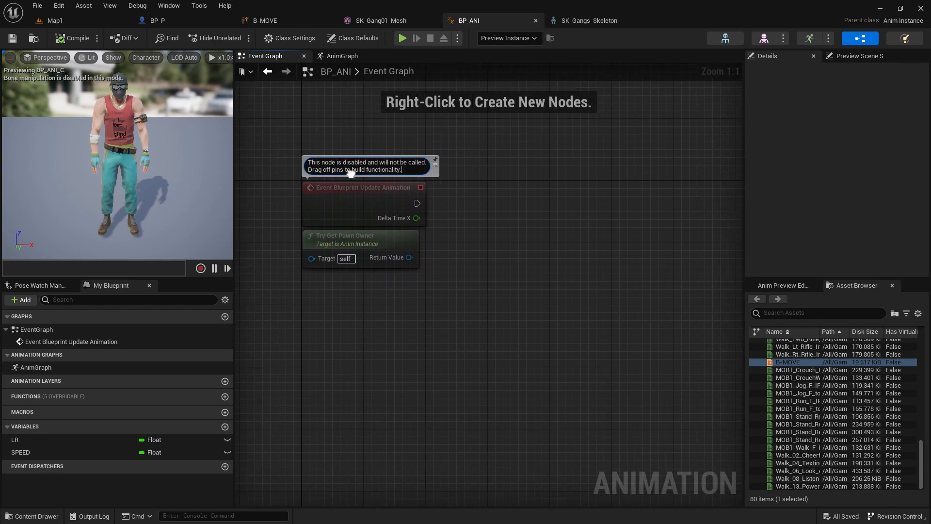
Cast the pawn owner to BP_P and set SPEED from the velocity's vector length.
drag(409, 257, 454, 261)
text(CAST TO BP)
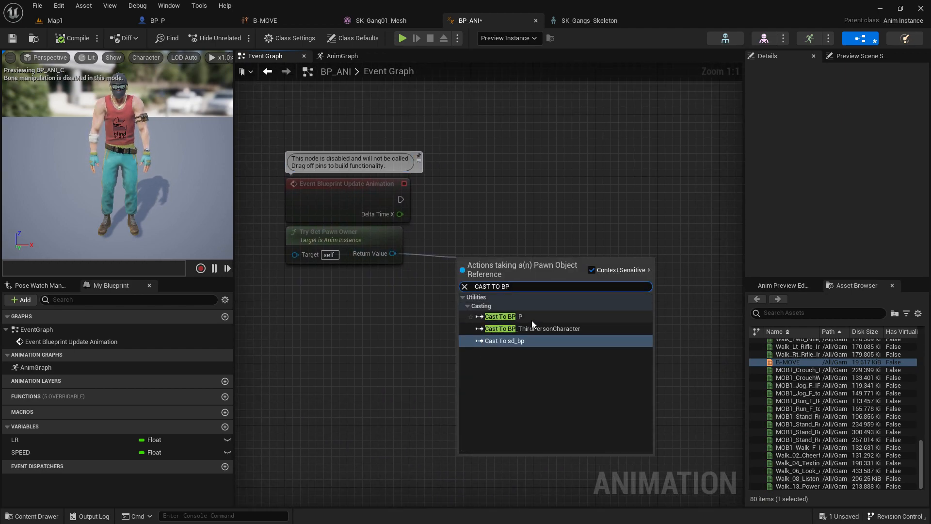
click(503, 317)
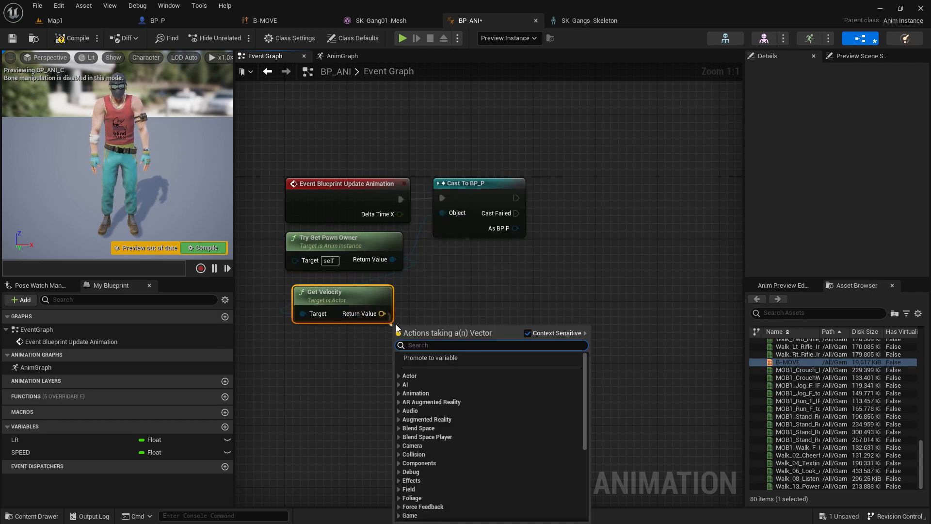
click(422, 345)
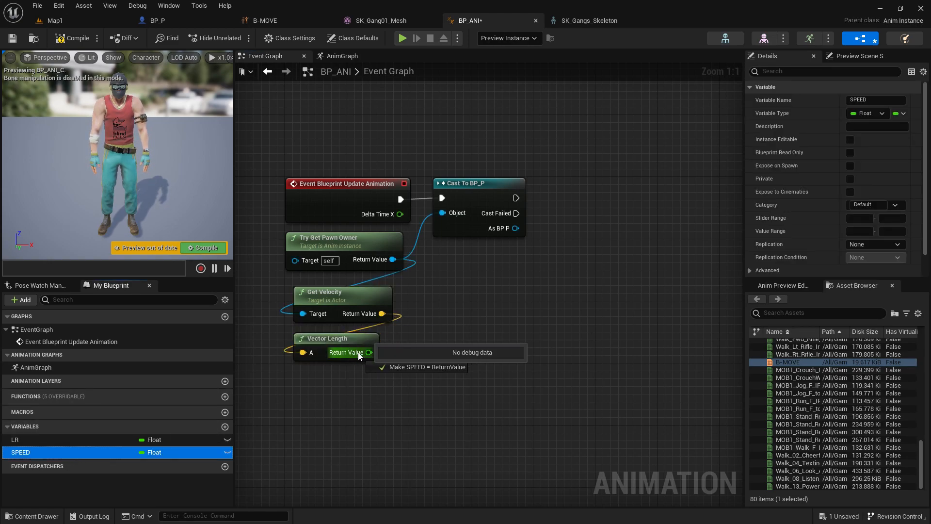
drag(383, 313, 428, 260)
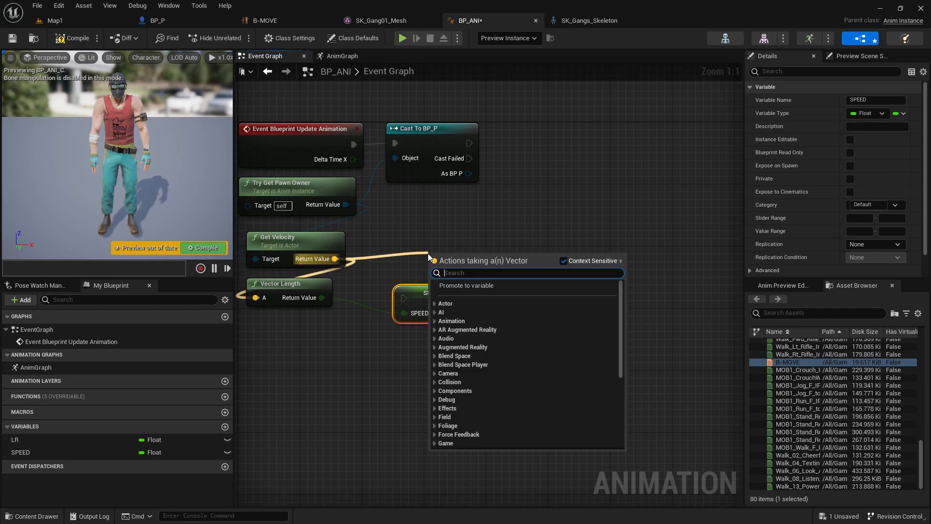
Set LR from Calculate Direction using control rotation and wire it into the update chain.
text(CLA)
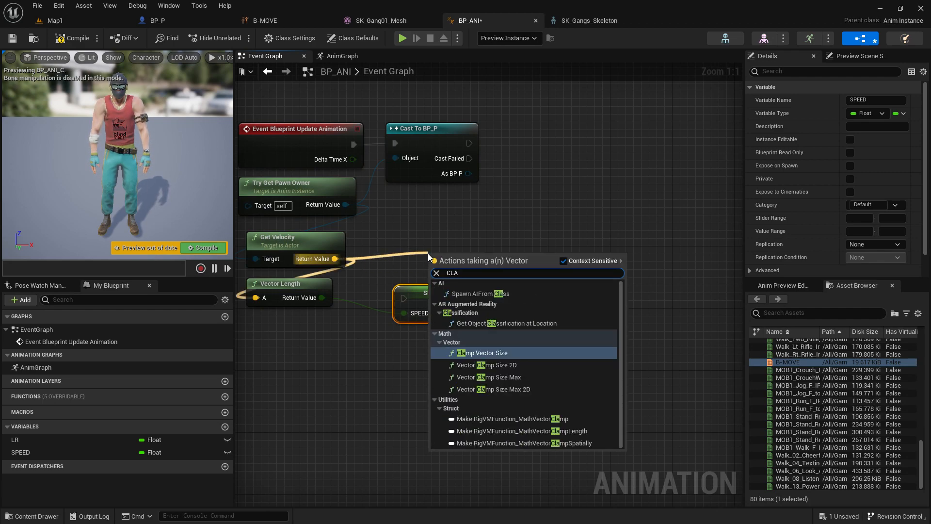
key(BackSpace)
text(GBE)
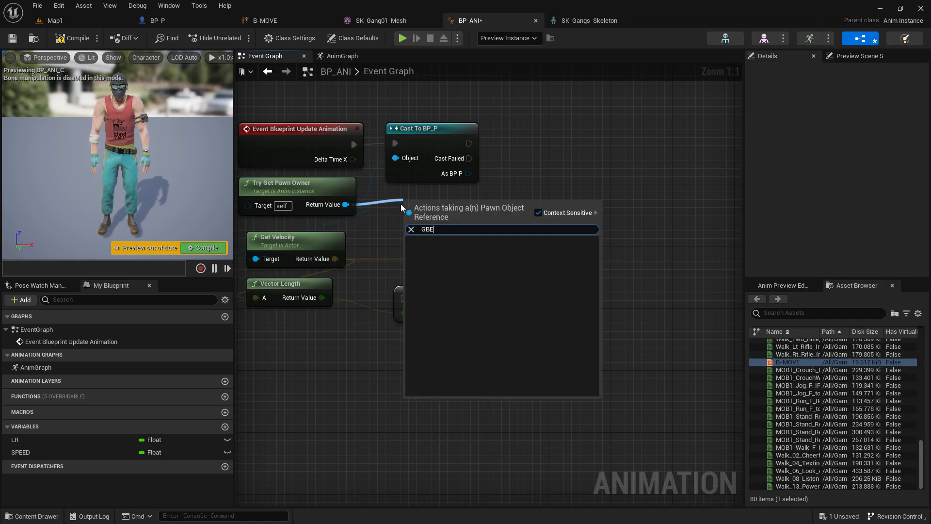
text(GET)
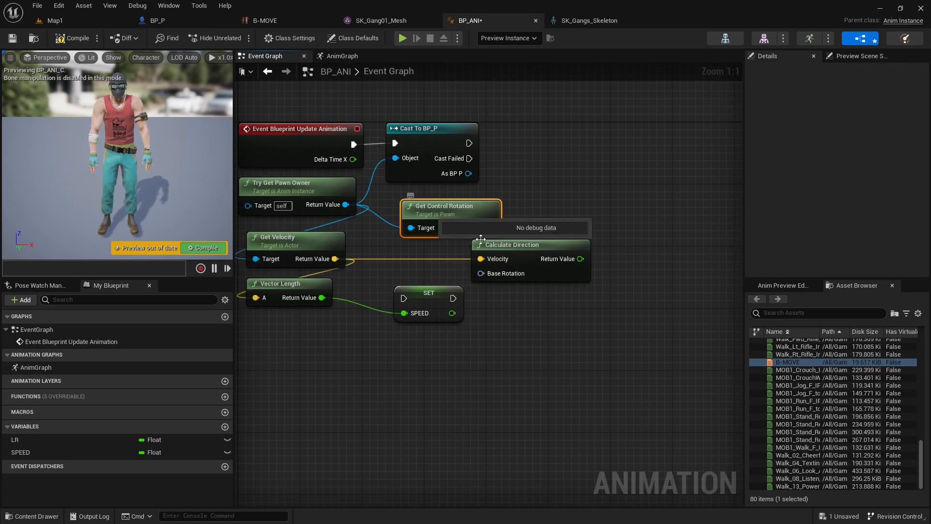
drag(451, 210, 295, 333)
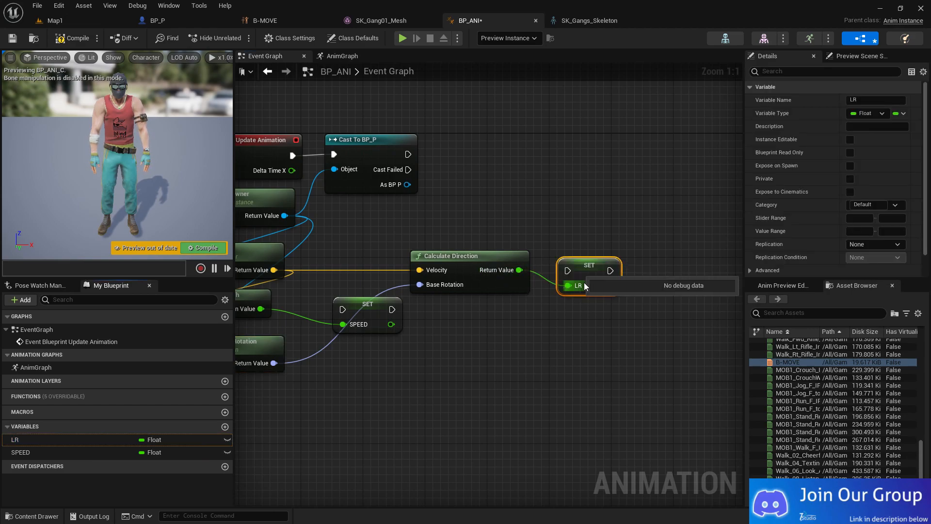
drag(587, 277, 573, 314)
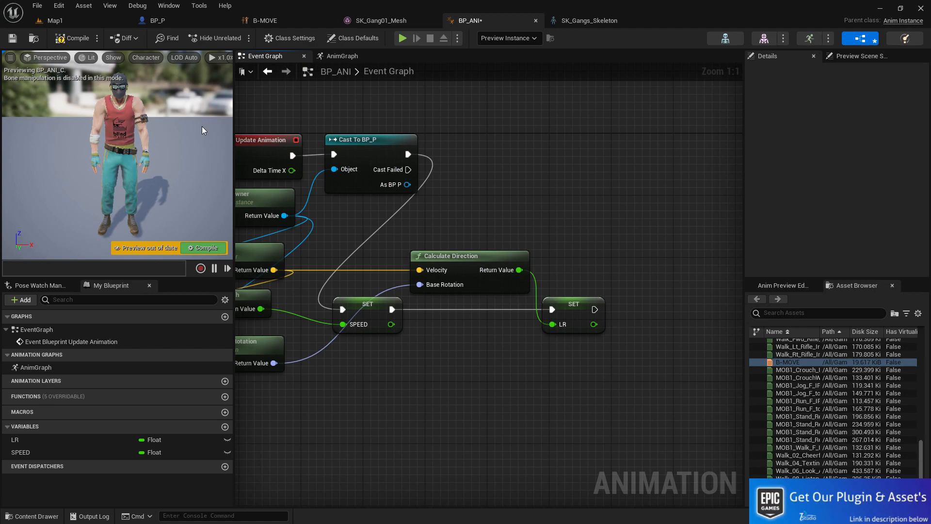
click(156, 21)
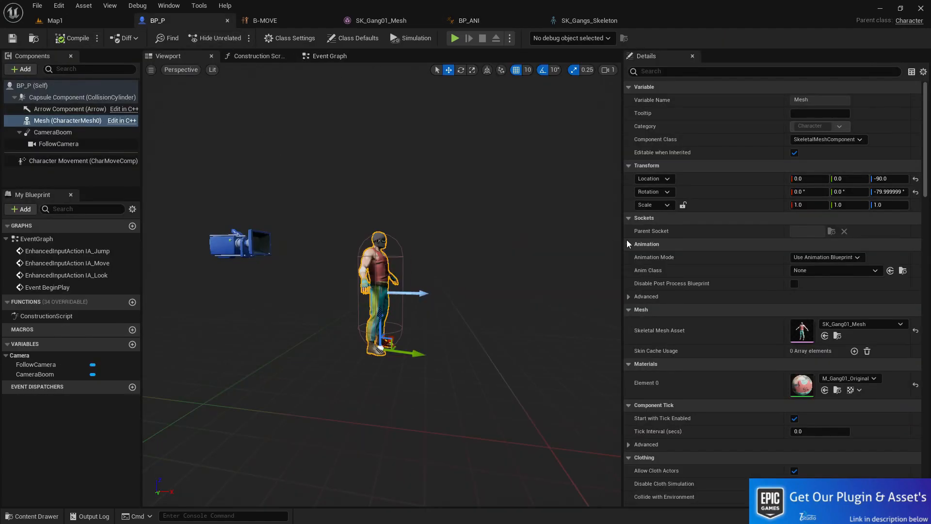
Assign BP_ANI as BP_P's mesh Anim Class and playtest the running gangster in the city map.
click(858, 270)
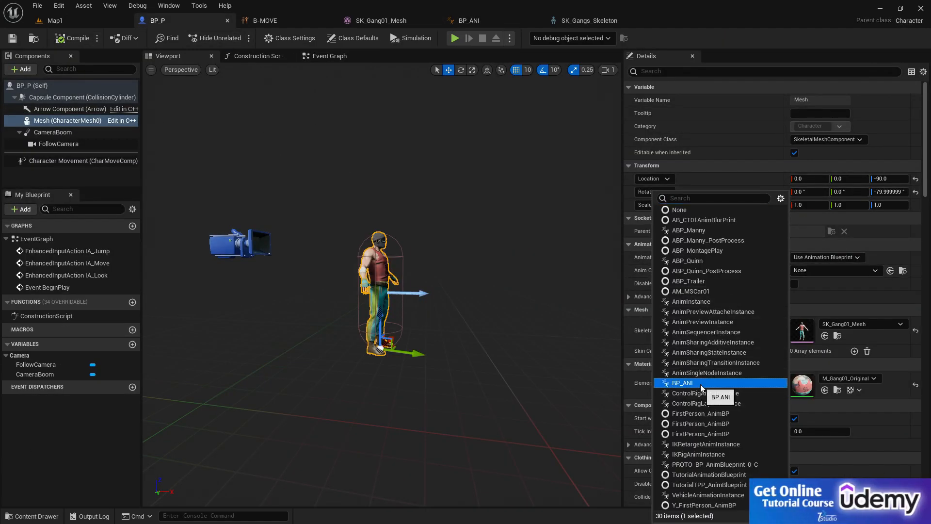
click(53, 21)
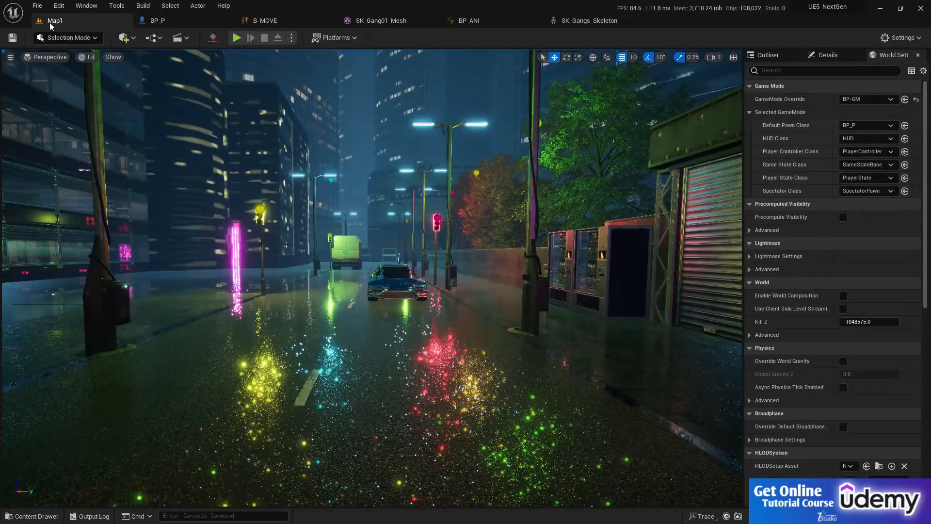
click(236, 38)
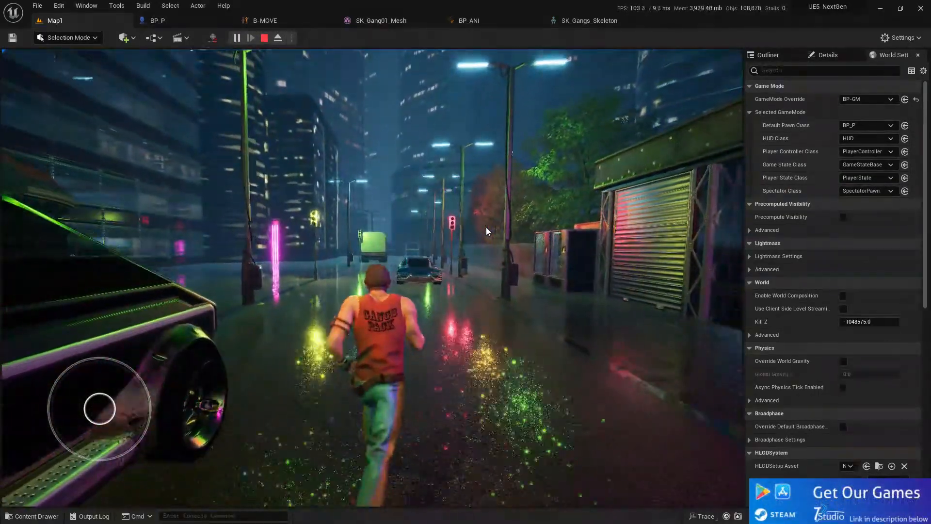
click(158, 20)
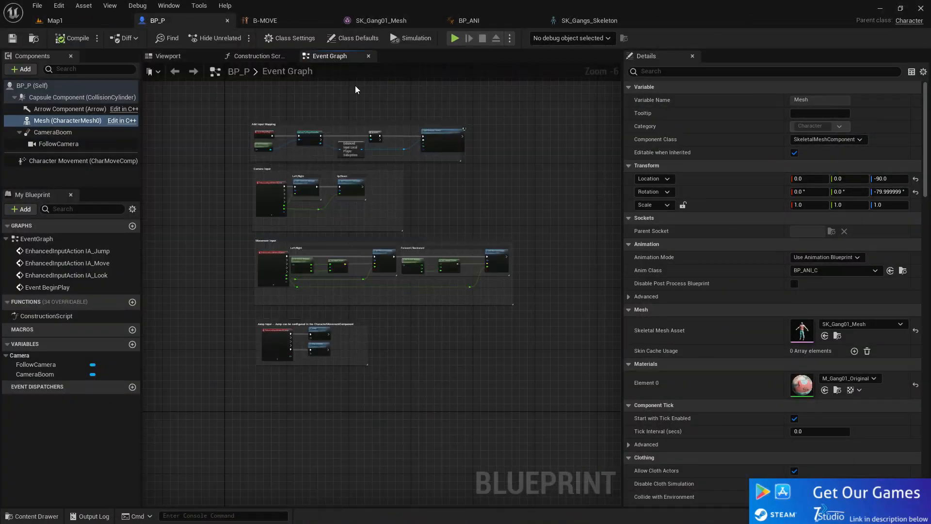
Lower BP_P's Max Walk Speed to 200 and playtest the slower walk in the city map.
click(86, 160)
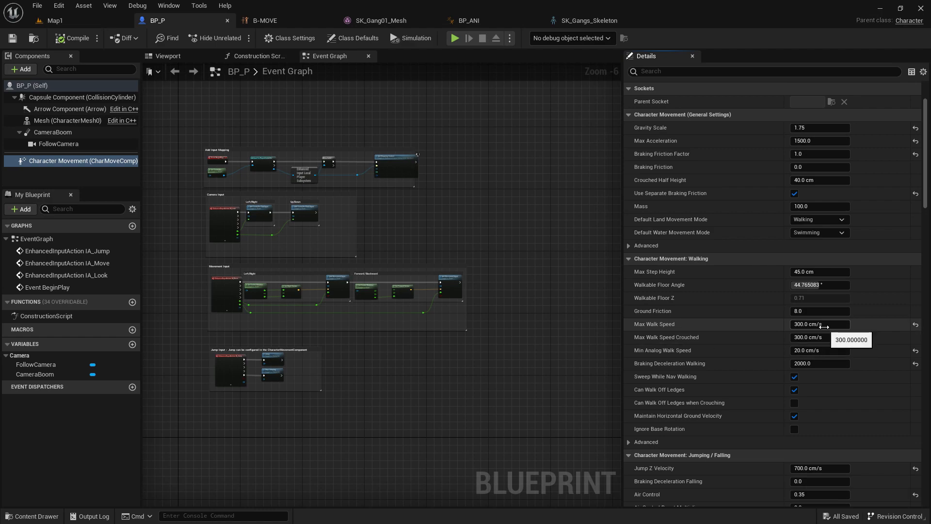
text(200)
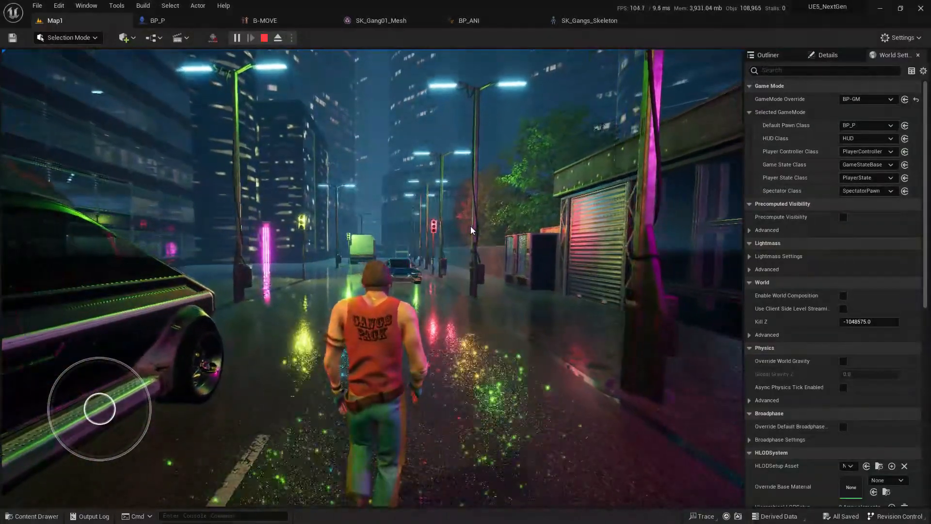
click(159, 21)
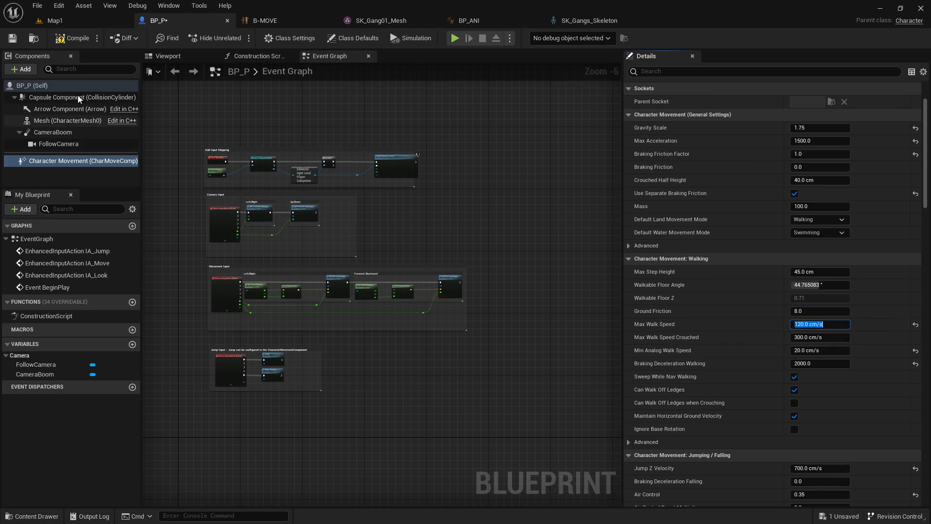
click(54, 21)
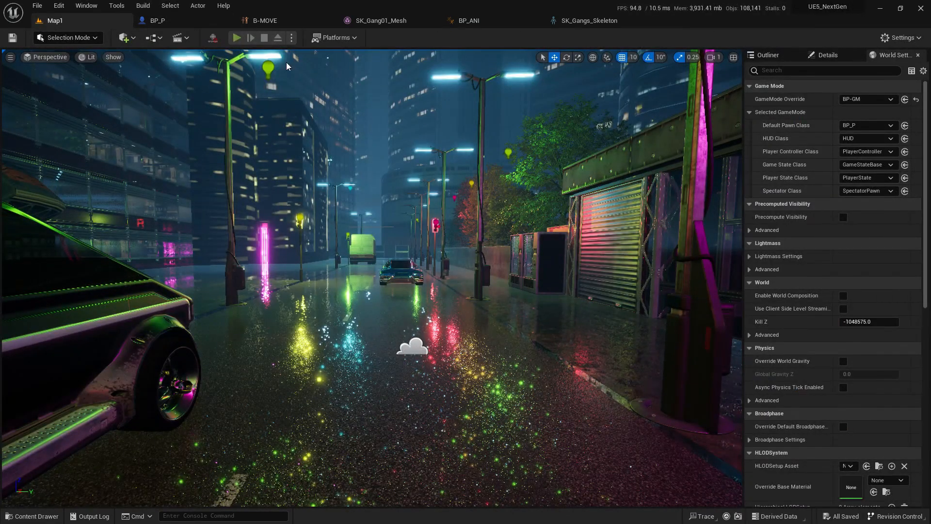
click(237, 38)
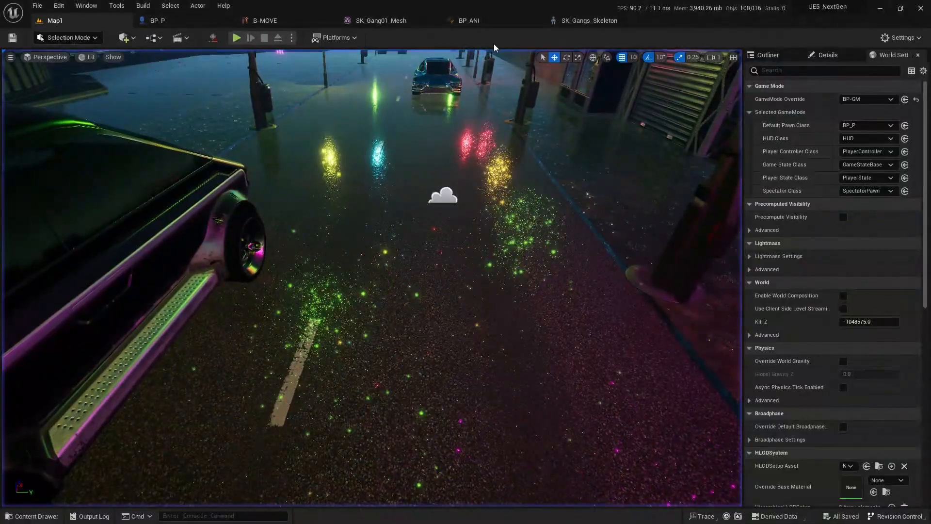
click(264, 20)
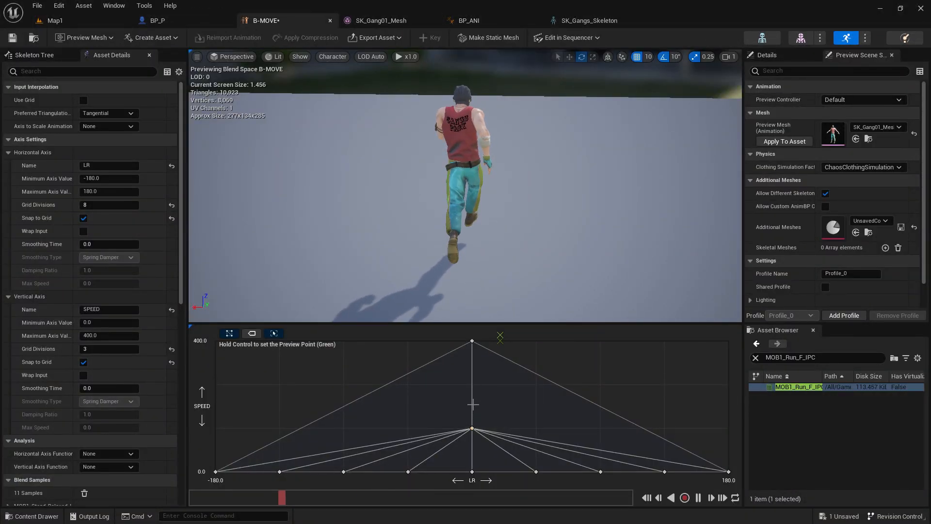
Playtest again, then set BP_P's Max Walk Speed to 143 and compile.
click(54, 20)
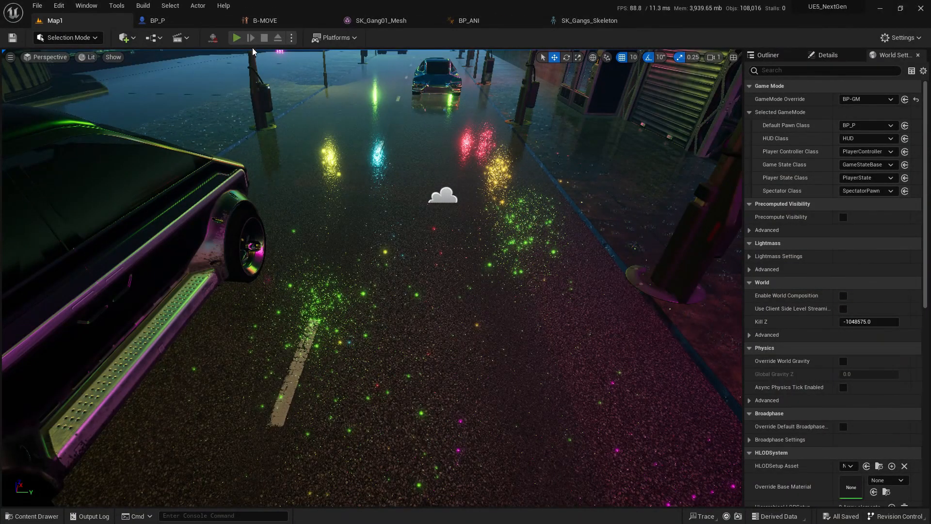
click(236, 38)
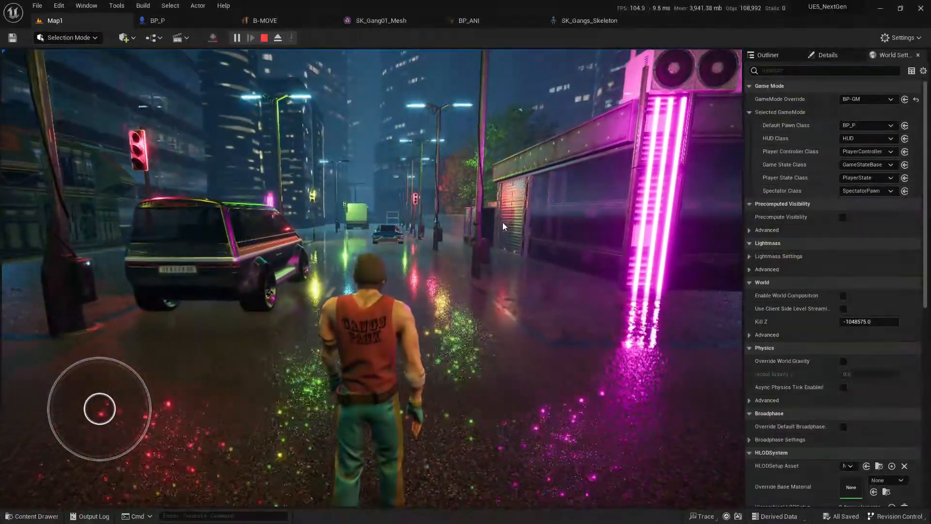
click(468, 20)
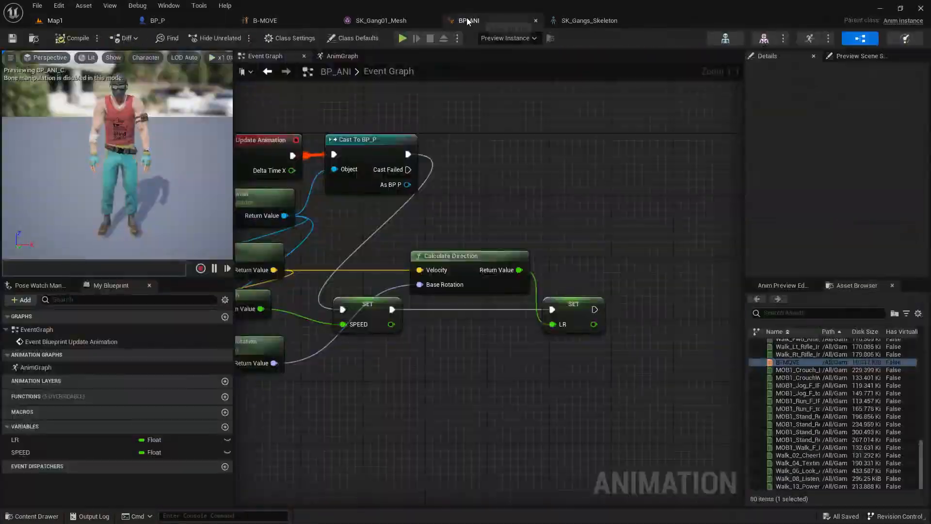
click(264, 20)
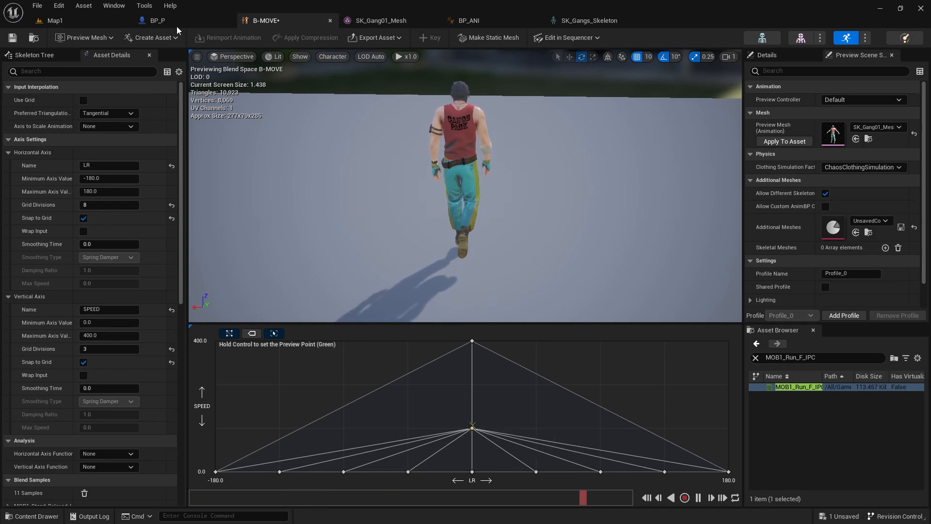
click(157, 20)
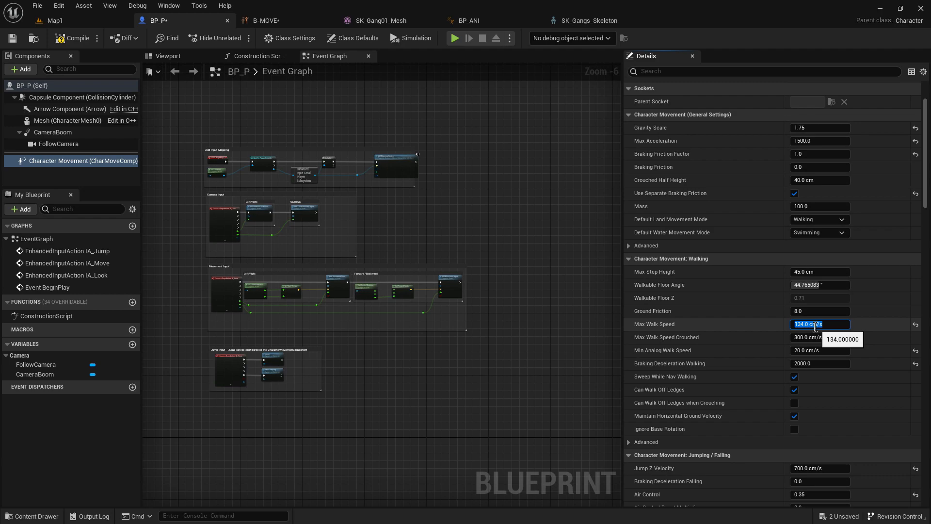
text(13)
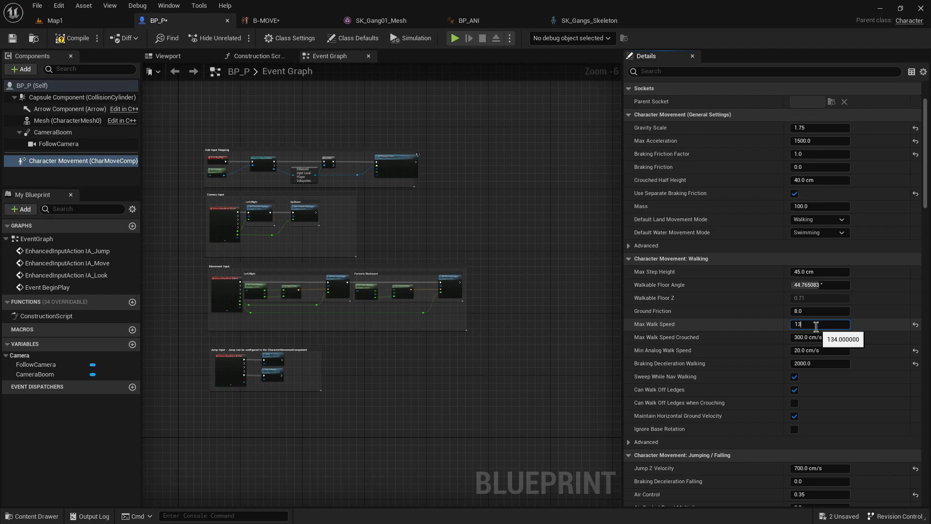
click(75, 38)
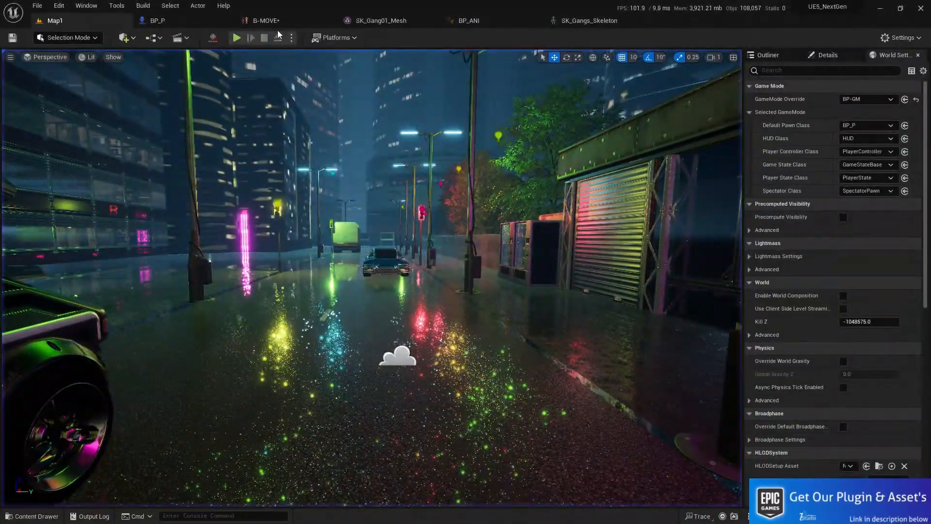
Give B-MOVE's SPEED axis 4 grid divisions, save, and stop the playtest at the error log.
click(266, 20)
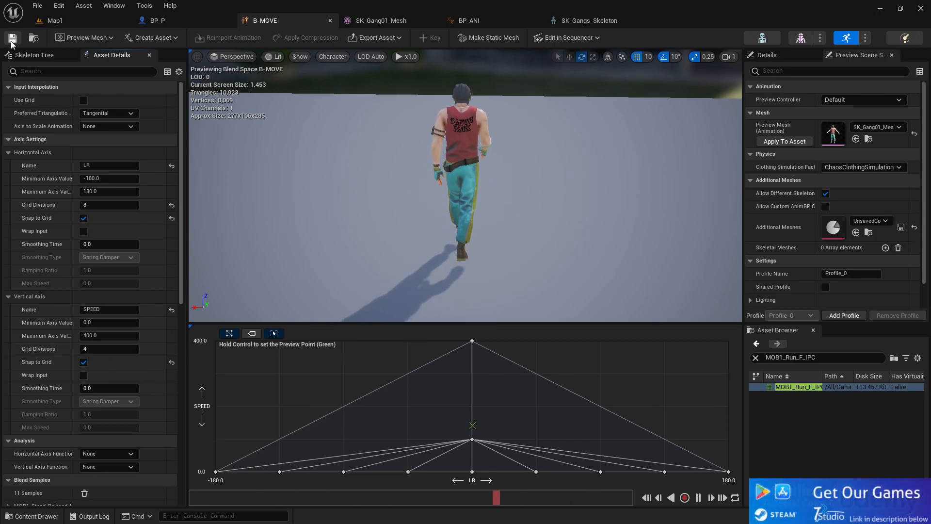
click(56, 21)
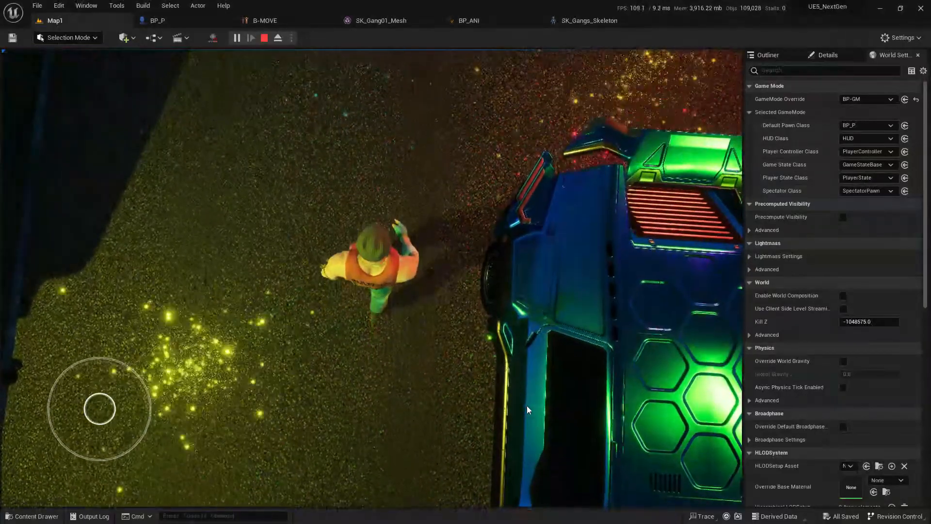
click(157, 20)
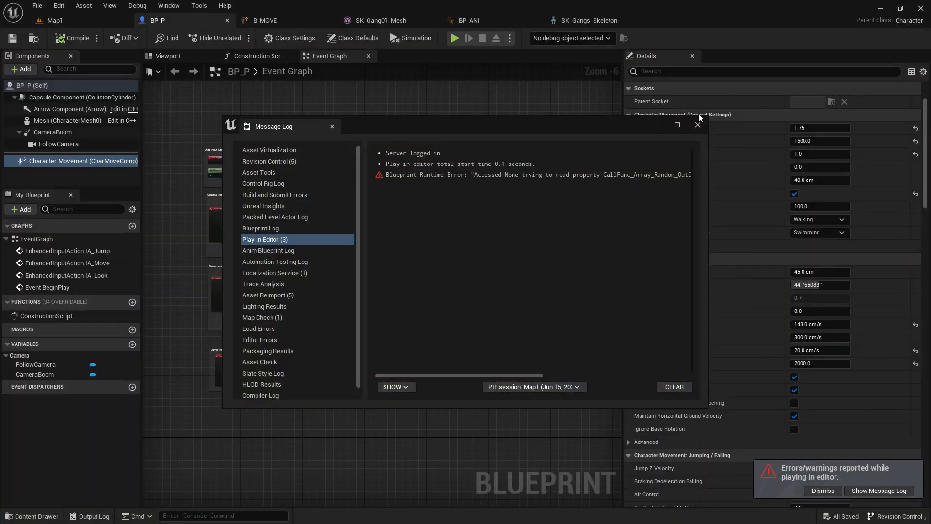
Feed the pawn's Get Actor Rotation into Calculate Direction's Base Rotation, then return to Map1.
click(468, 20)
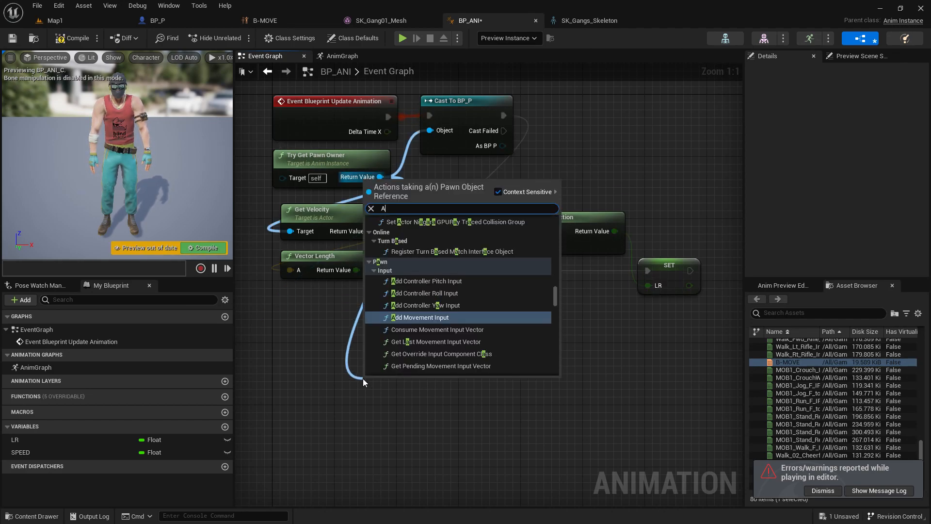
text(CTOR ROTA)
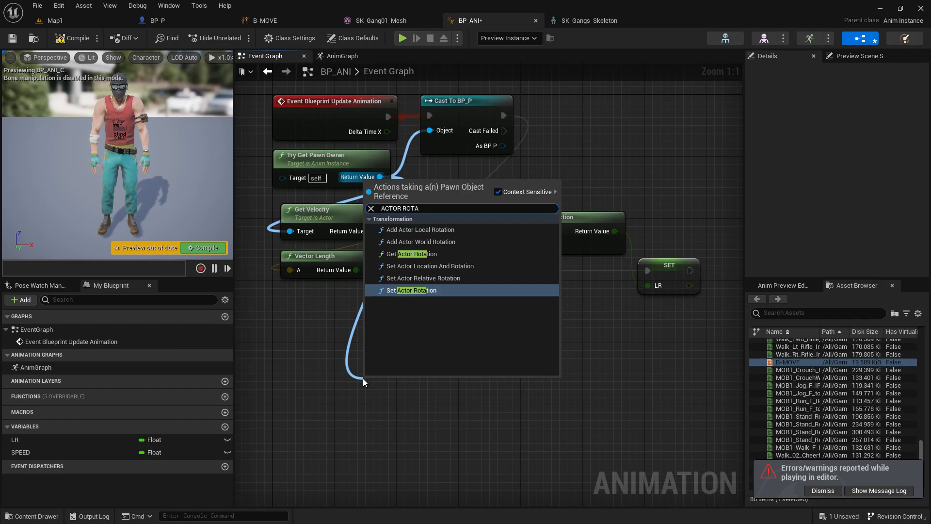
click(416, 254)
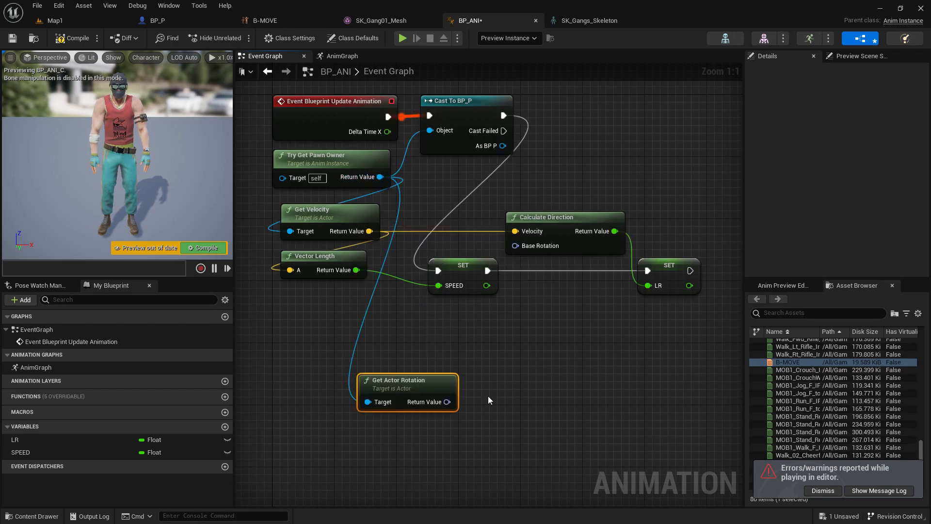
drag(407, 391, 308, 359)
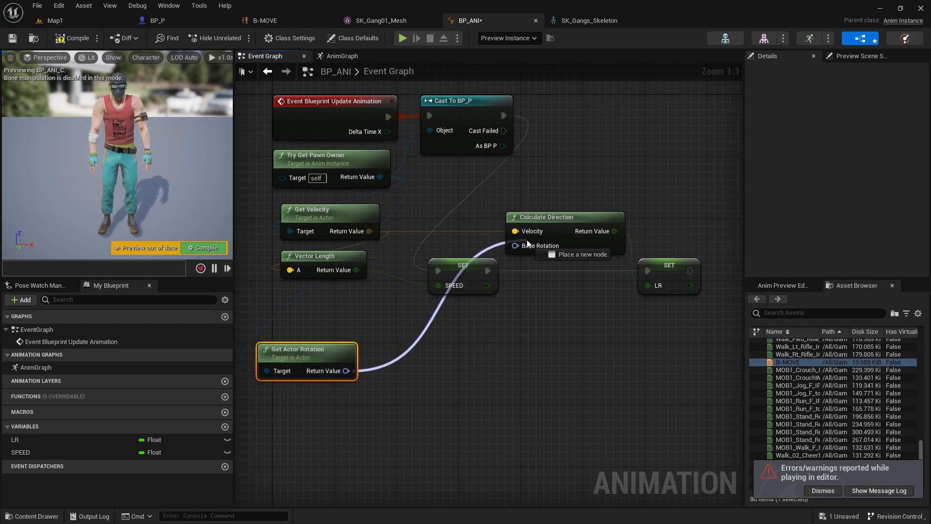
click(75, 37)
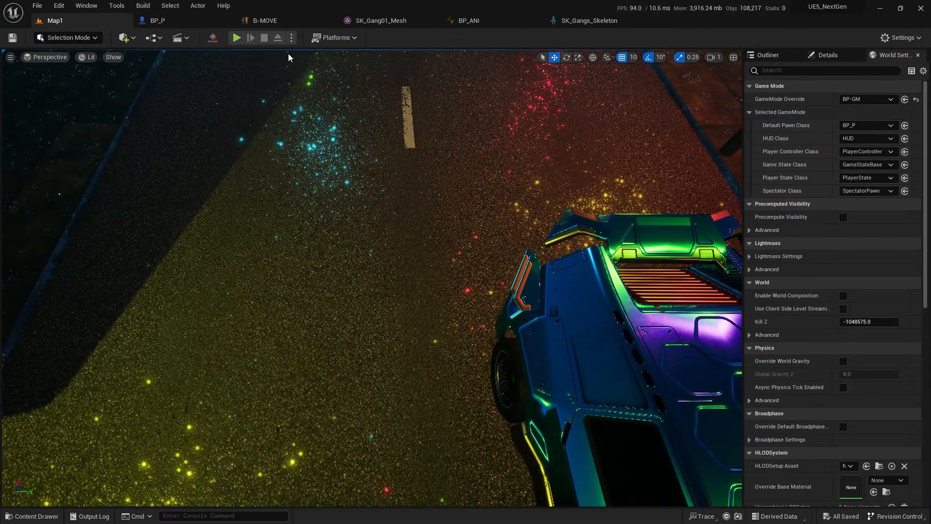
Playtest the city, raise BP_P's Max Walk Speed to 150 cm/s and recompile.
click(236, 38)
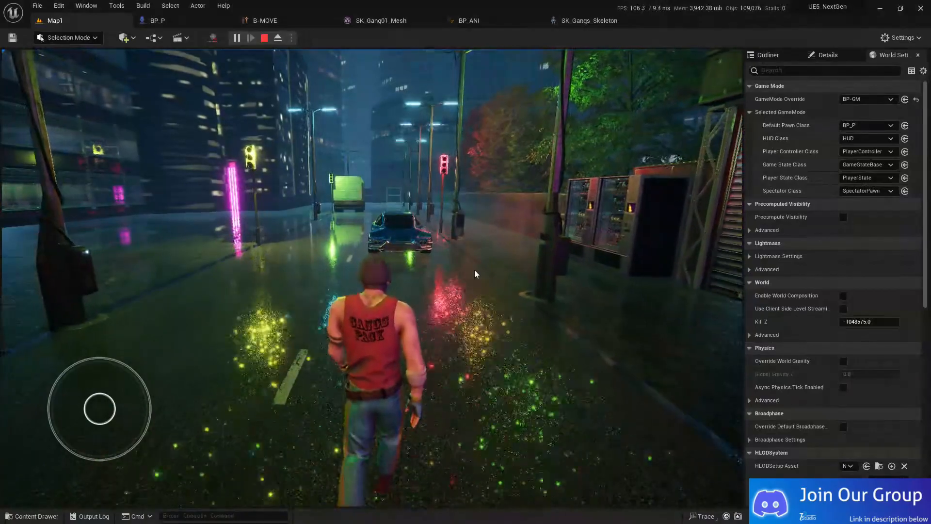
click(155, 20)
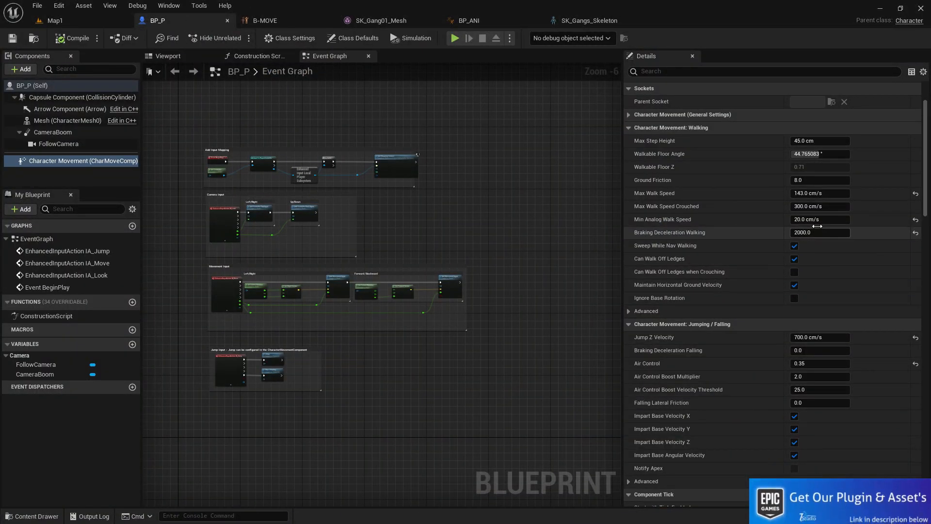
click(820, 193)
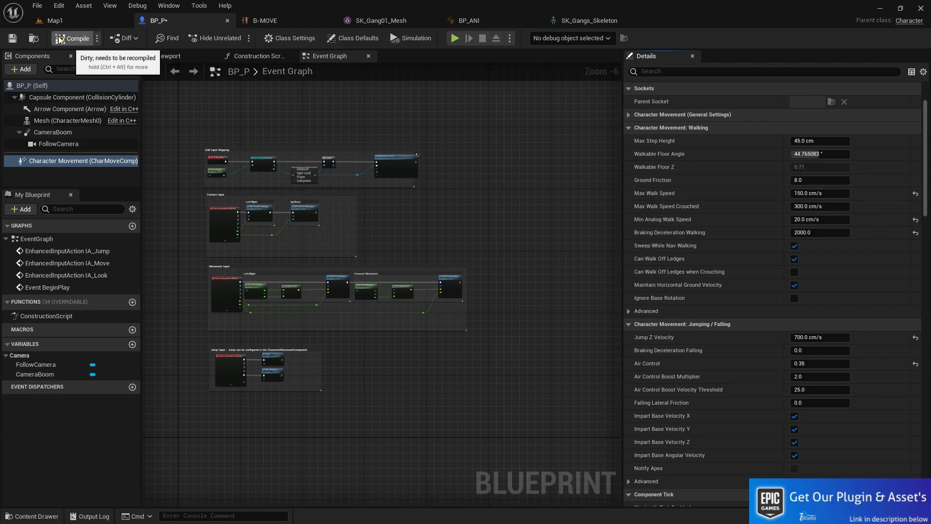
click(454, 38)
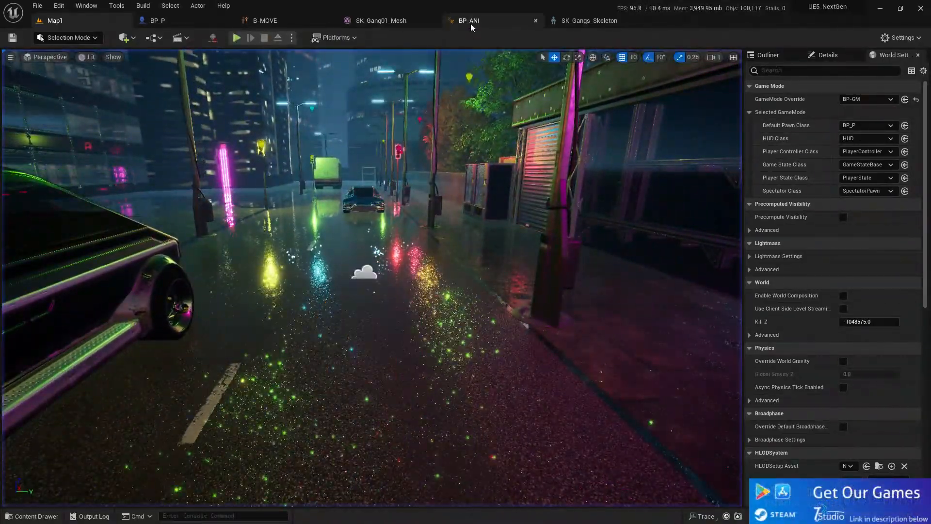
click(264, 20)
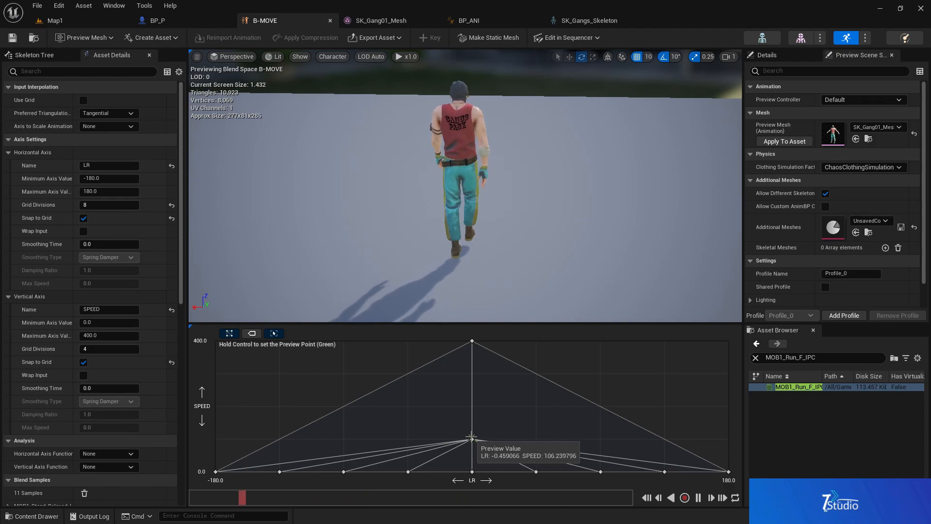
Set B-MOVE's speed axis to 5 grid divisions and save the blend space.
click(472, 408)
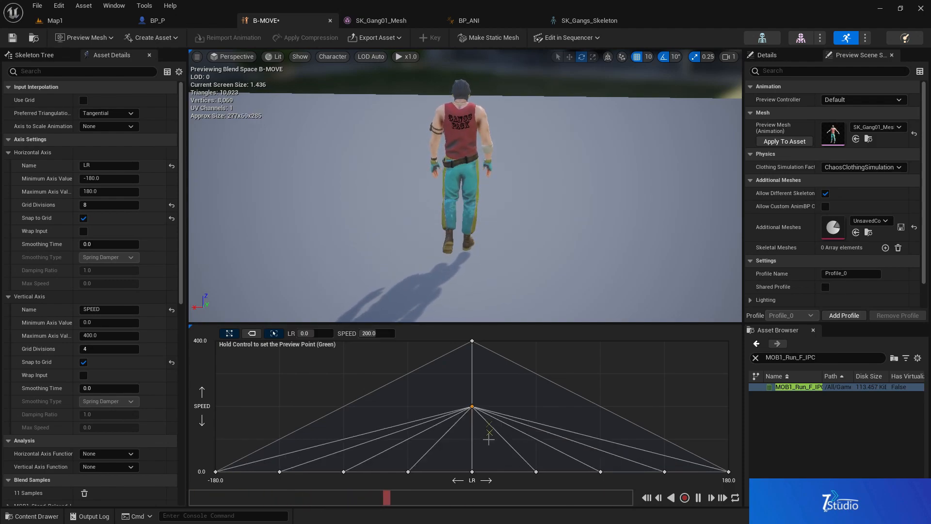
click(470, 406)
text(5)
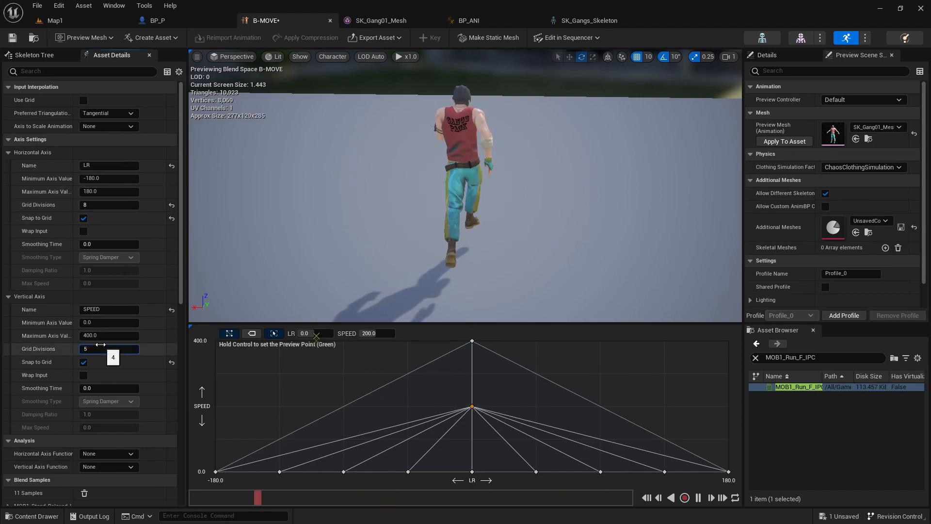
click(472, 416)
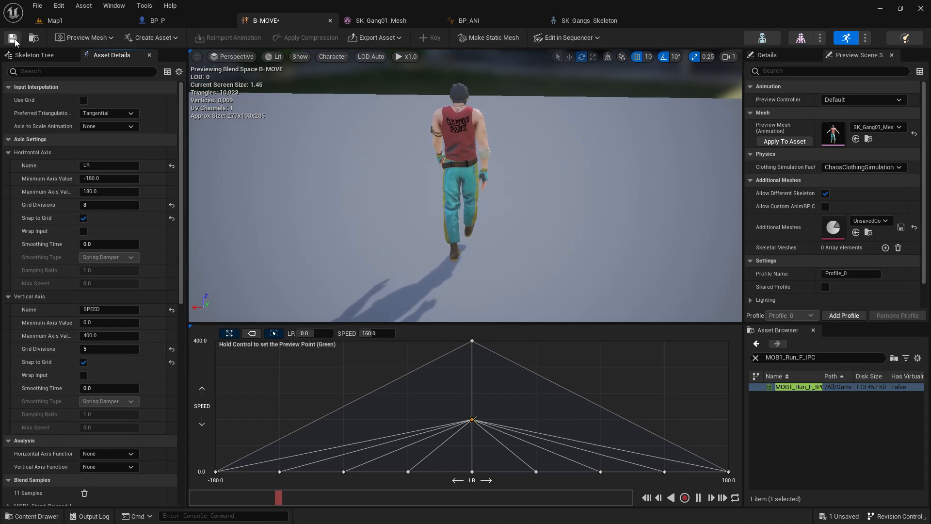
click(52, 21)
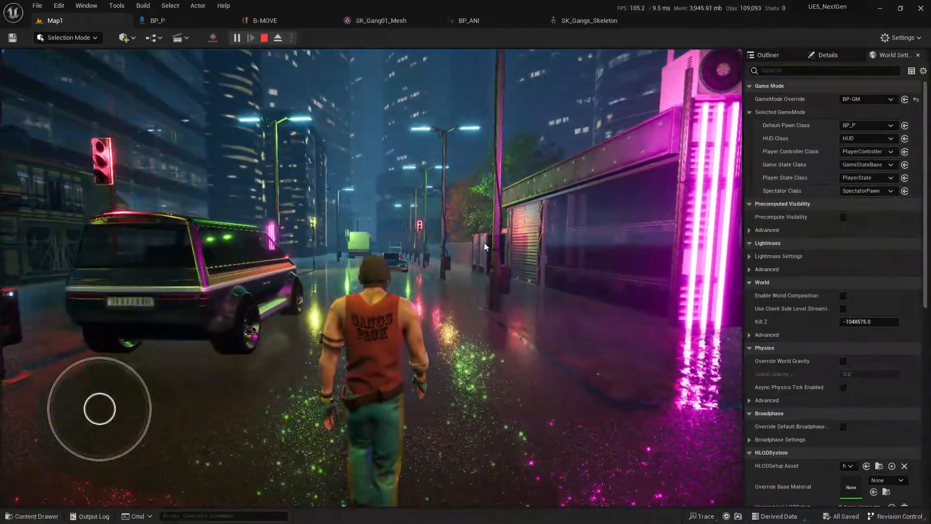
End the playtest and flip between the BP_P and B-MOVE tabs to compare settings.
click(264, 20)
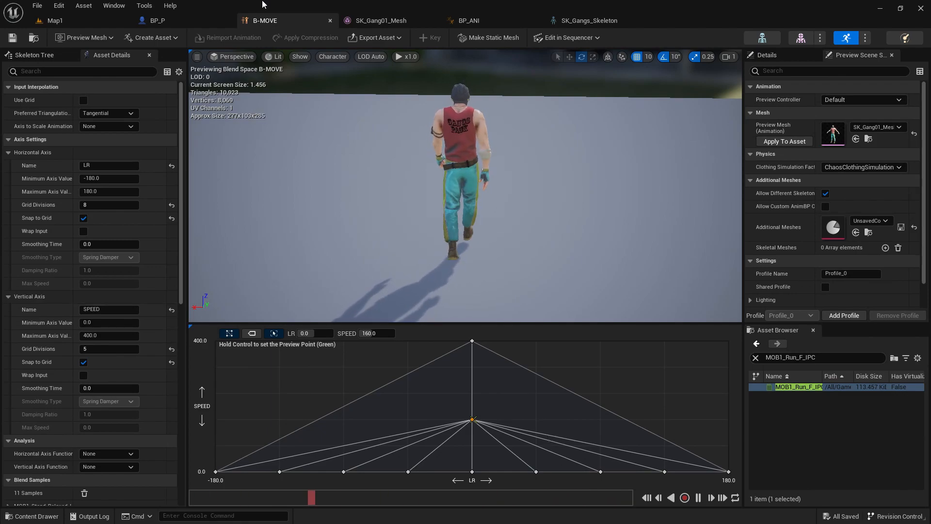
click(158, 21)
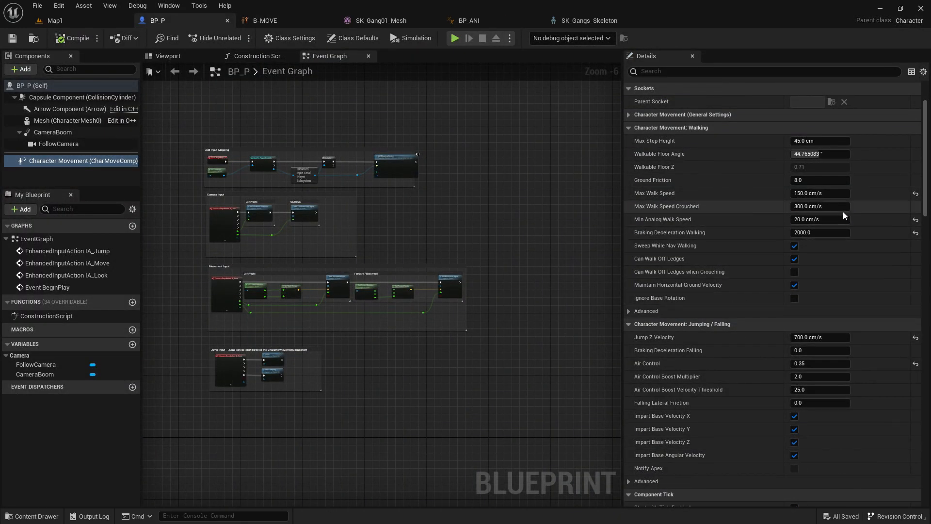
click(264, 20)
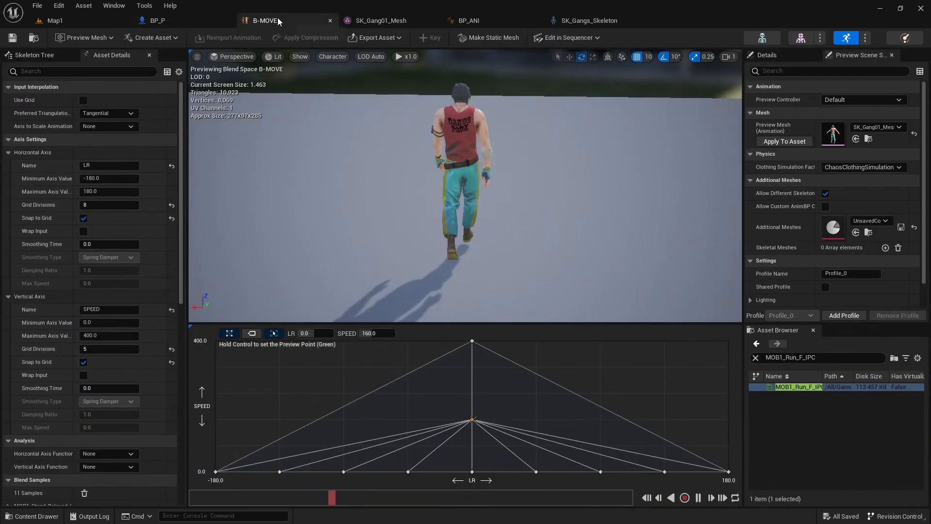
click(157, 20)
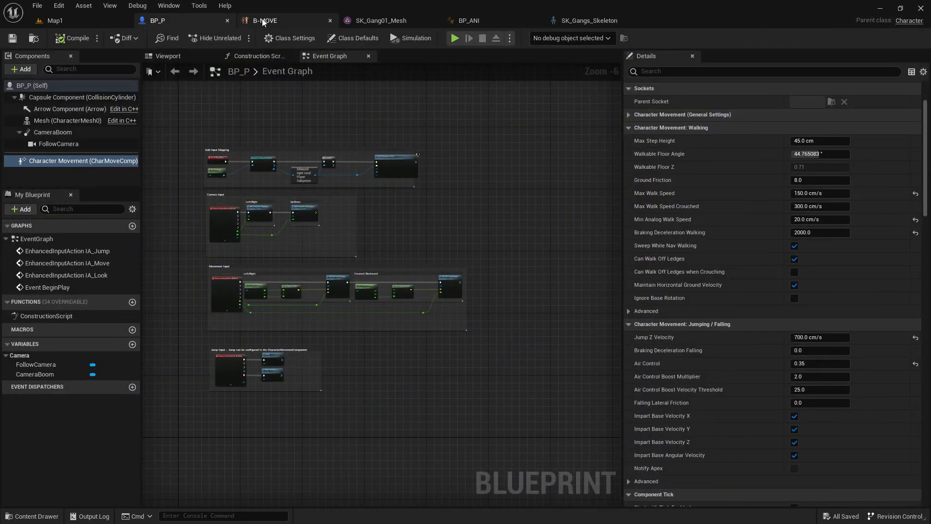
click(264, 20)
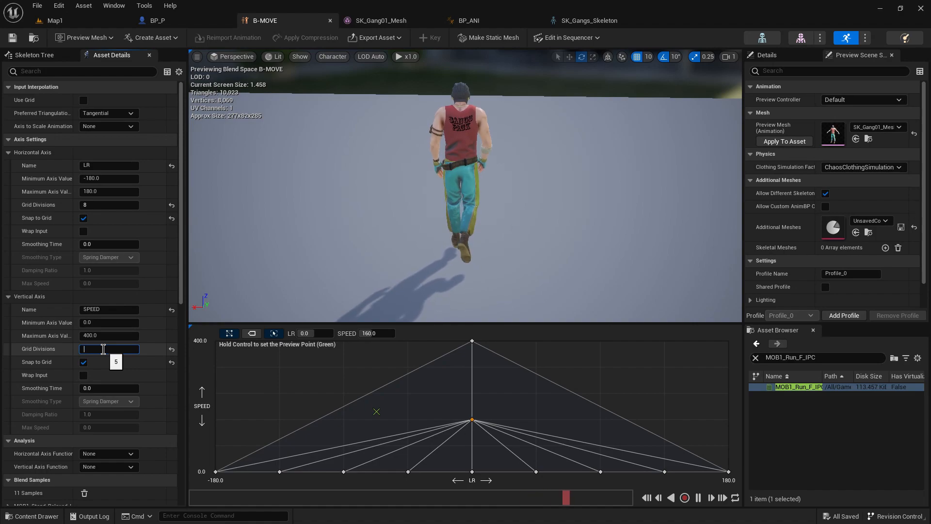
Retune the SPEED axis grid divisions, check BP_P and playtest the city again.
text(6)
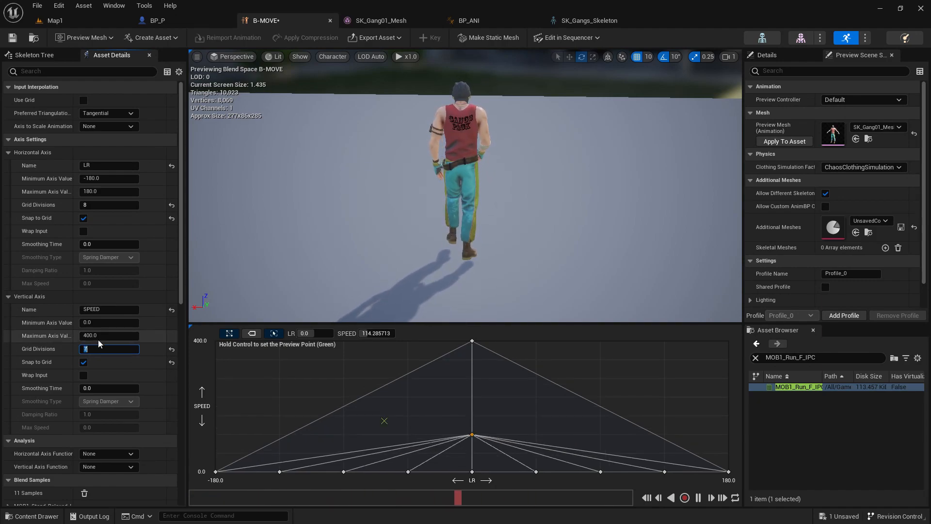
mouse_move(472, 433)
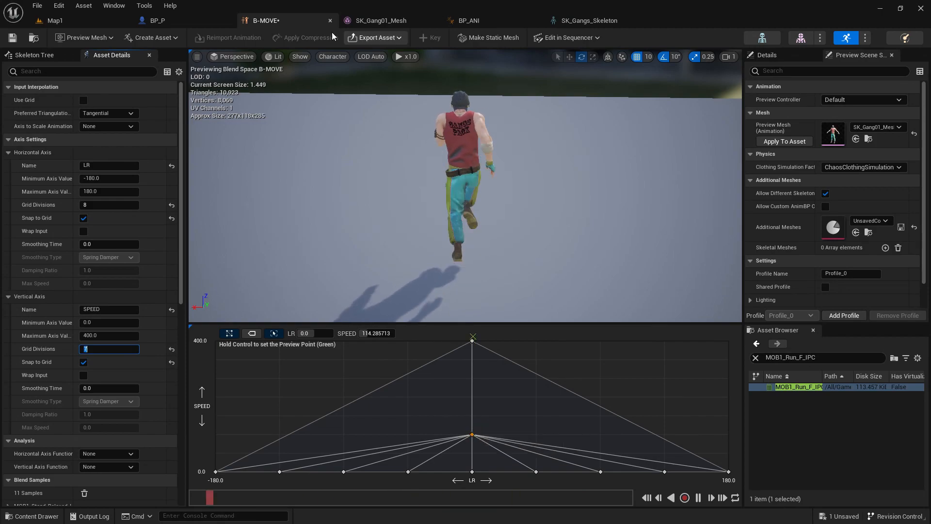
click(166, 20)
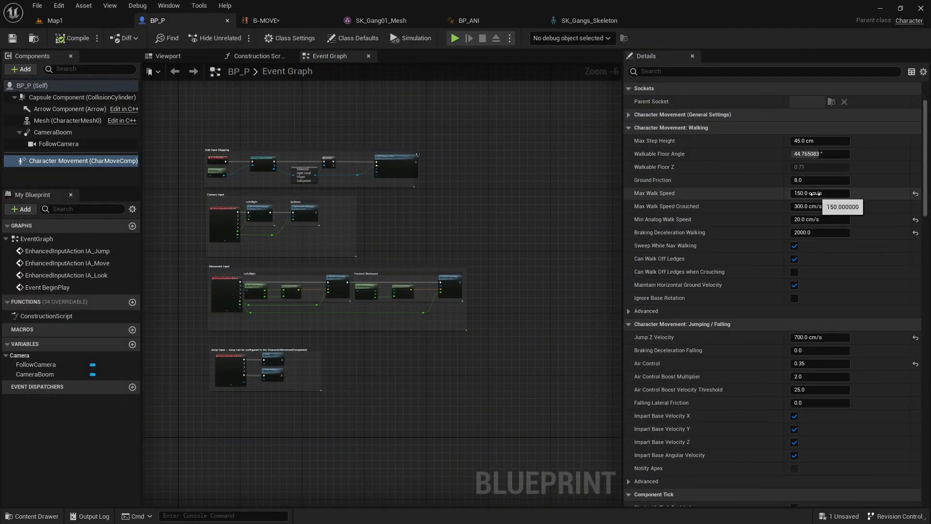
click(819, 193)
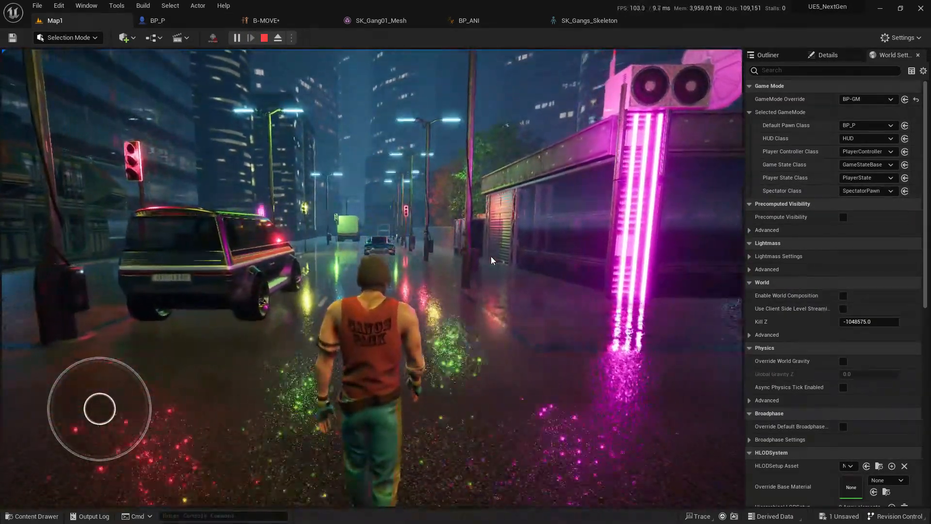
click(266, 20)
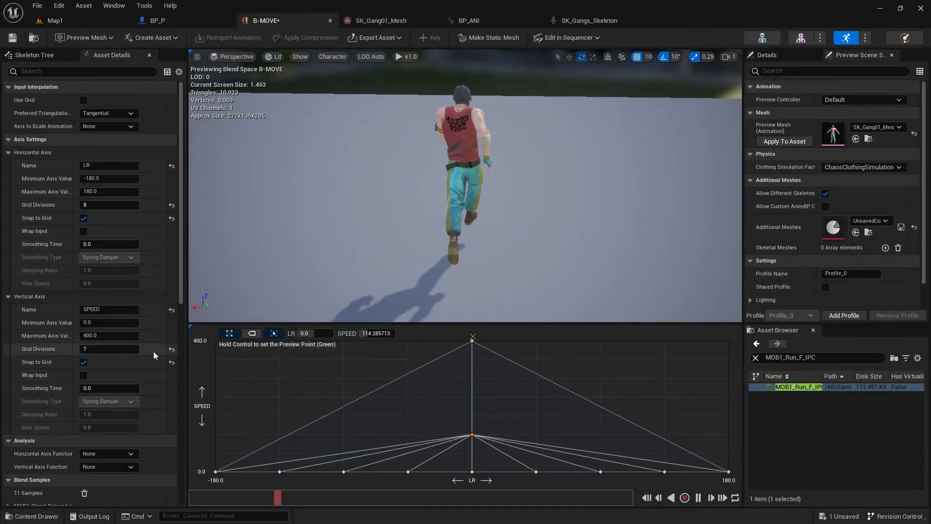
Playtest, then set SPEED to 2 divisions and the walk sample's rate scale to 1.2.
click(109, 348)
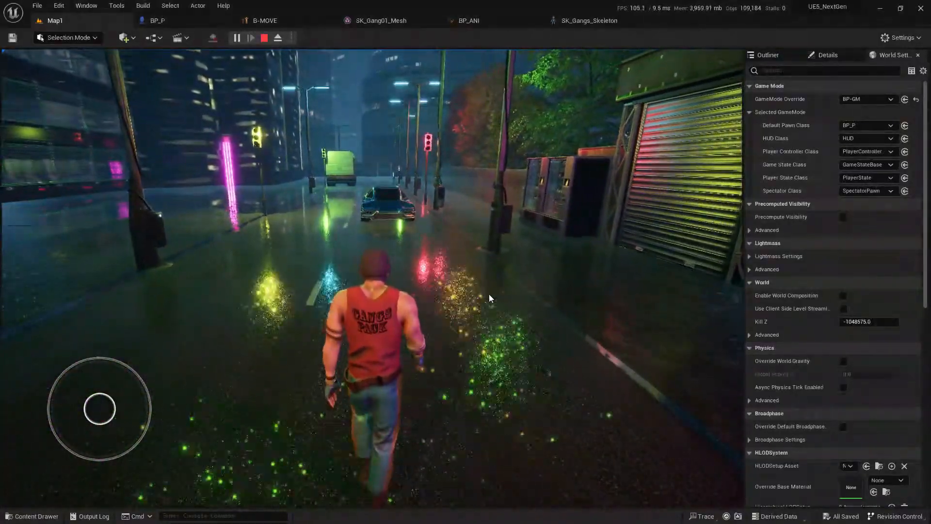
click(265, 20)
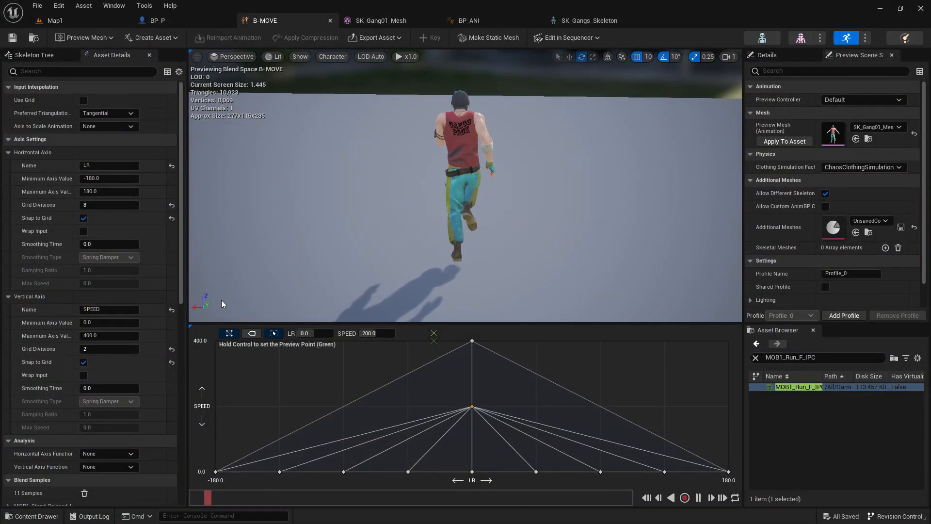
scroll(down, 3)
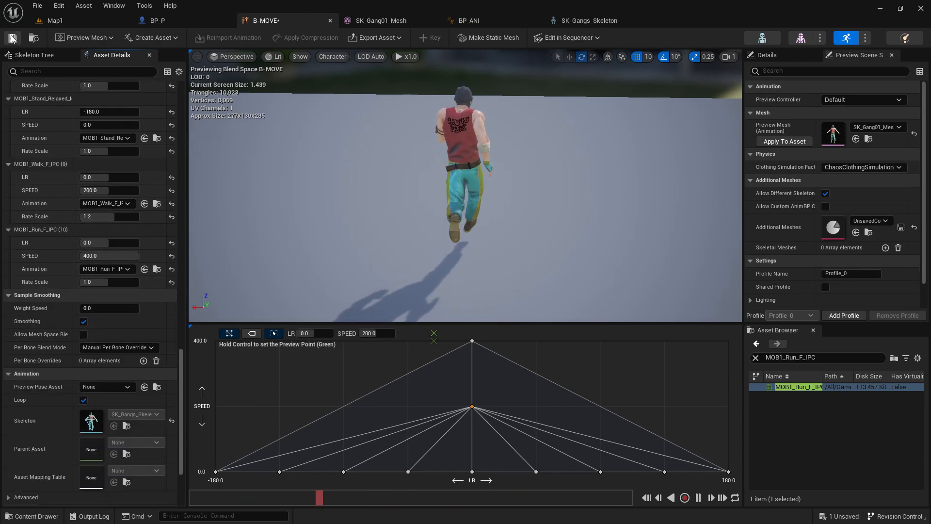
Save the tuned B-MOVE blend space and playtest it in Map1.
click(54, 20)
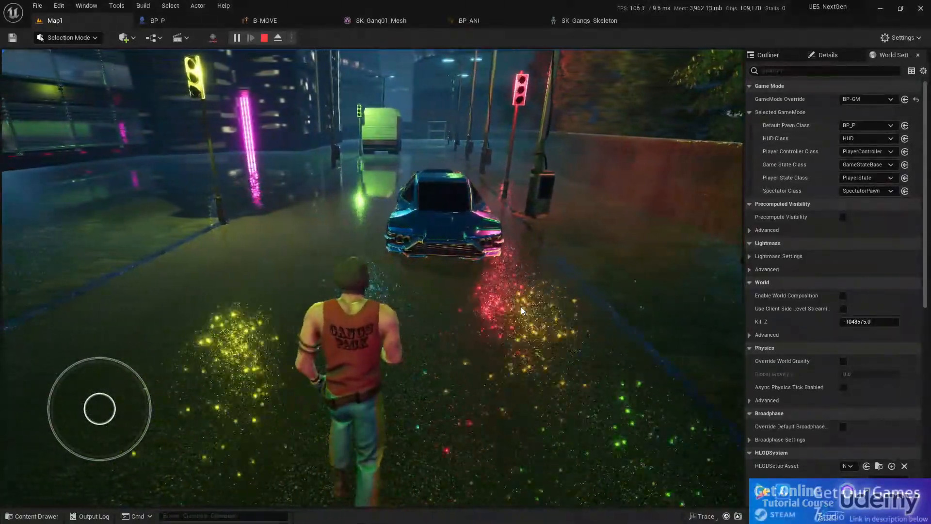
click(263, 38)
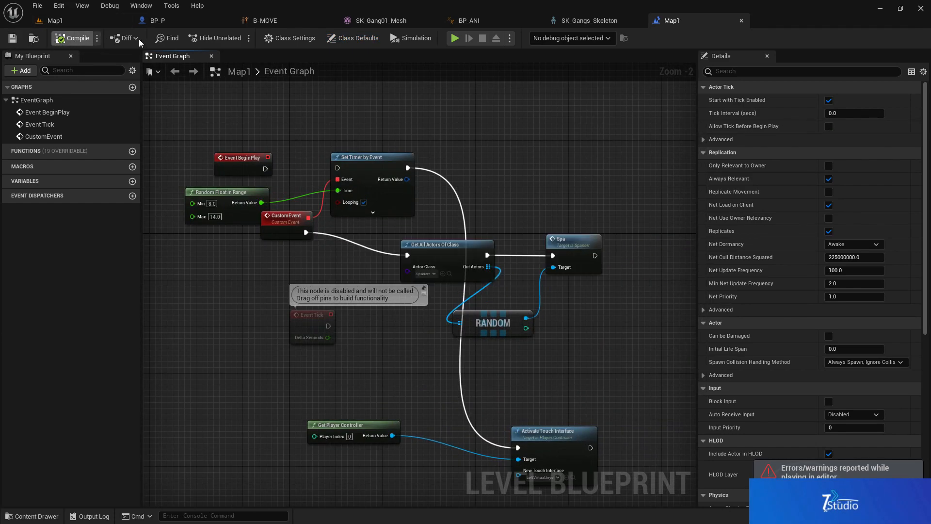
From B-MOVE open the content browser and filter LEFT results to animation sequences.
click(468, 21)
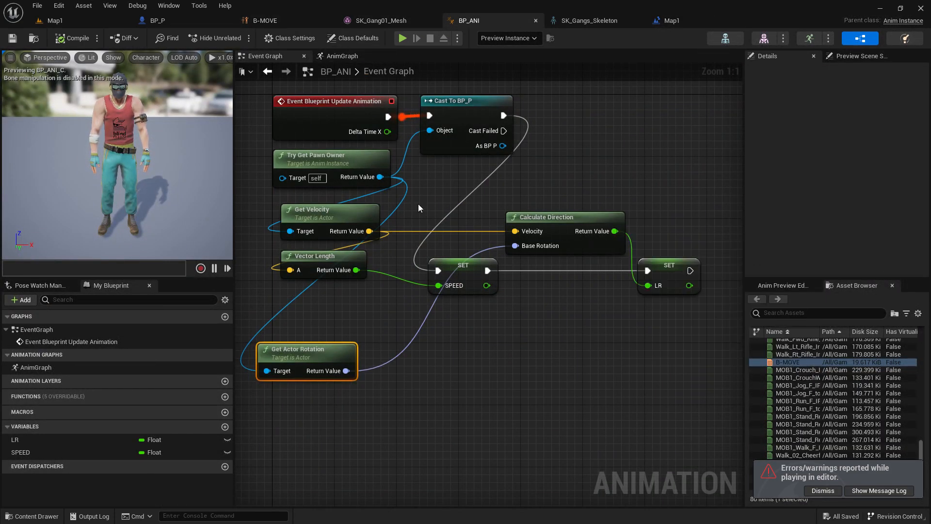
click(263, 21)
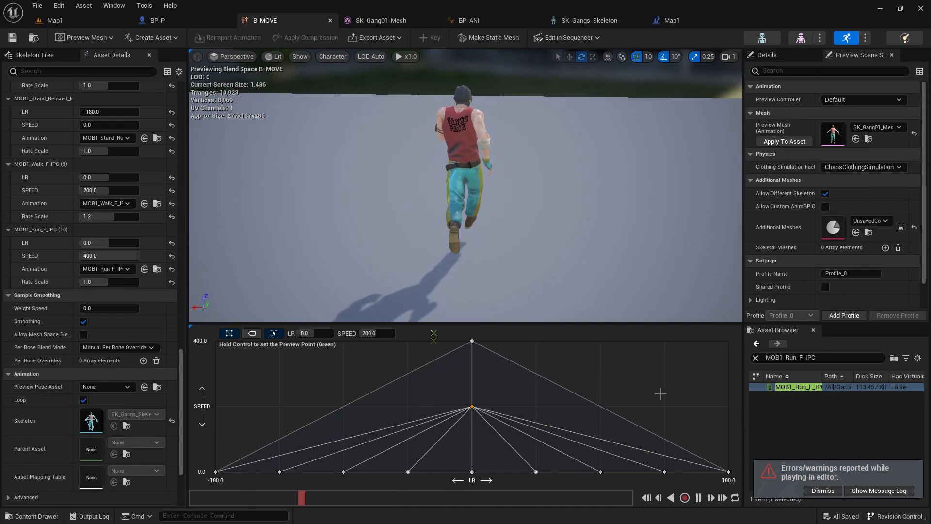
click(32, 515)
text(LEFT)
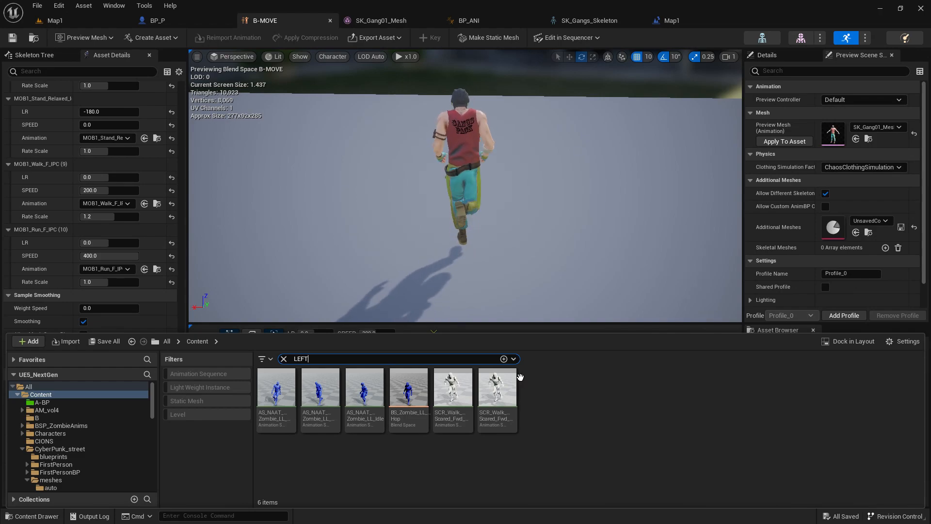
click(198, 372)
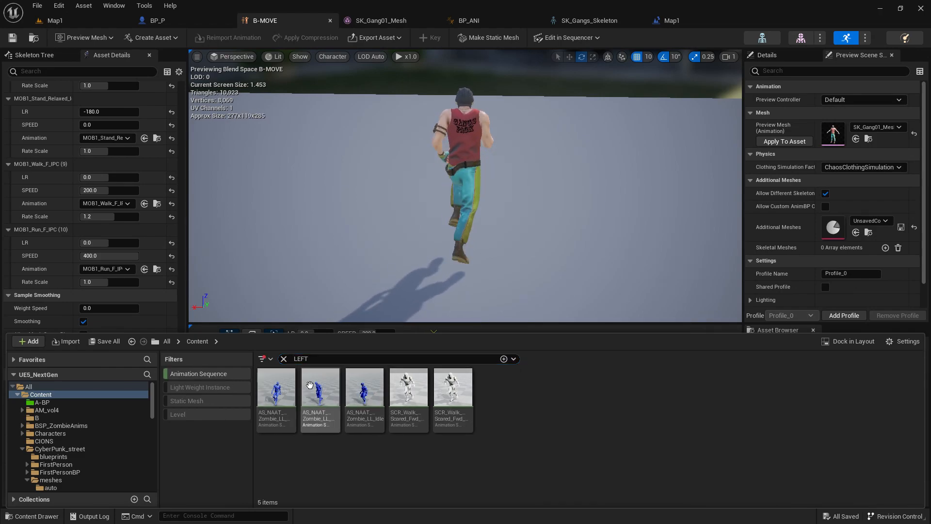
Preview the zombie and scared-walk-left animations on the gangster, then return to Map1.
double_click(275, 387)
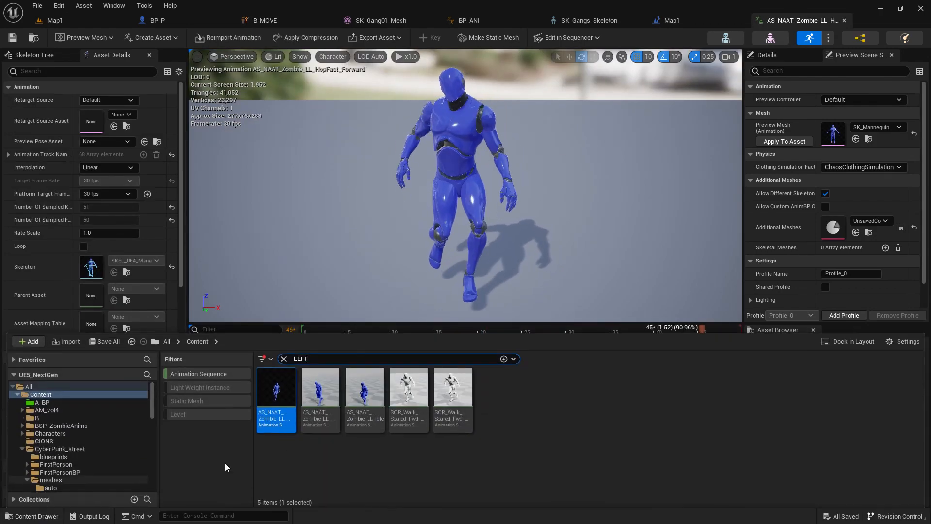
double_click(364, 389)
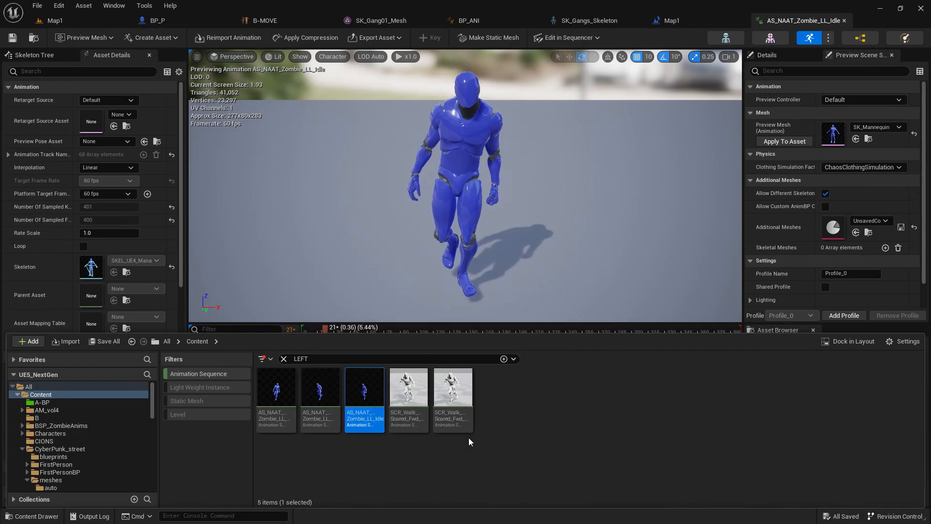
click(320, 392)
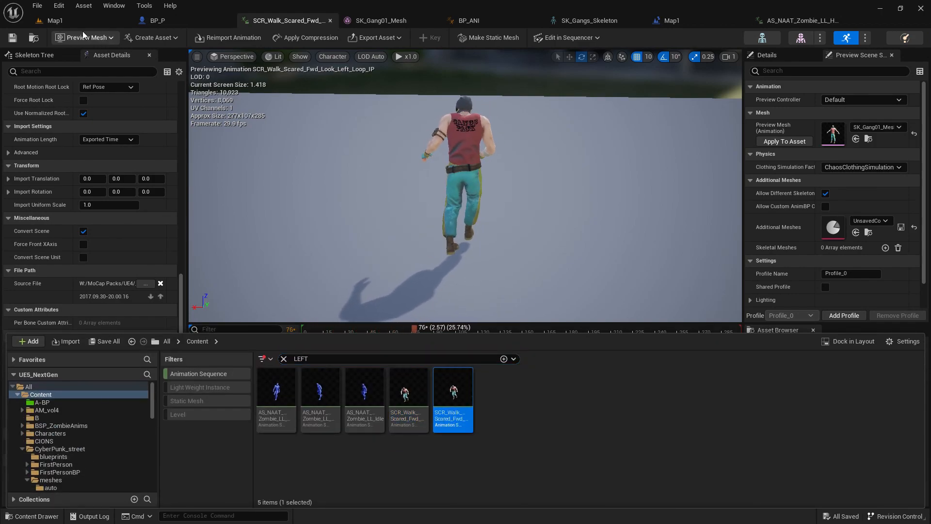
click(54, 20)
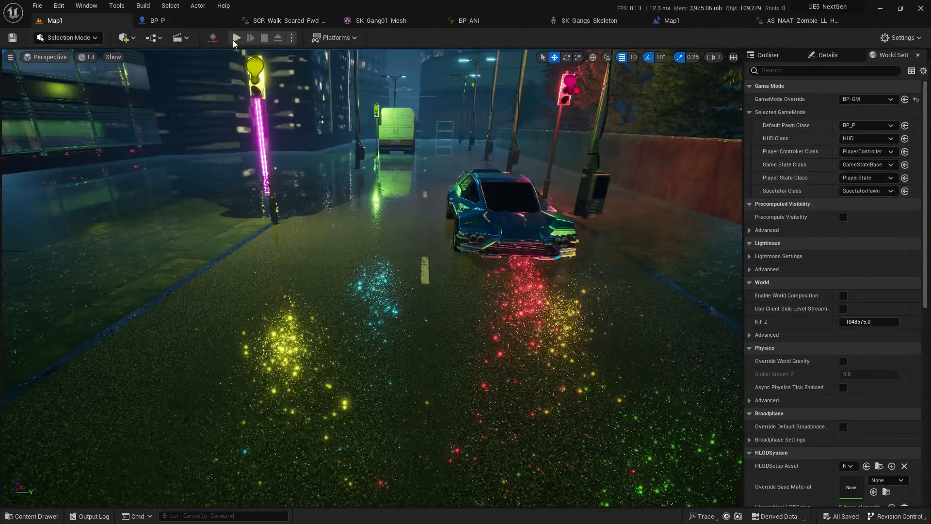
Playtest, then set BP_P's FollowCamera Field Of View to 40 and test it in the city.
click(237, 38)
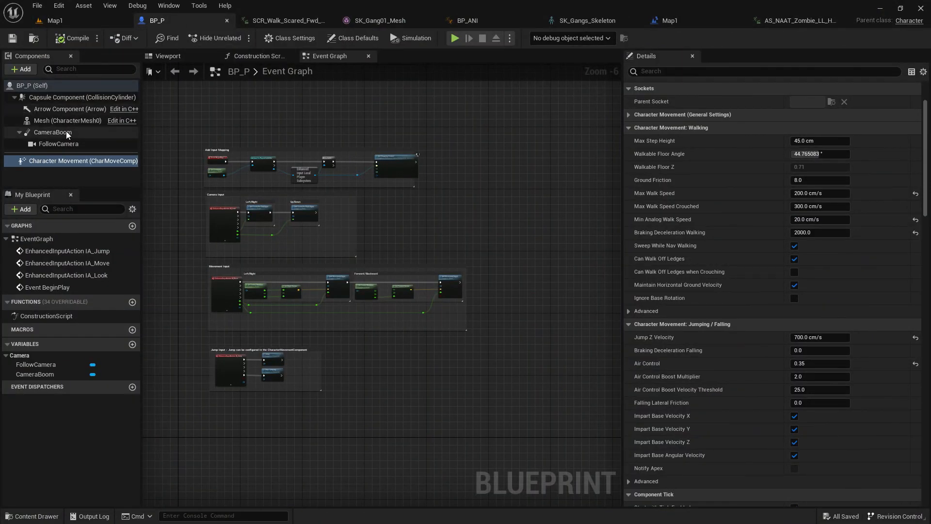
click(167, 55)
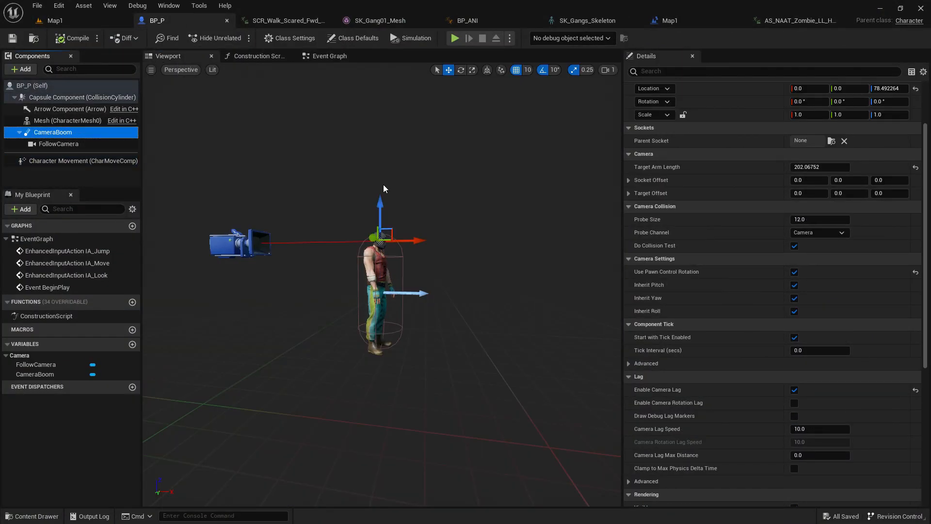
click(59, 143)
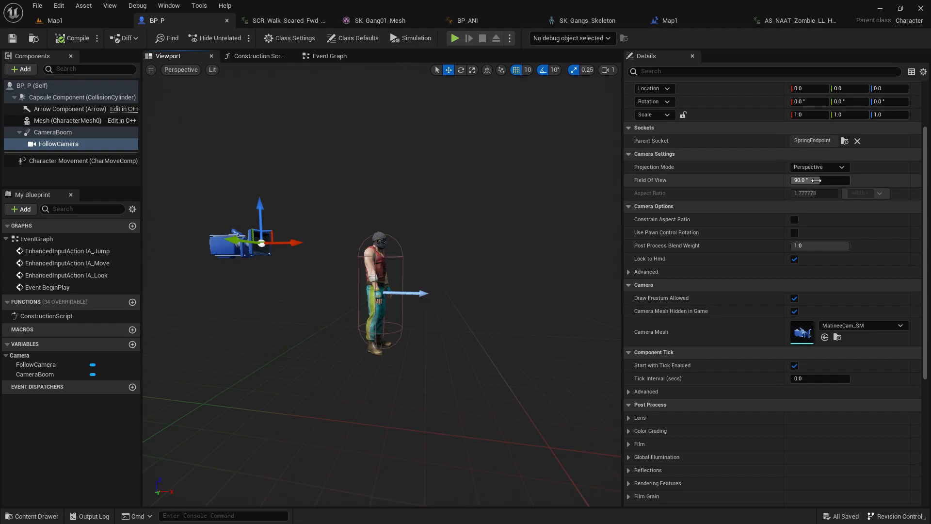
text(40.0)
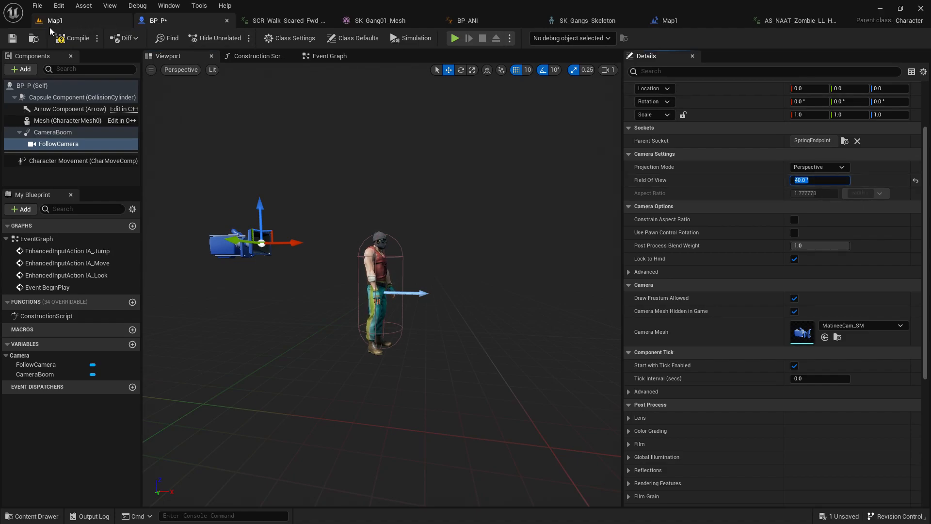
click(54, 20)
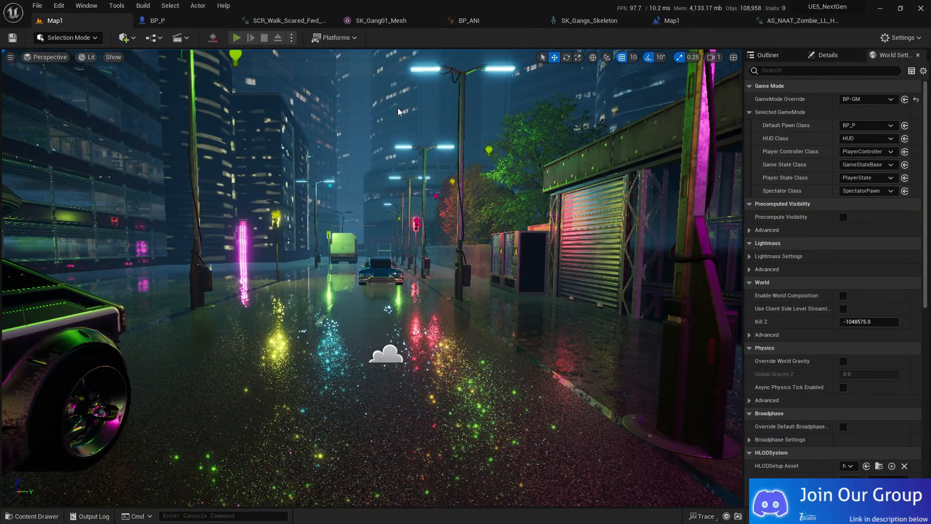
click(236, 38)
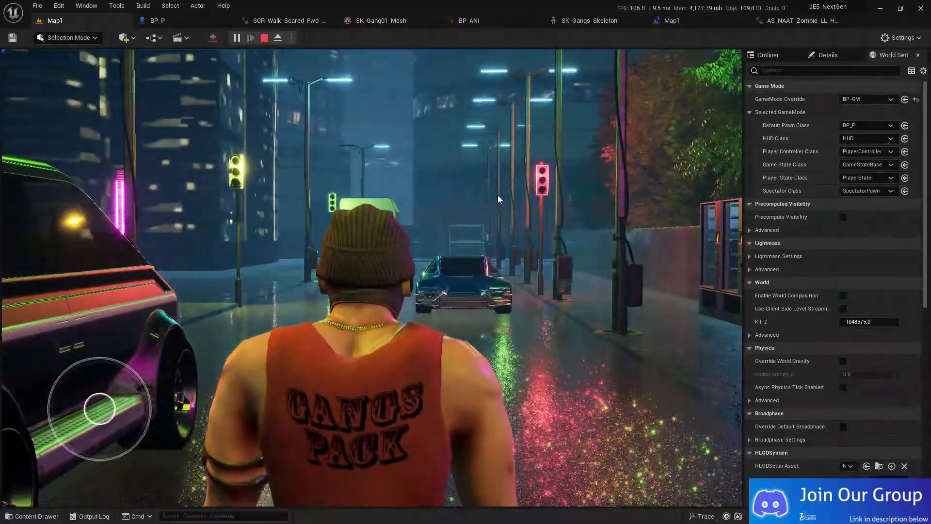
click(250, 37)
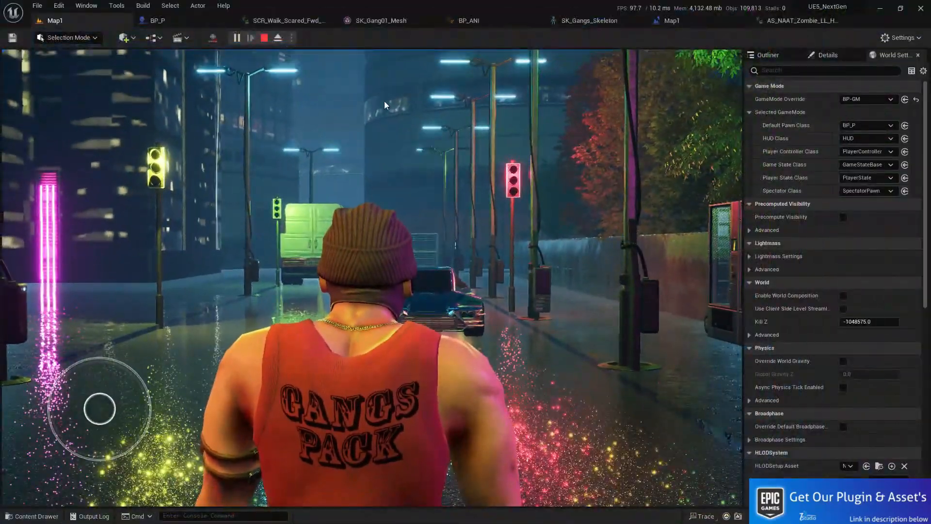
Check the camera boom, widen the follow camera's Field Of View to 120 and playtest again.
click(157, 21)
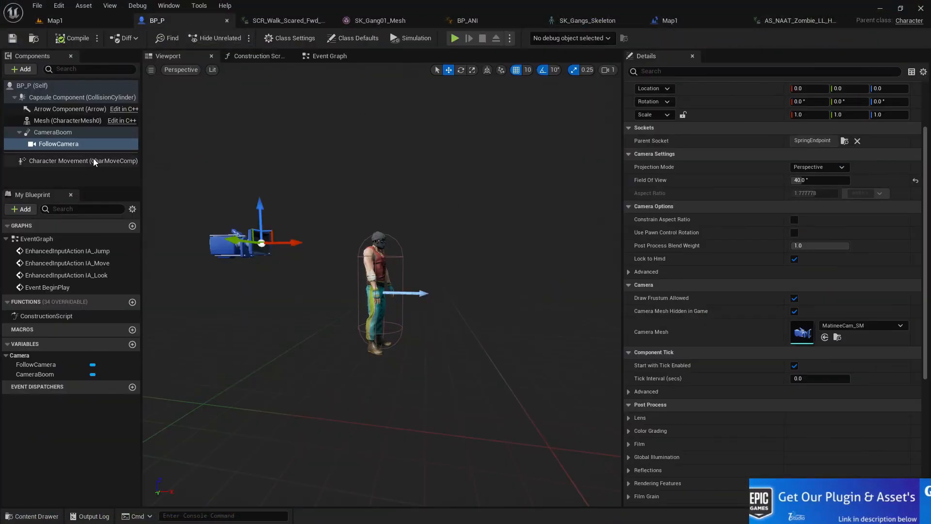
click(53, 132)
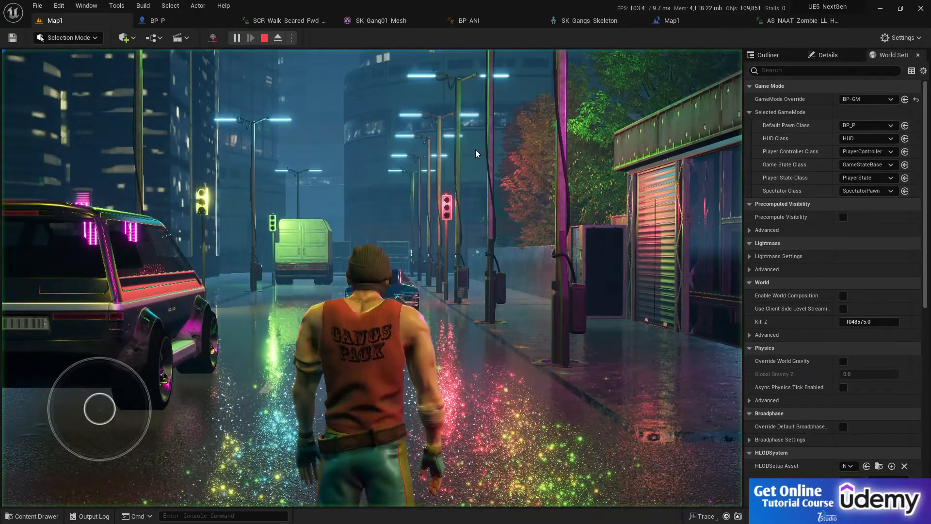
click(250, 38)
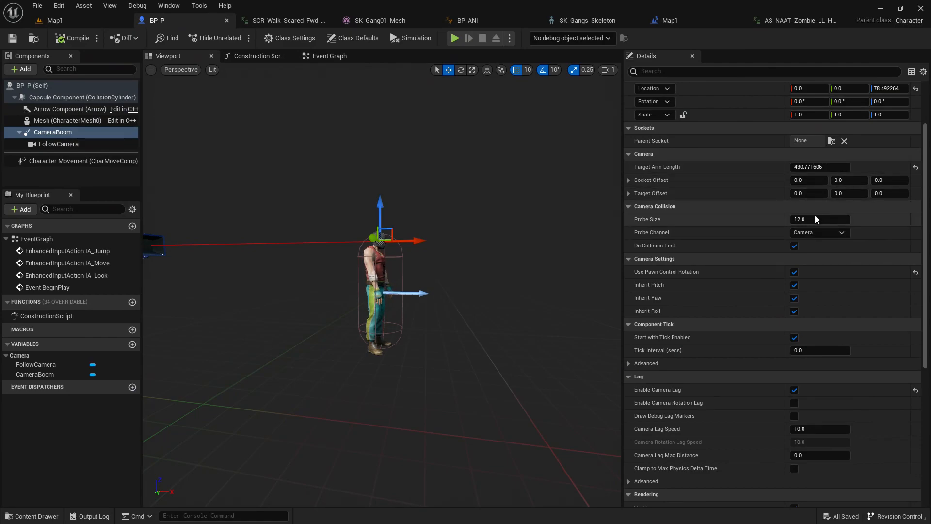
click(58, 144)
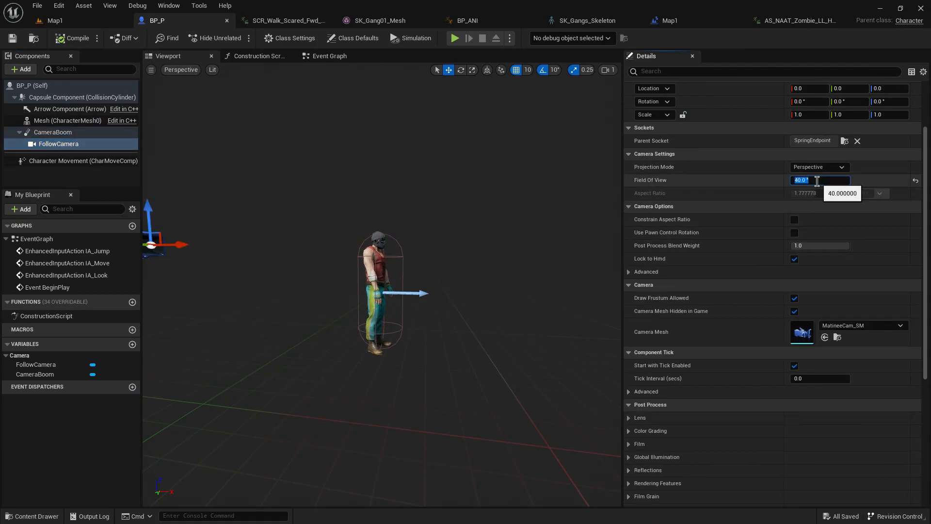
text(120.0)
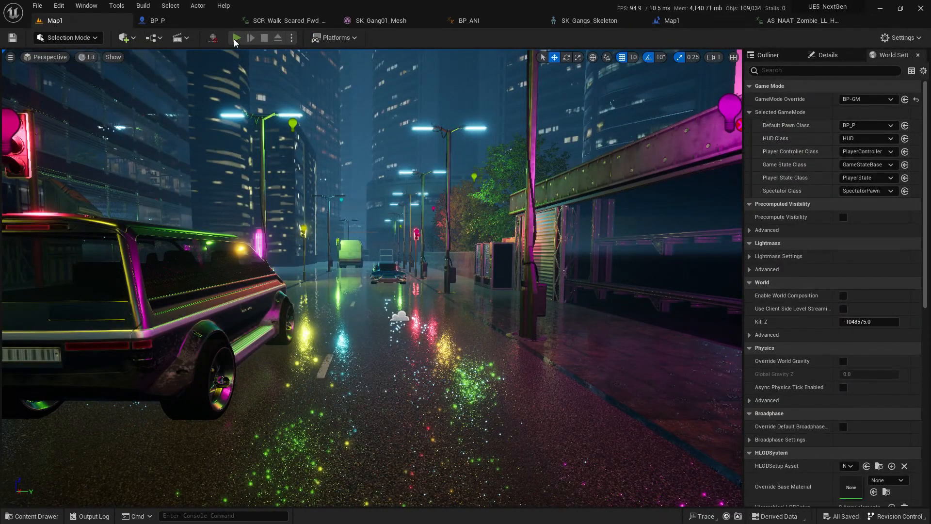
click(236, 38)
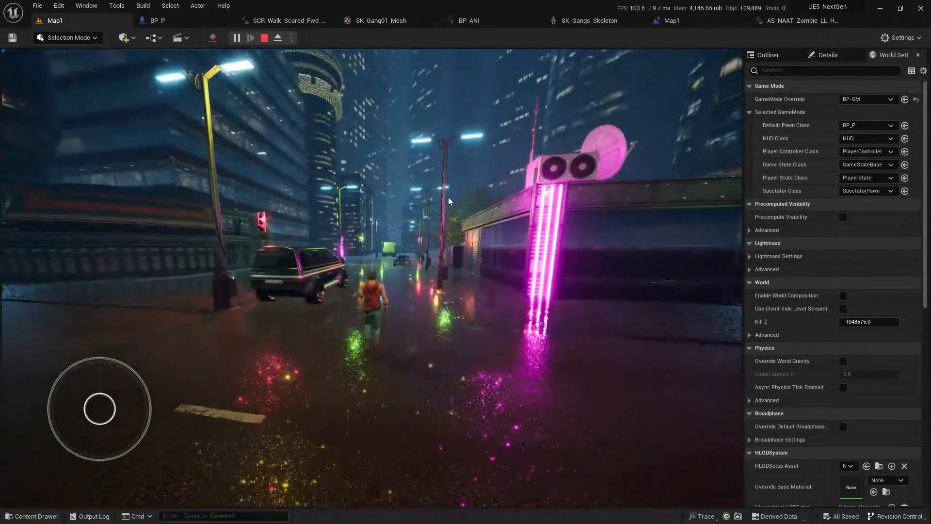
click(156, 20)
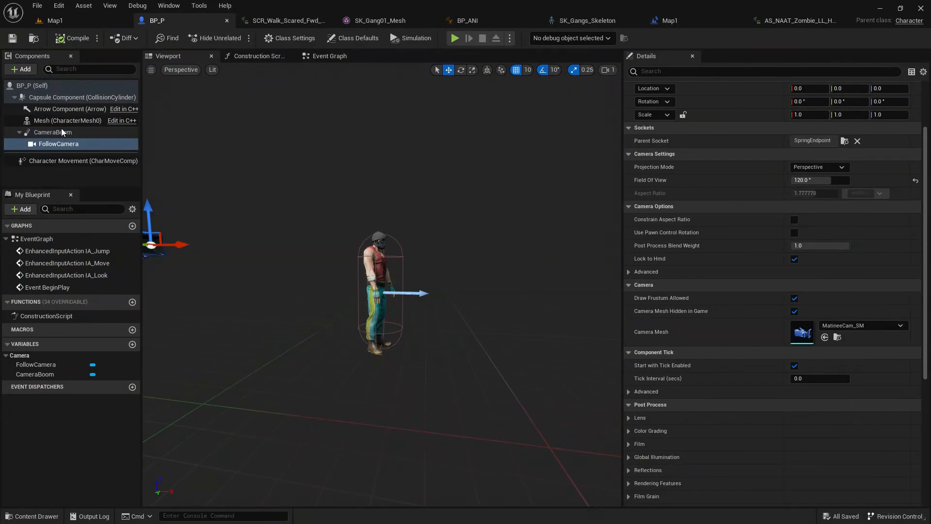
Open two content browsers showing ThirdPerson Blueprints and Mobility_Pro's In_Place animations.
click(53, 132)
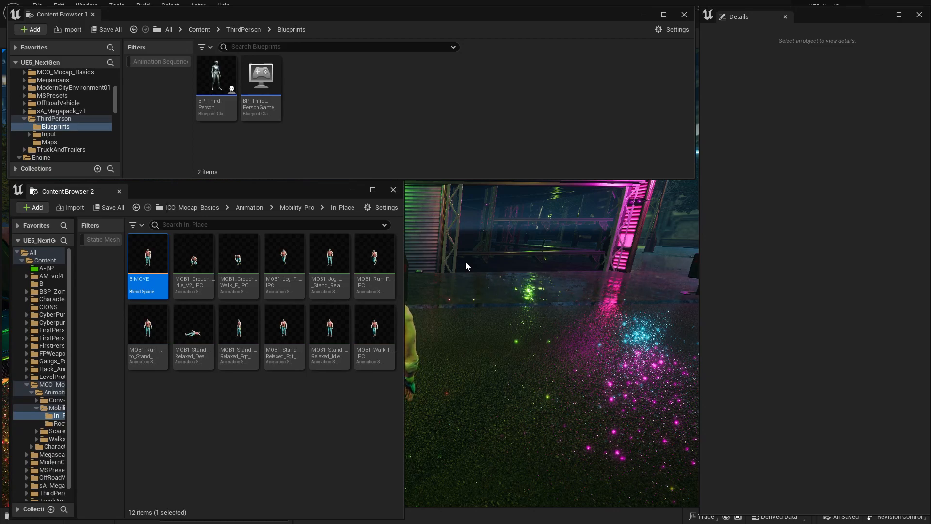
mouse_move(502, 260)
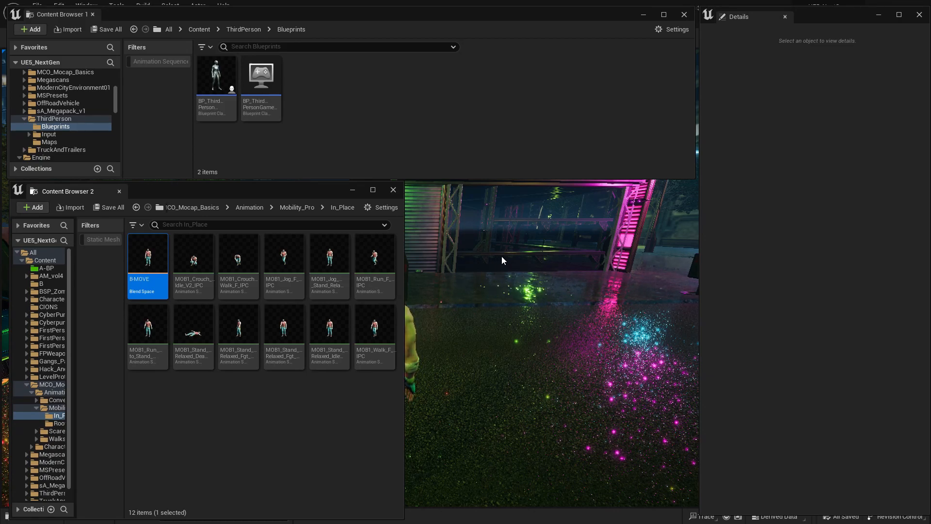
mouse_move(663, 260)
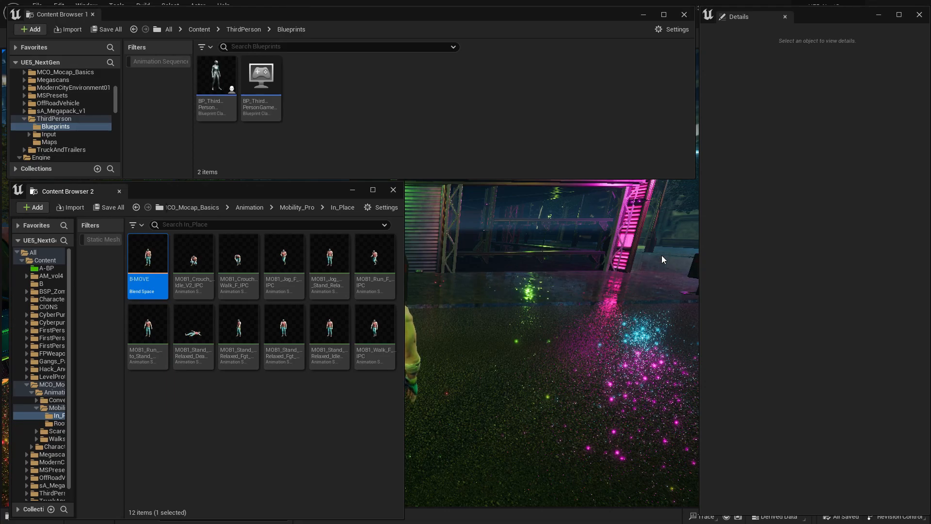